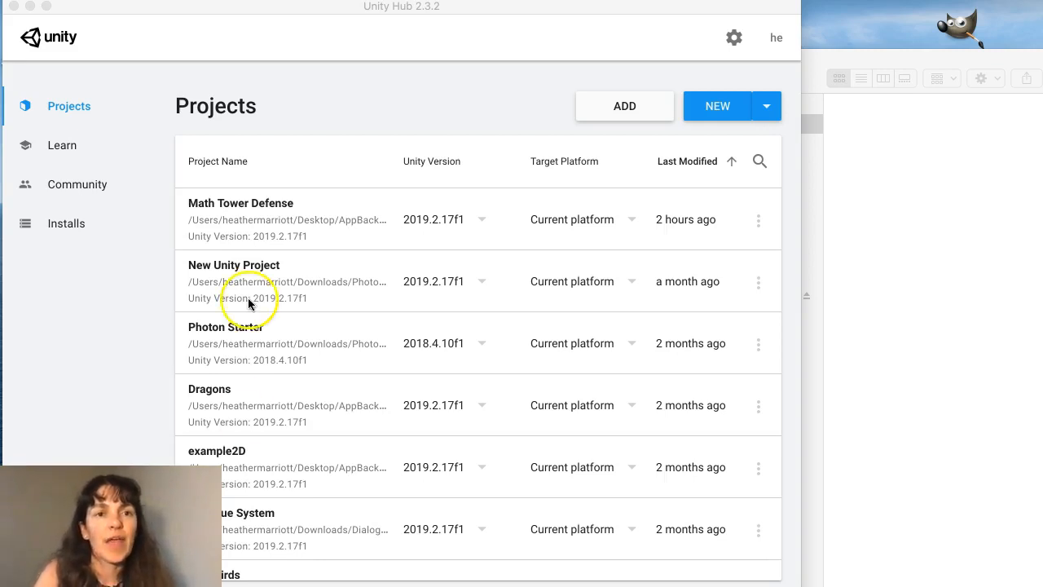
{"action": "mouse_move", "coordinate": [463, 89]}
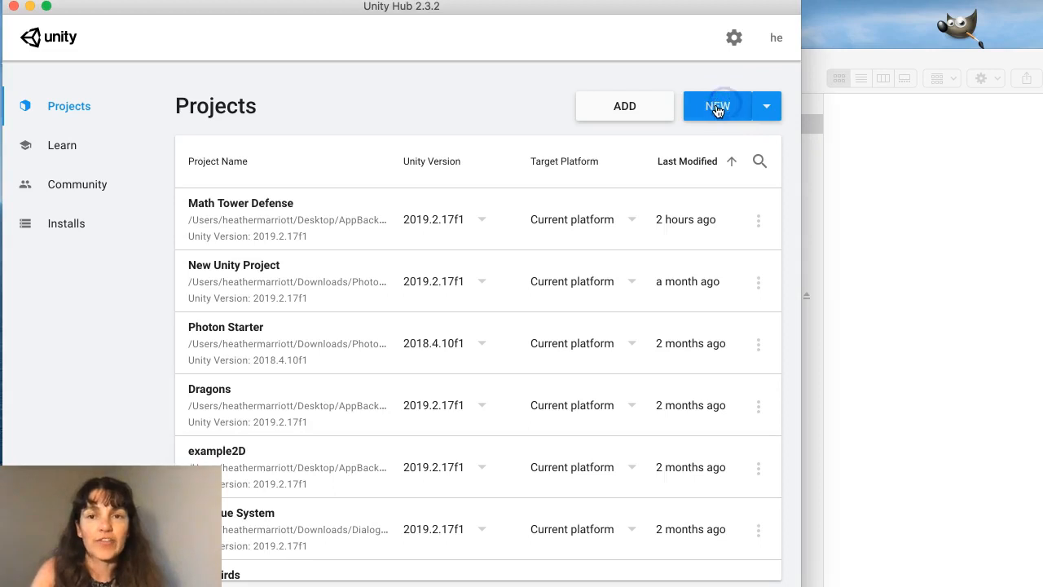
Step: Start a new project from the 2D template, name it Test2, and create it
{"action": "left_click", "coordinate": [717, 105]}
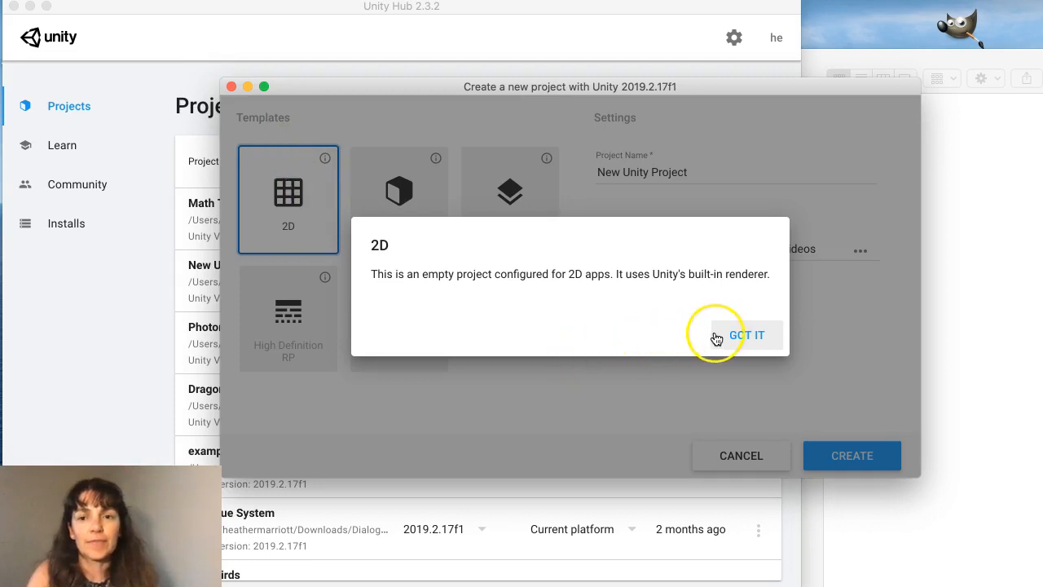
{"action": "left_click", "coordinate": [746, 335]}
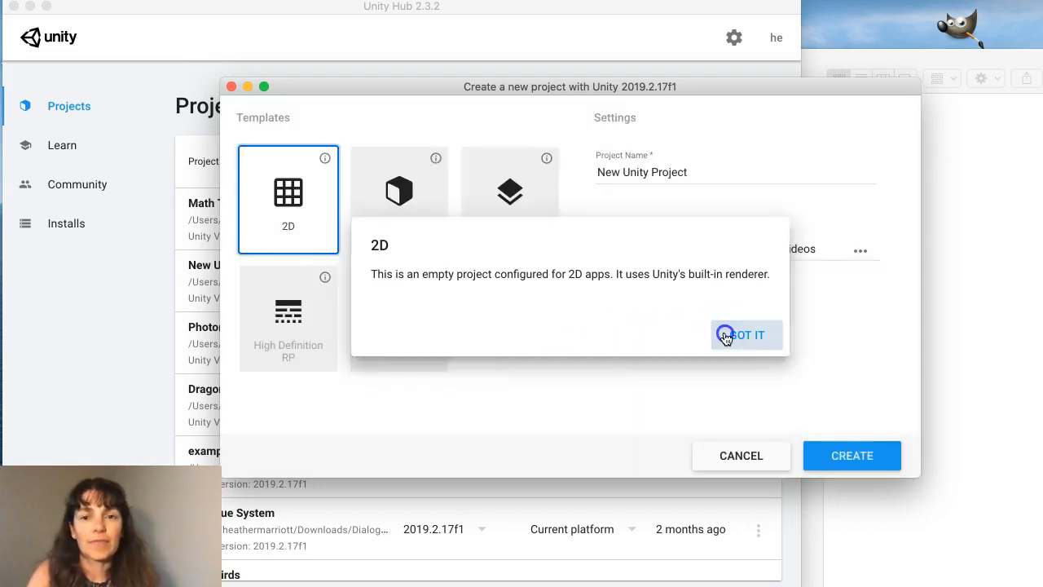
{"action": "left_click", "coordinate": [744, 335]}
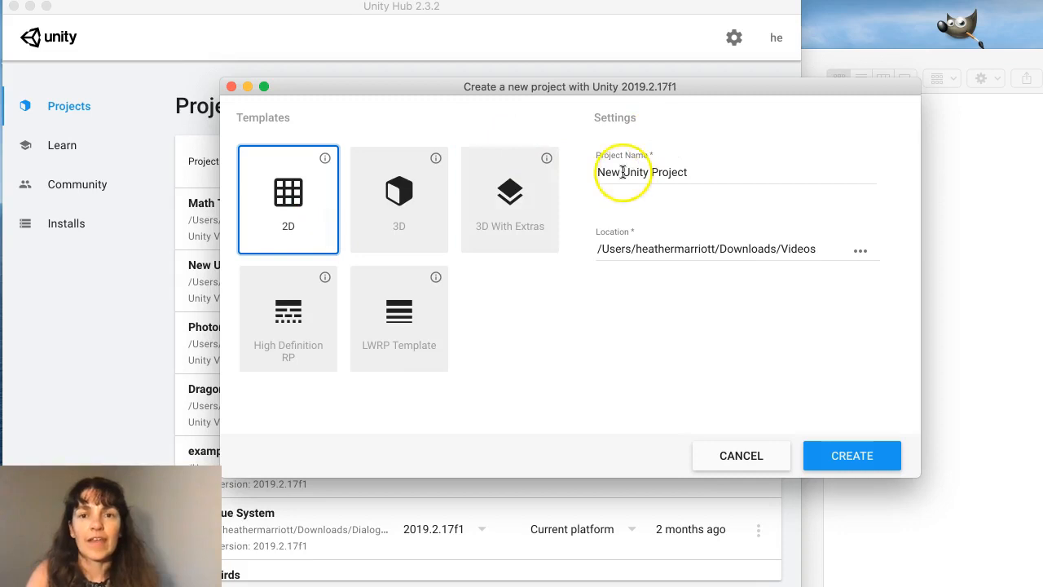
{"action": "left_click", "coordinate": [671, 172]}
{"action": "type", "text": "Test2"}
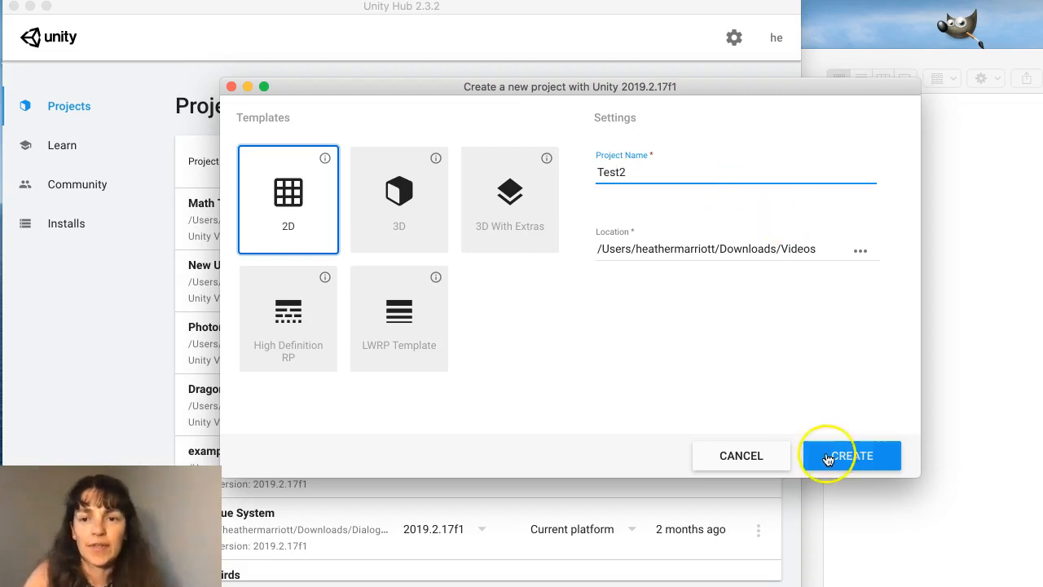
{"action": "left_click", "coordinate": [851, 455]}
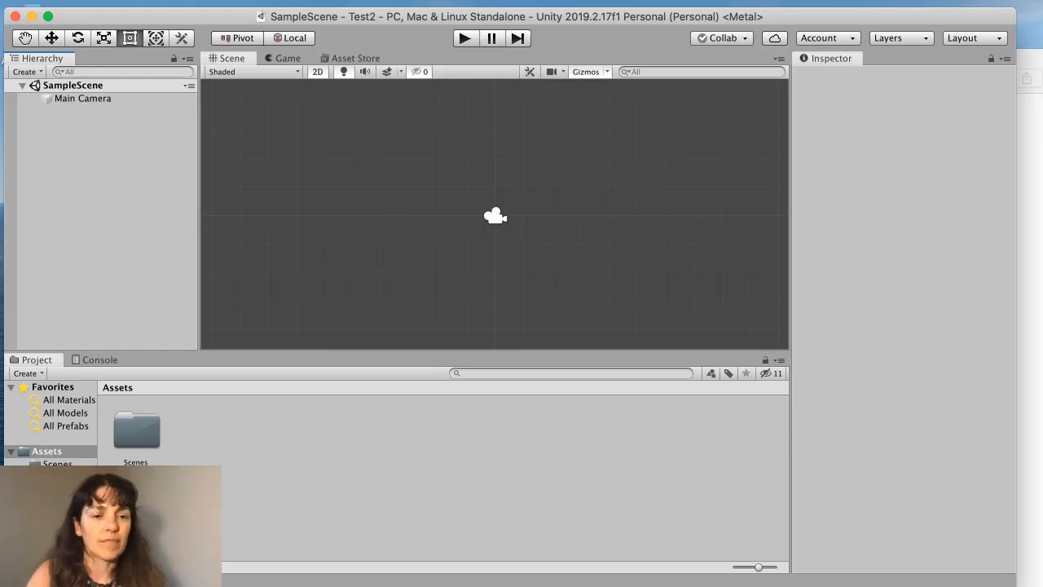
Step: Save SampleScene as Scene1 in the Assets folder using Save Scene As
{"action": "left_click", "coordinate": [73, 85]}
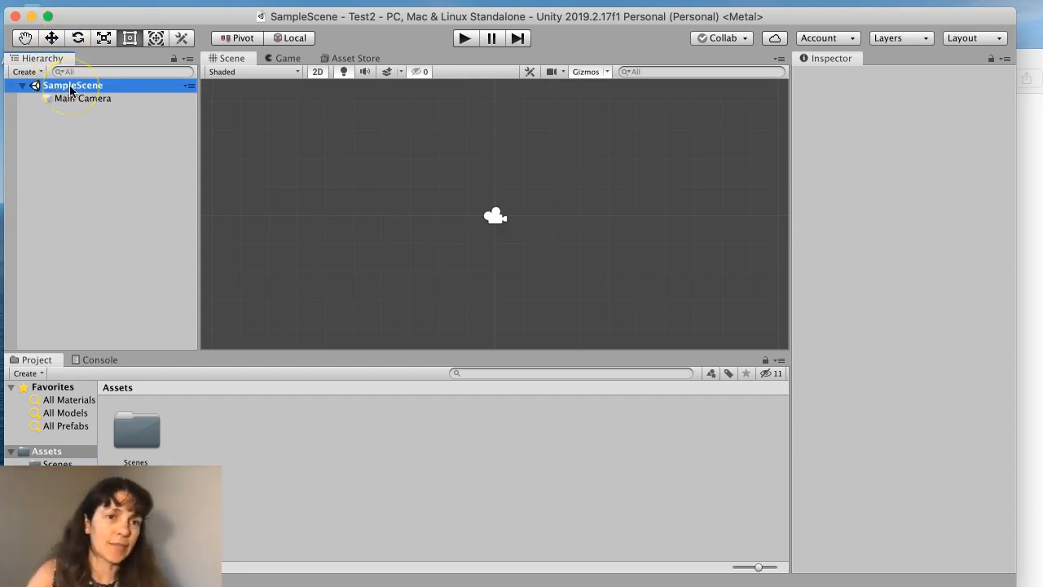
{"action": "right_click", "coordinate": [72, 85]}
{"action": "type", "text": "S"}
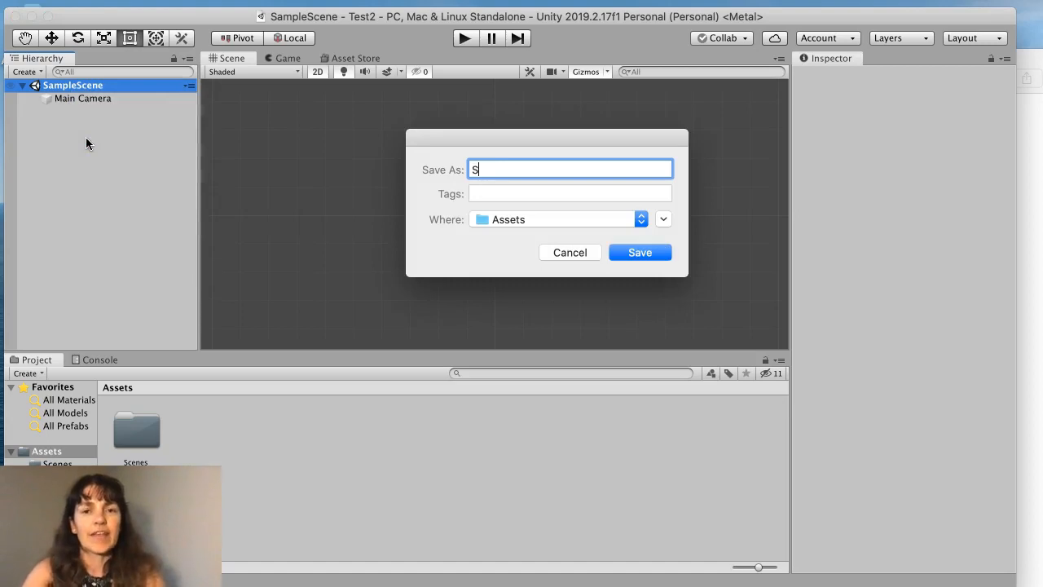
{"action": "left_click", "coordinate": [640, 251]}
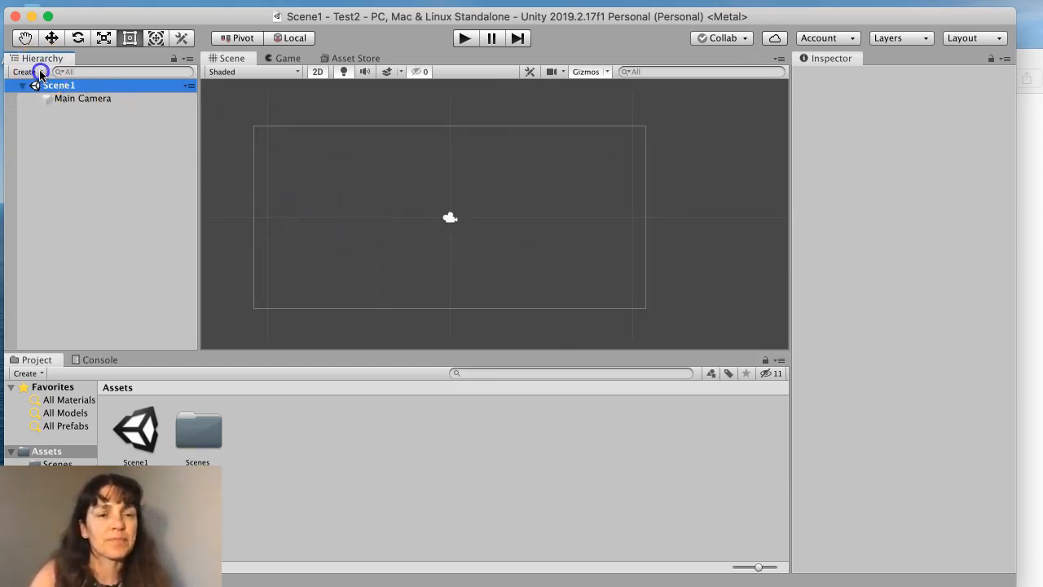
Step: Add a UI Button to Scene1 and preview the canvas in the Game view
{"action": "left_click", "coordinate": [27, 71]}
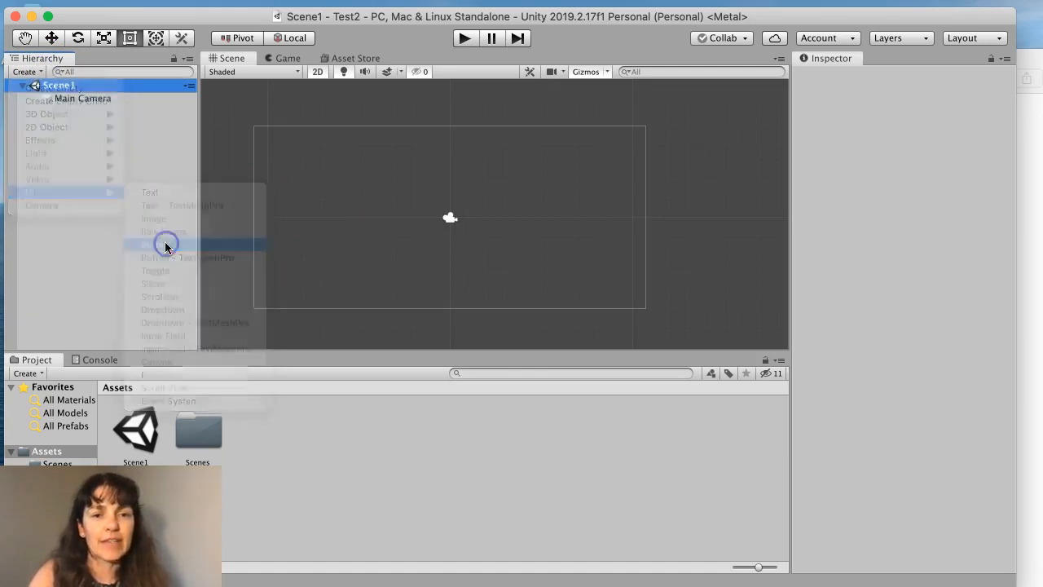
{"action": "left_click", "coordinate": [154, 244]}
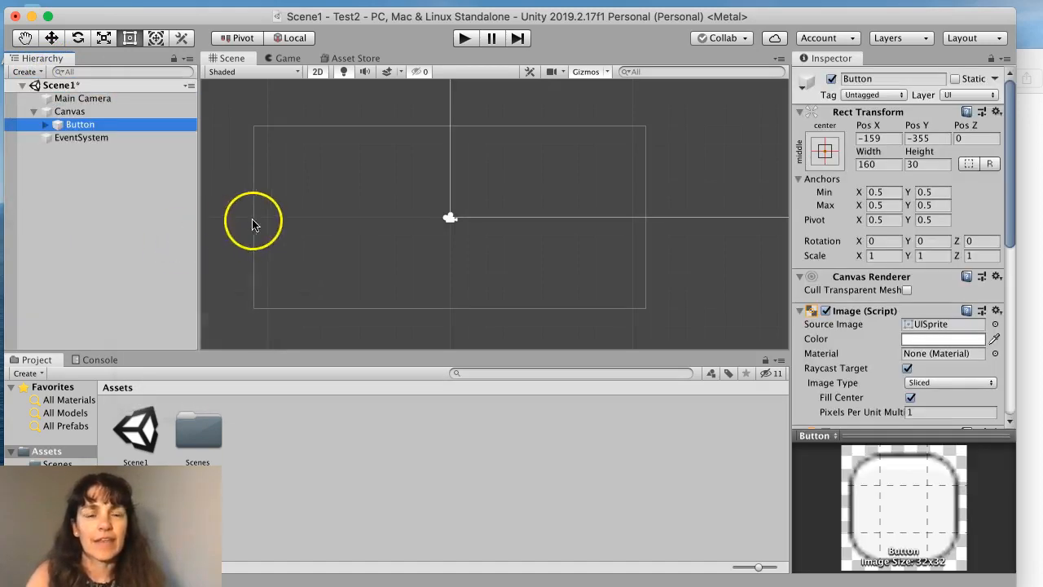
{"action": "left_click", "coordinate": [69, 110]}
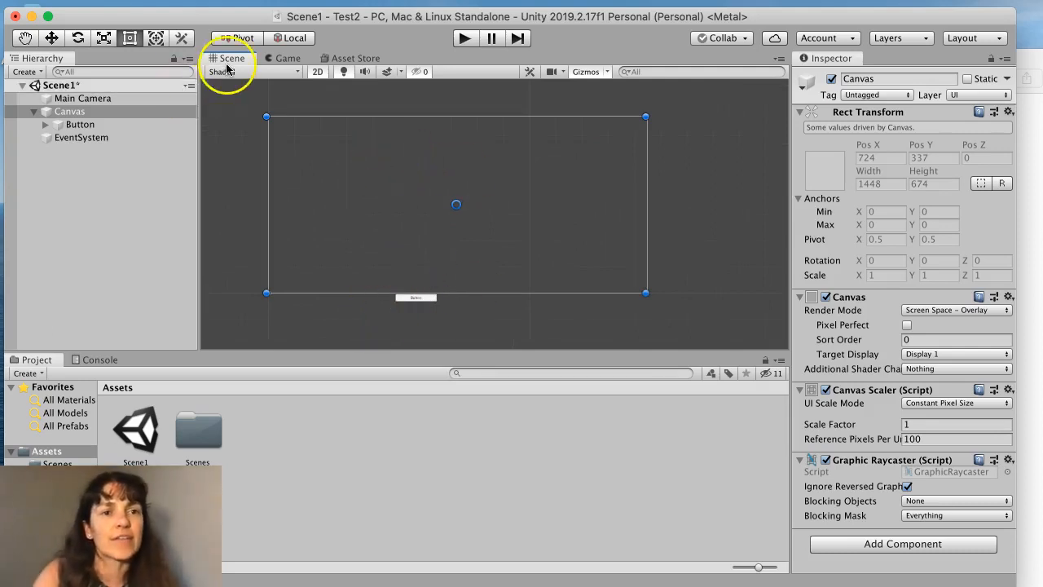
{"action": "left_click", "coordinate": [288, 58]}
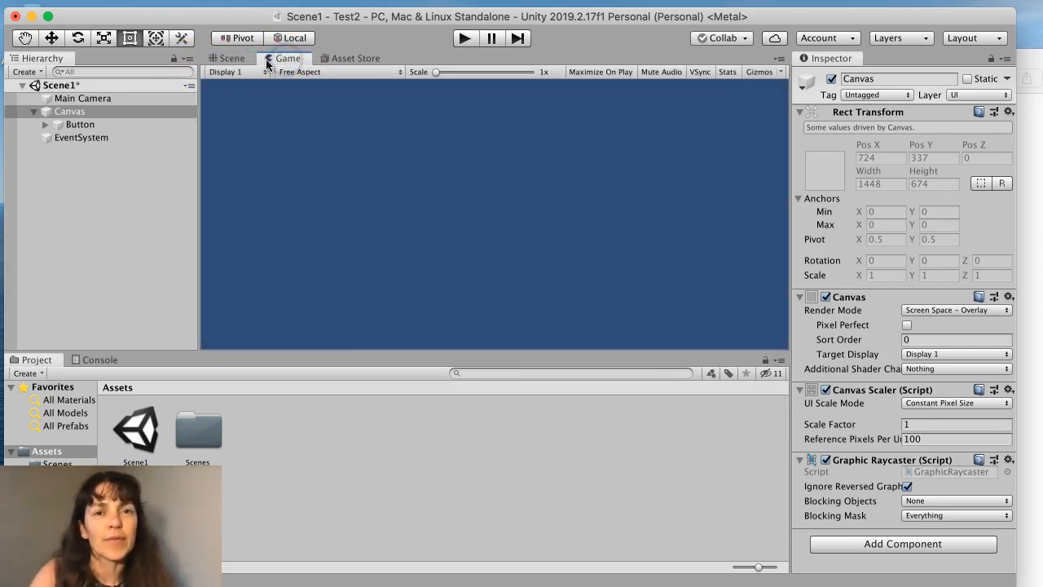
{"action": "left_click", "coordinate": [232, 57]}
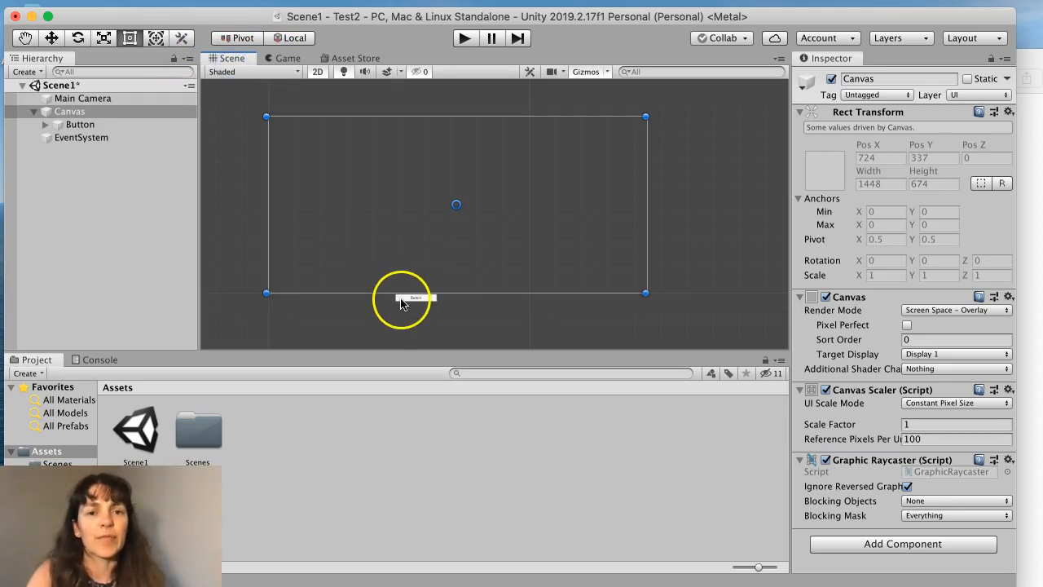
Step: Move the button to the canvas centre and enlarge it to roughly 620×330
{"action": "left_click", "coordinate": [80, 124]}
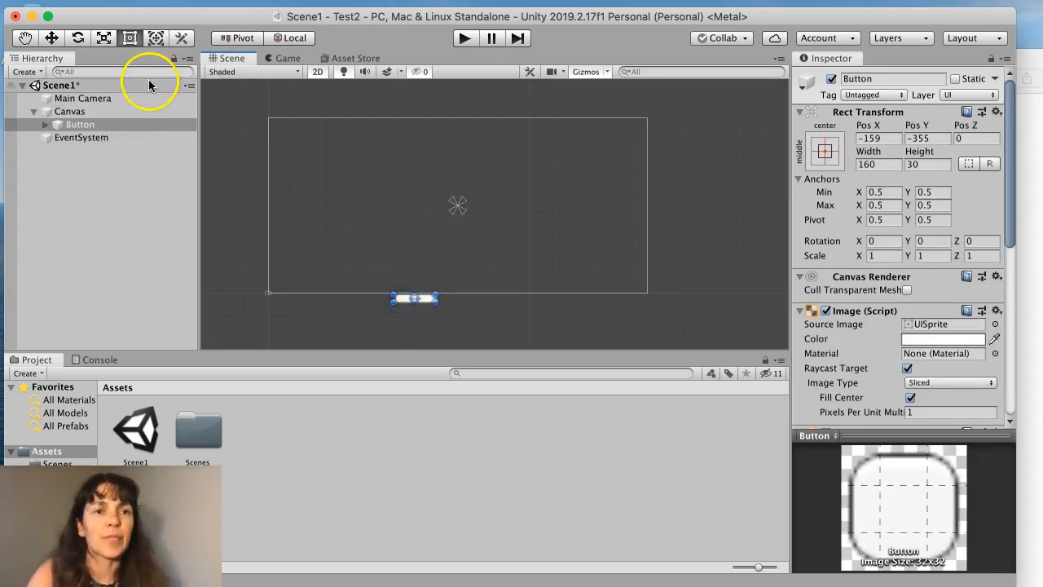
{"action": "mouse_move", "coordinate": [202, 159]}
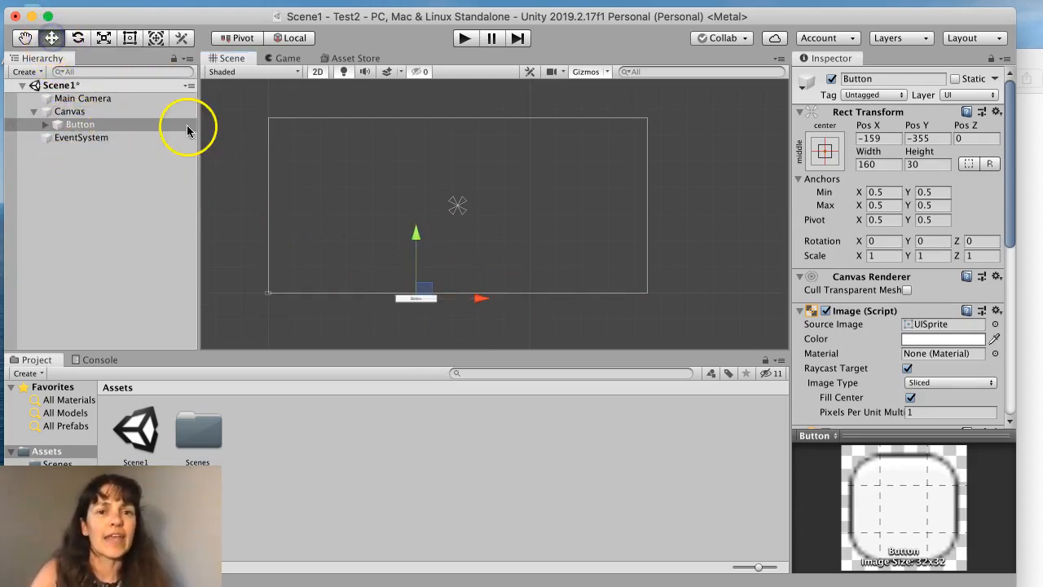
{"action": "left_click_drag", "start_coordinate": [416, 297], "coordinate": [424, 166]}
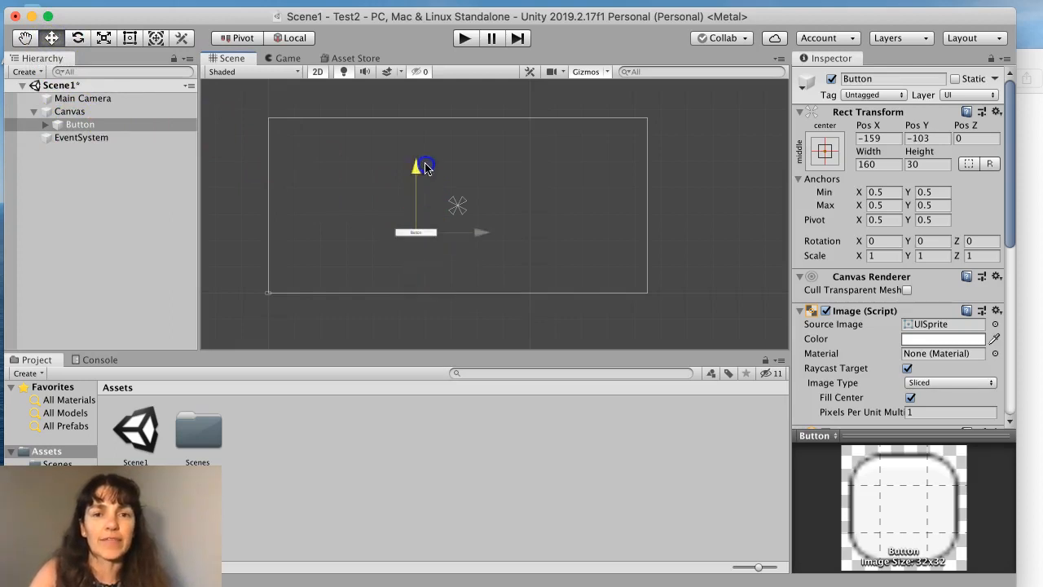
{"action": "left_click_drag", "start_coordinate": [424, 167], "coordinate": [529, 204]}
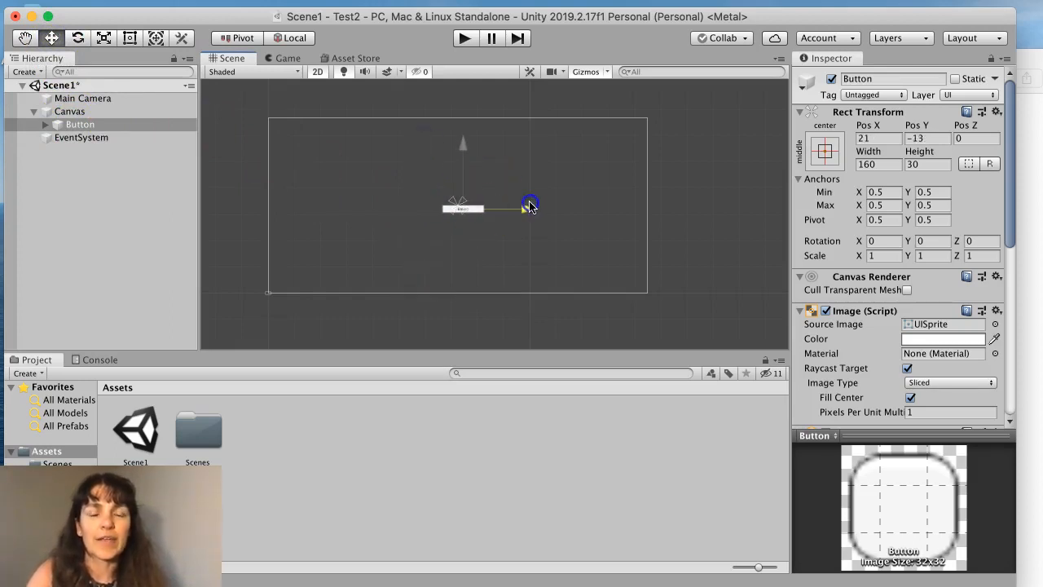
{"action": "left_click", "coordinate": [133, 39]}
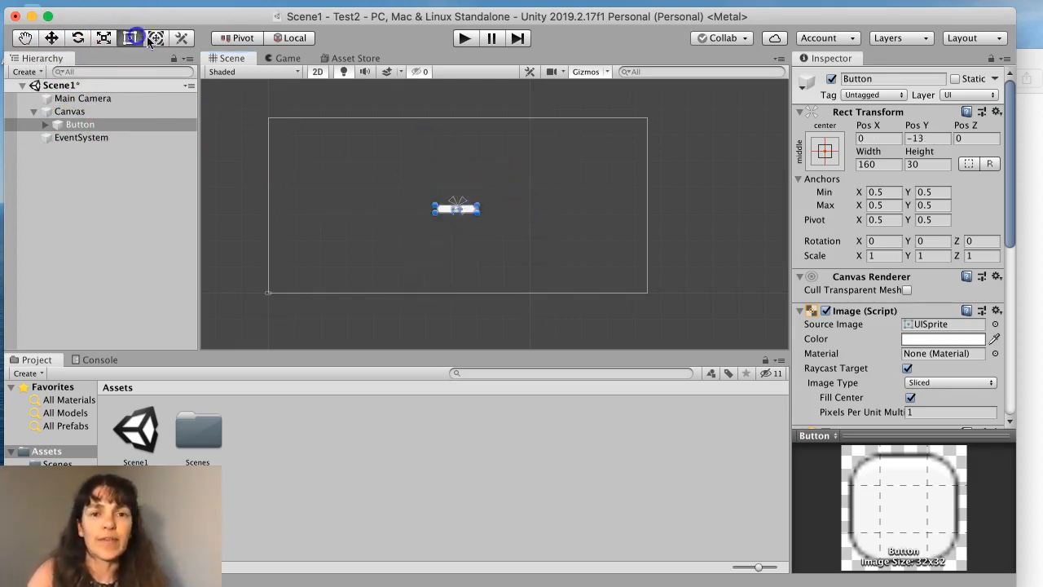
{"action": "left_click_drag", "start_coordinate": [464, 210], "coordinate": [538, 259]}
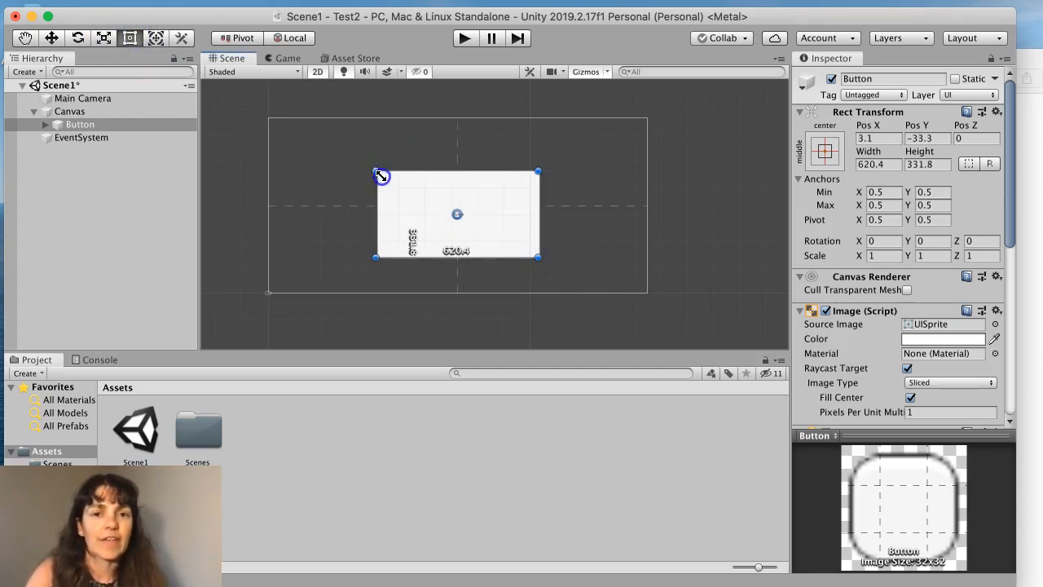
Step: Change the button's child Text label to 'Go' with font size 50
{"action": "left_click", "coordinate": [46, 124]}
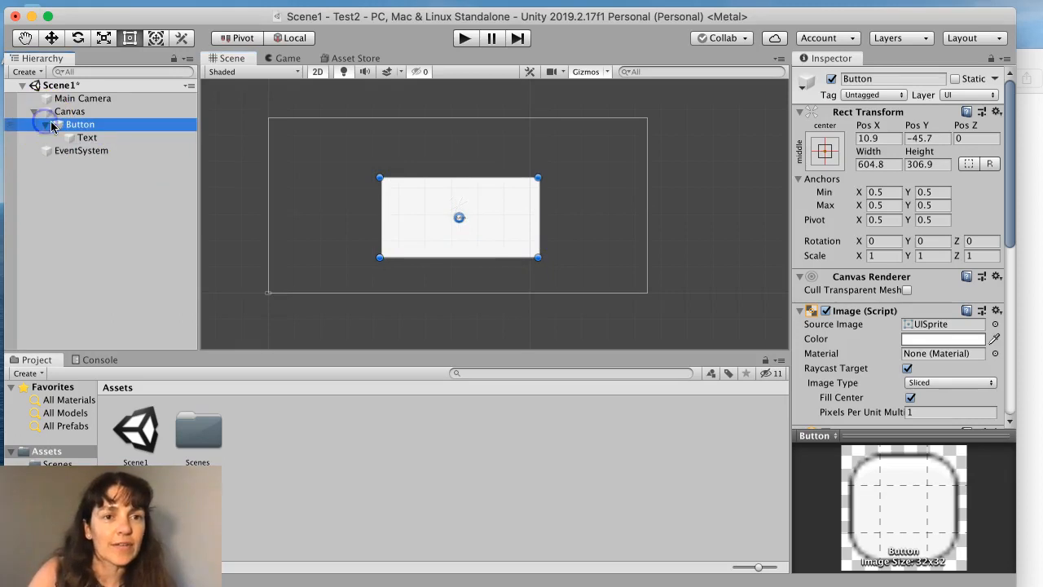
{"action": "left_click", "coordinate": [87, 137]}
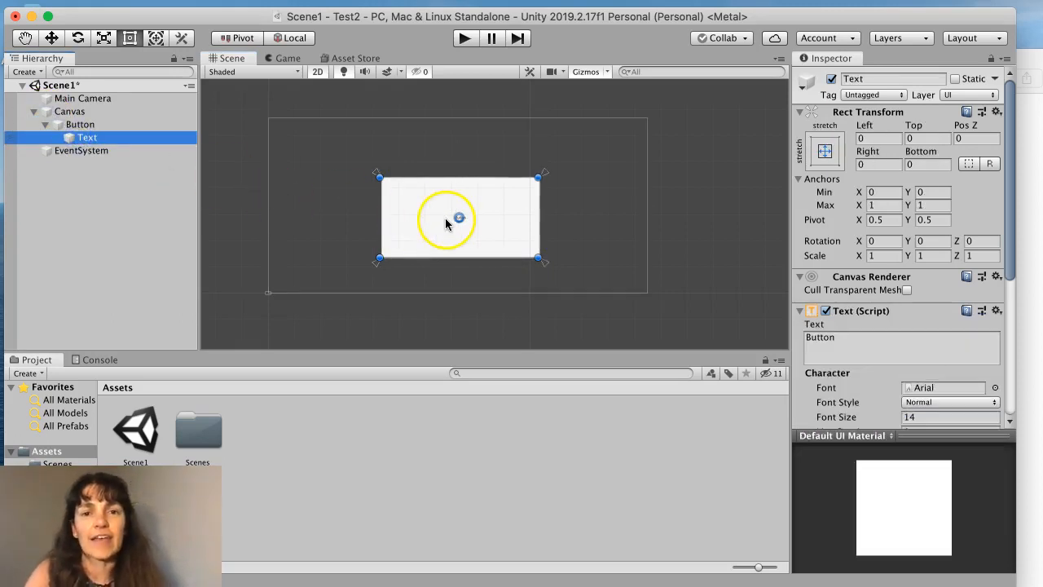
{"action": "left_click", "coordinate": [105, 38]}
{"action": "type", "text": "300"}
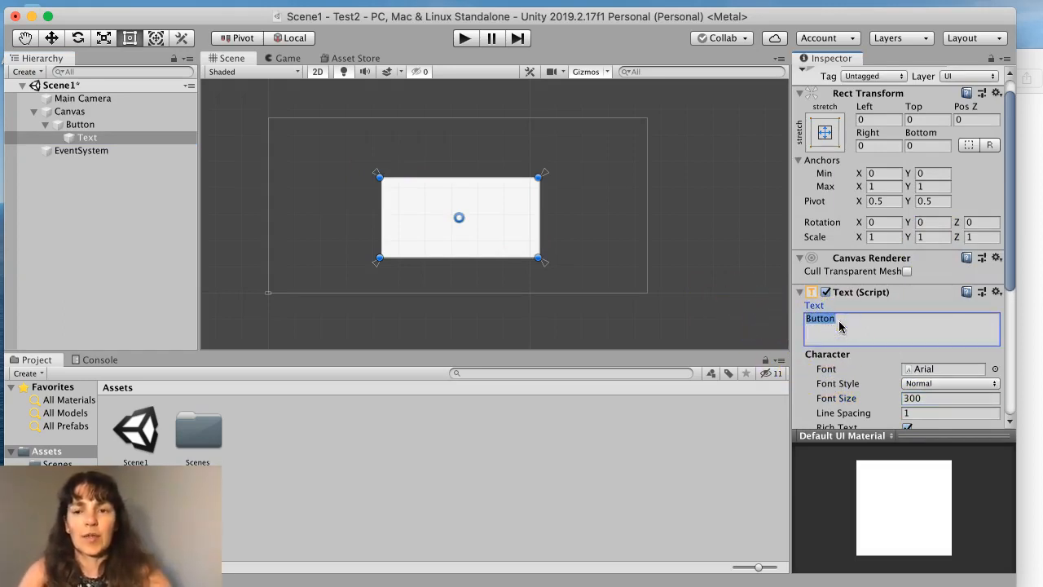
{"action": "type", "text": "Go"}
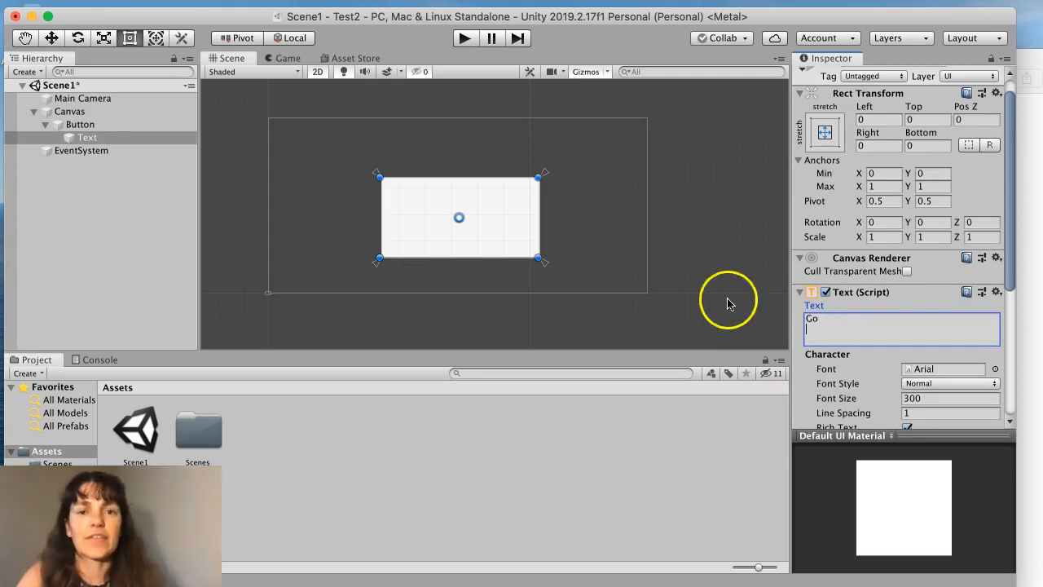
{"action": "left_click", "coordinate": [80, 124]}
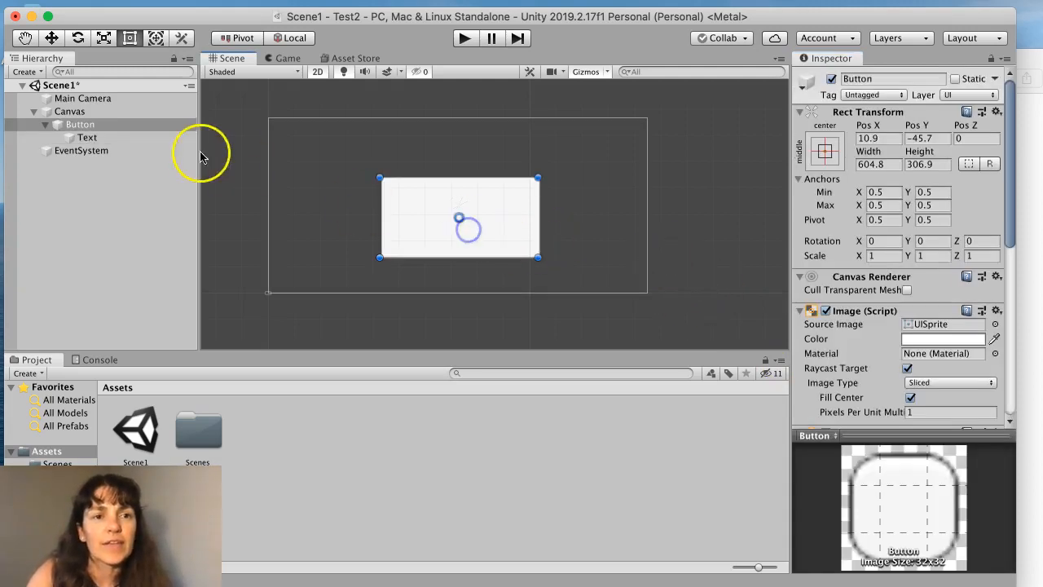
{"action": "left_click", "coordinate": [87, 137]}
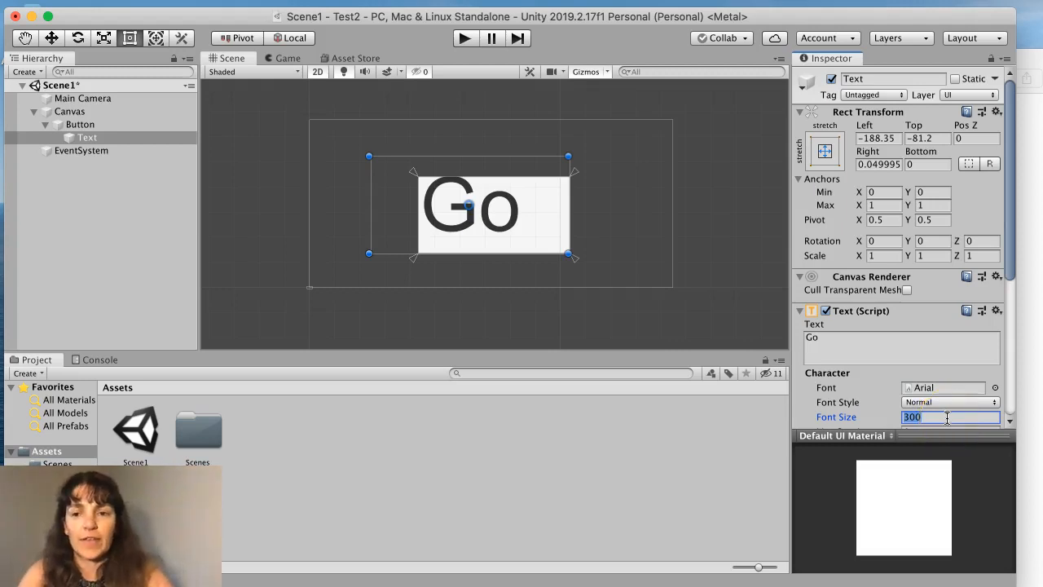
{"action": "type", "text": "50"}
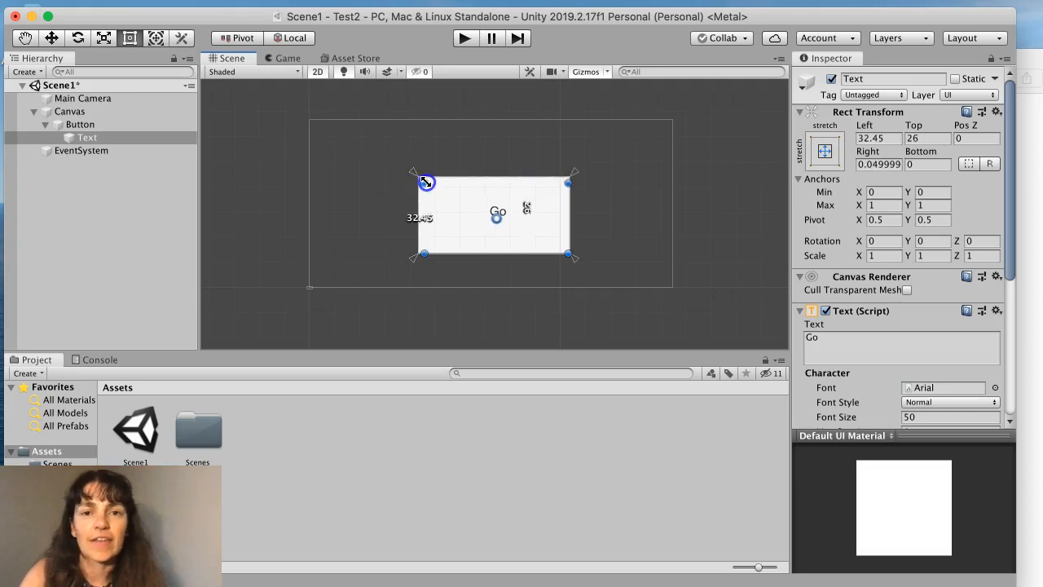
{"action": "left_click", "coordinate": [69, 111]}
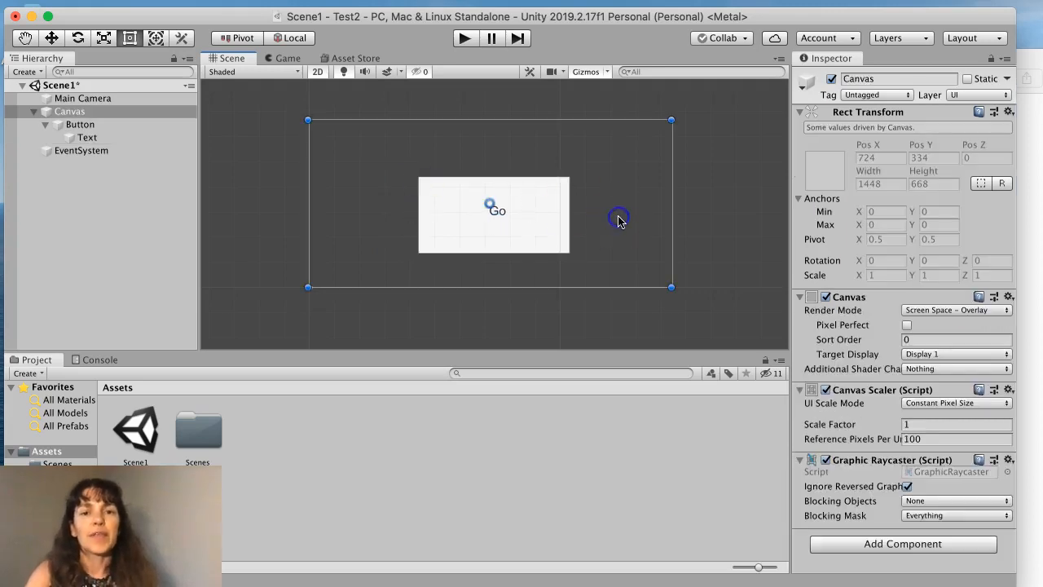
{"action": "mouse_move", "coordinate": [118, 167]}
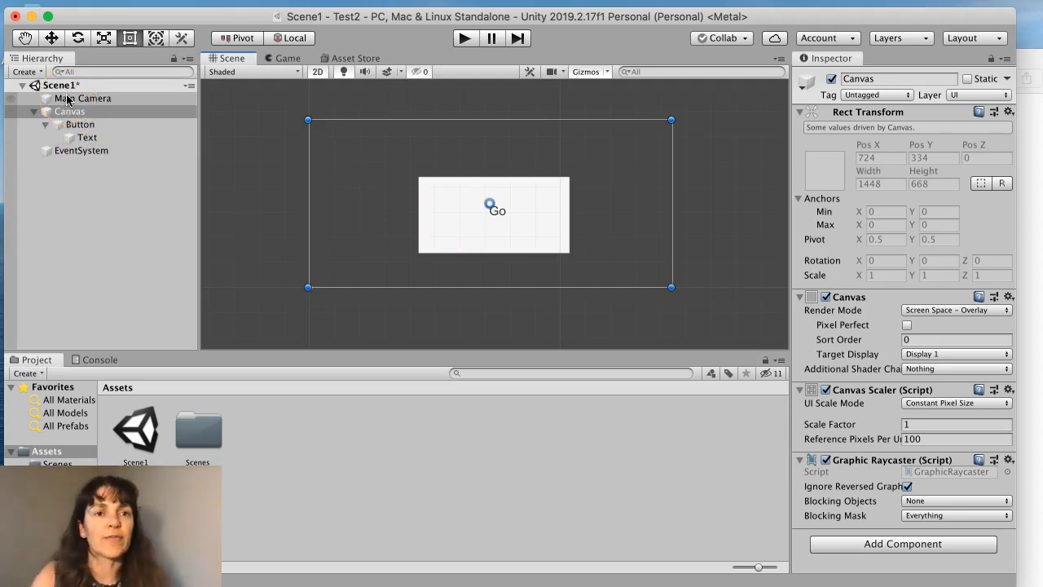
Step: Create a new empty scene and save it as Scene2
{"action": "left_click", "coordinate": [33, 7]}
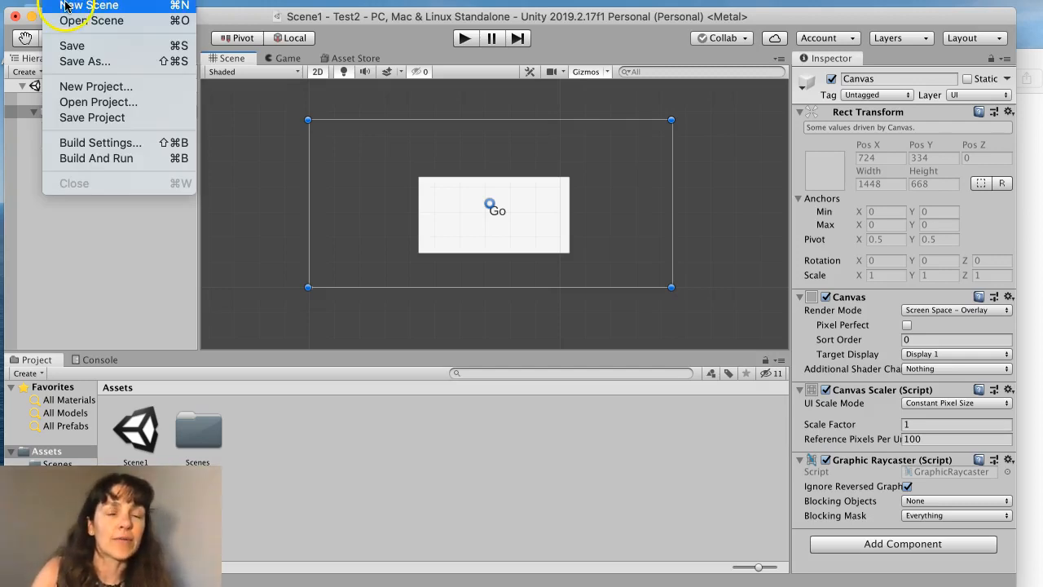
{"action": "left_click", "coordinate": [88, 7]}
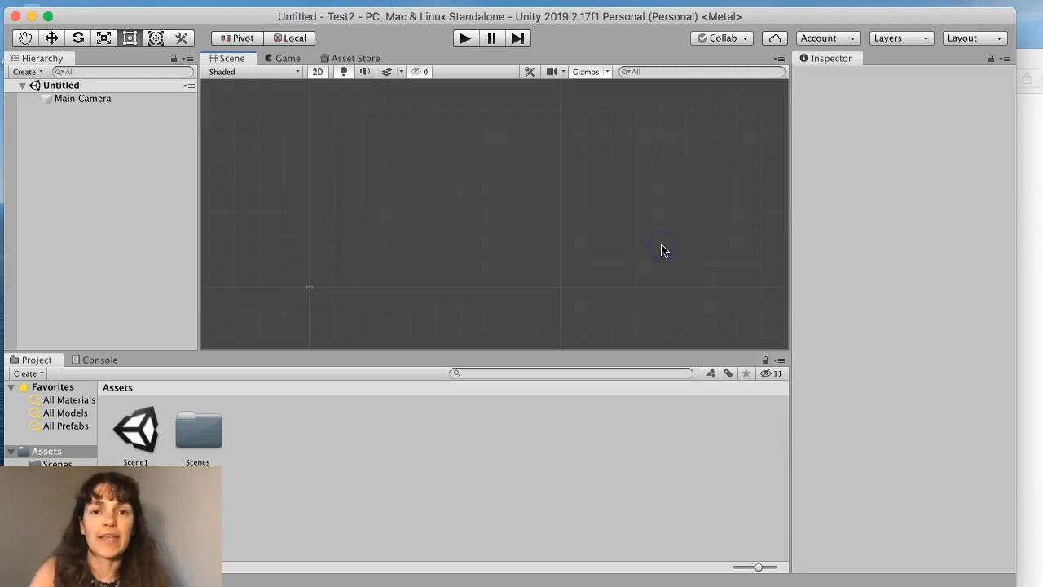
{"action": "left_click", "coordinate": [61, 85]}
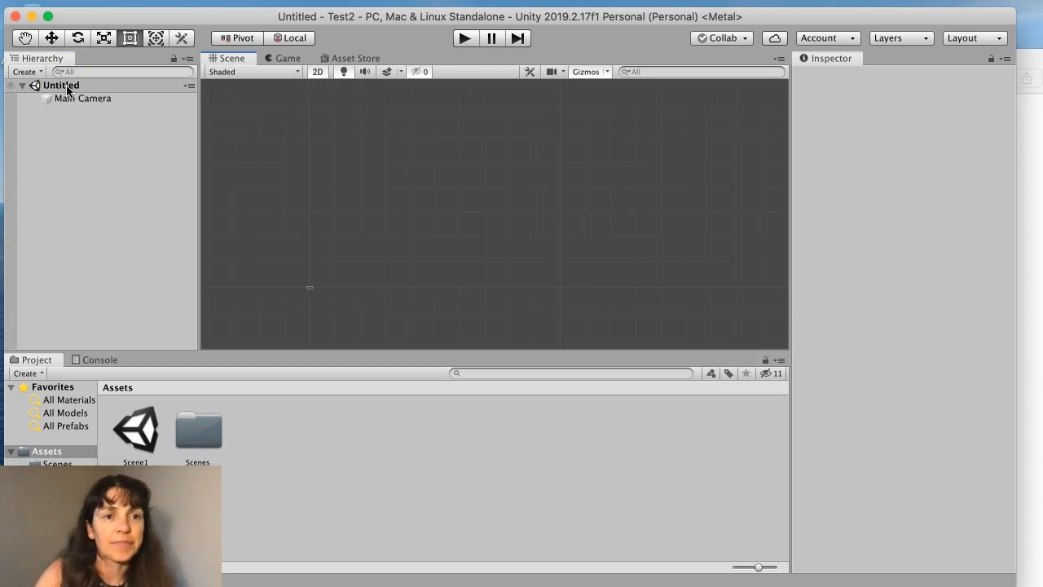
{"action": "left_click", "coordinate": [24, 7]}
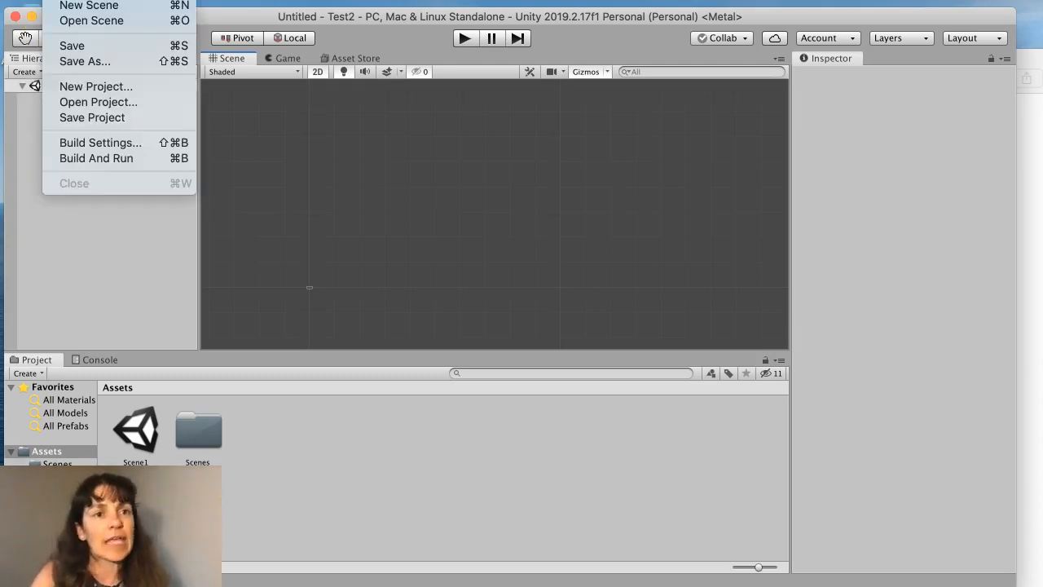
{"action": "left_click", "coordinate": [84, 61]}
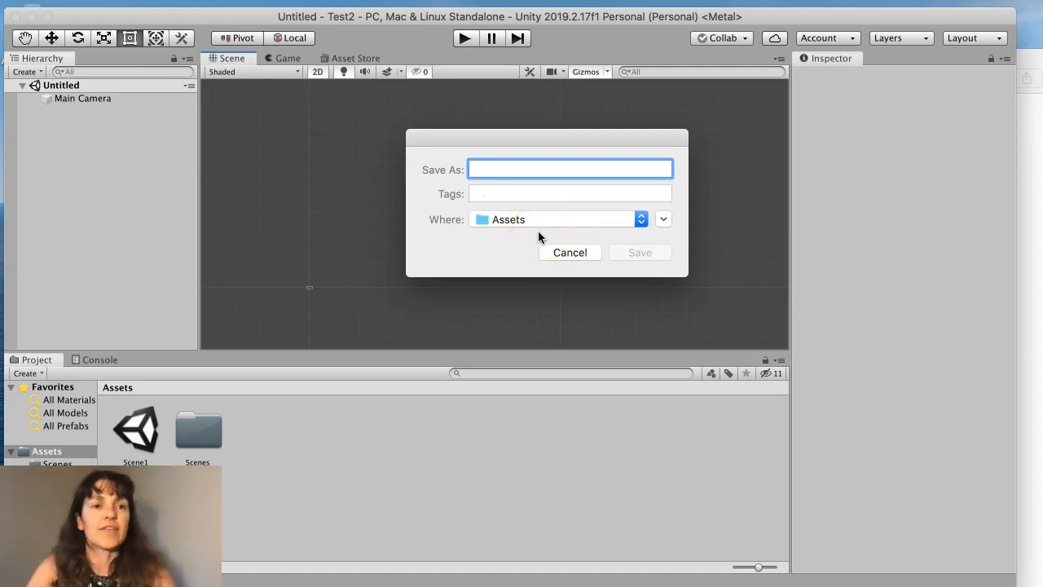
{"action": "type", "text": "Scene2"}
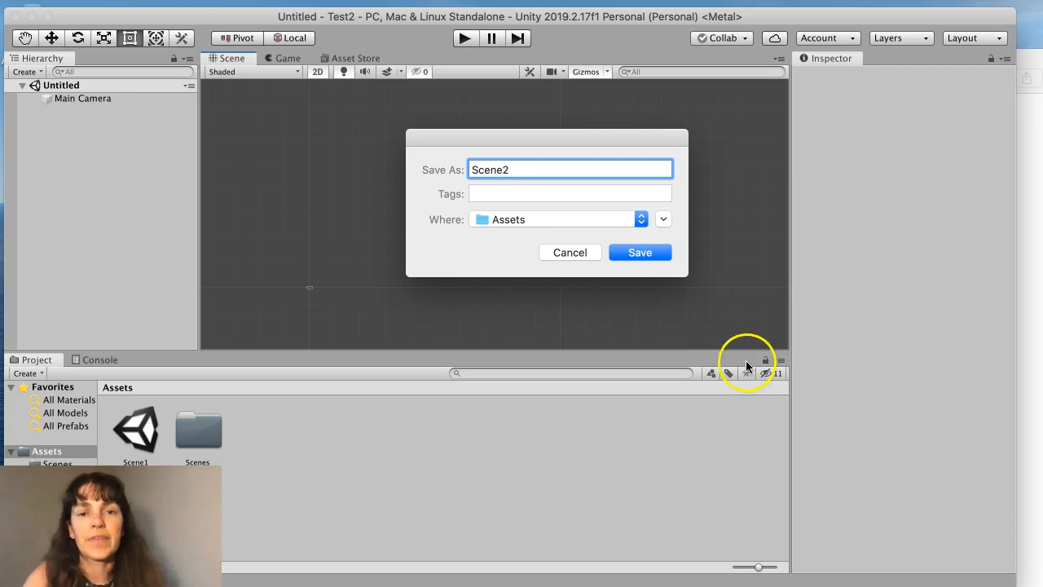
{"action": "left_click", "coordinate": [639, 251]}
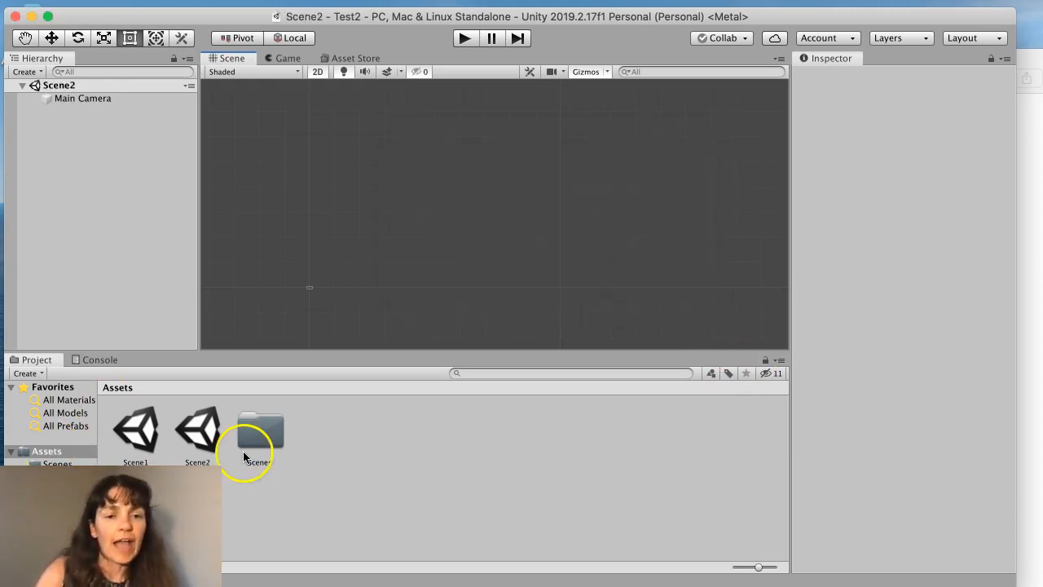
Step: Move Scene1 and Scene2 into the Scenes folder and delete SampleScene
{"action": "left_click", "coordinate": [259, 429]}
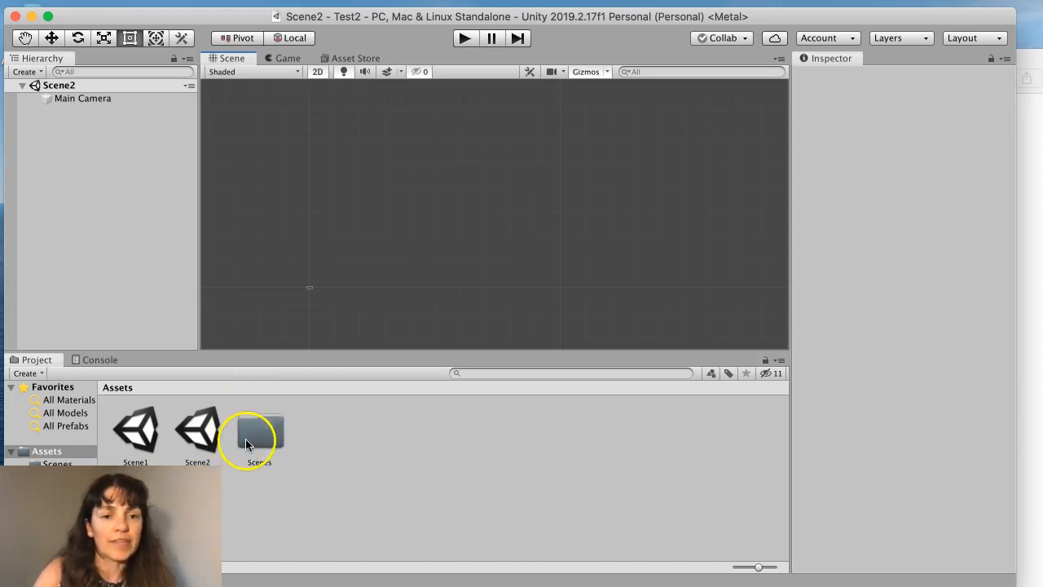
{"action": "left_click", "coordinate": [259, 428]}
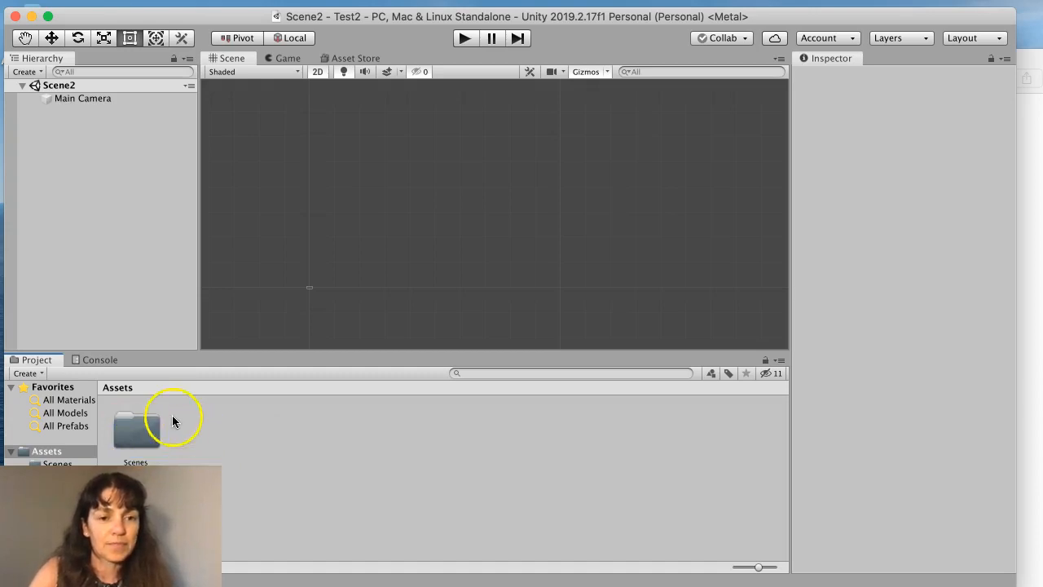
{"action": "double_click", "coordinate": [136, 428]}
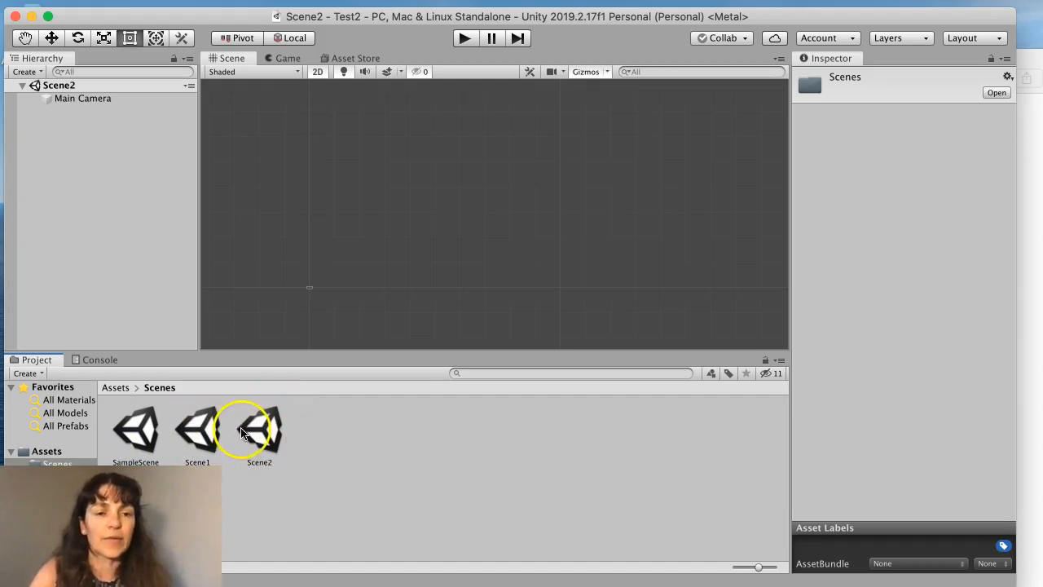
{"action": "left_click", "coordinate": [135, 427]}
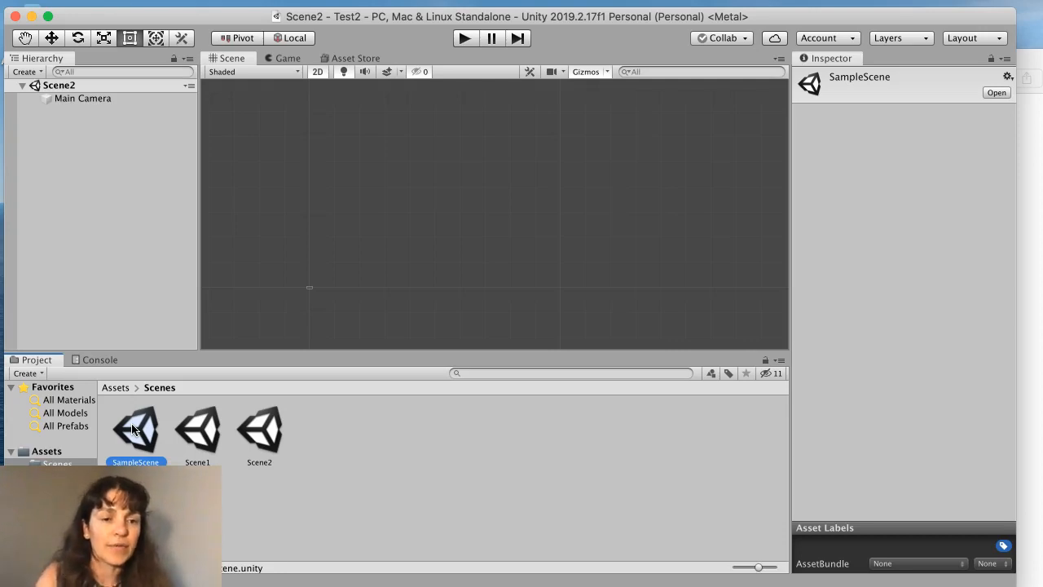
{"action": "right_click", "coordinate": [136, 429]}
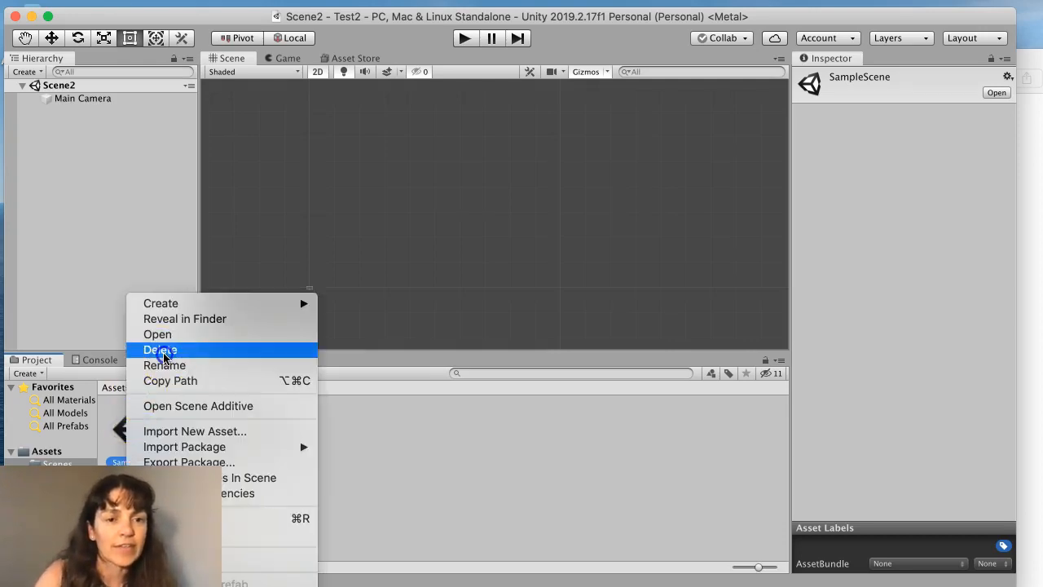
{"action": "left_click", "coordinate": [159, 349]}
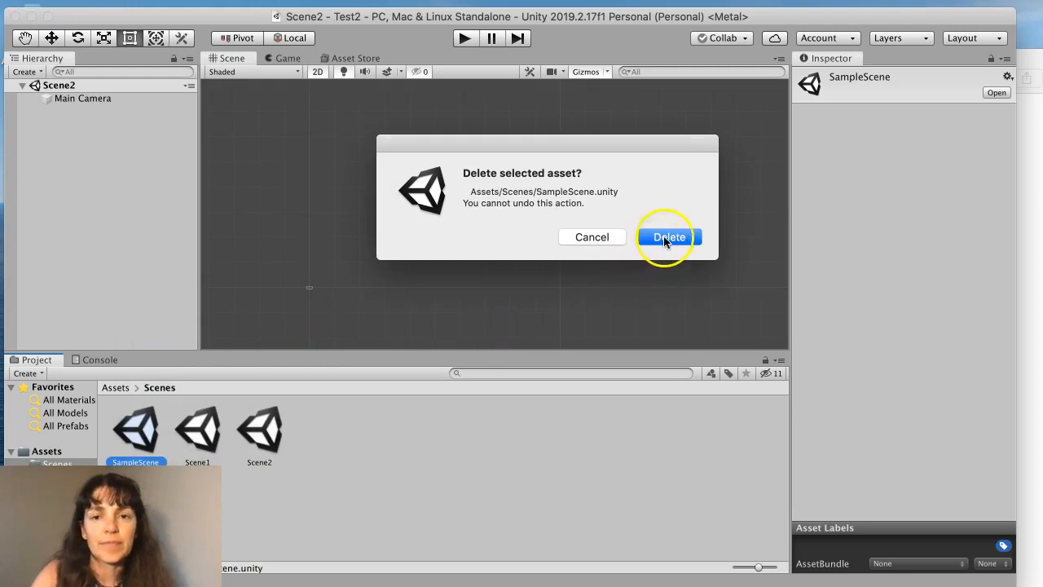
{"action": "left_click", "coordinate": [668, 237]}
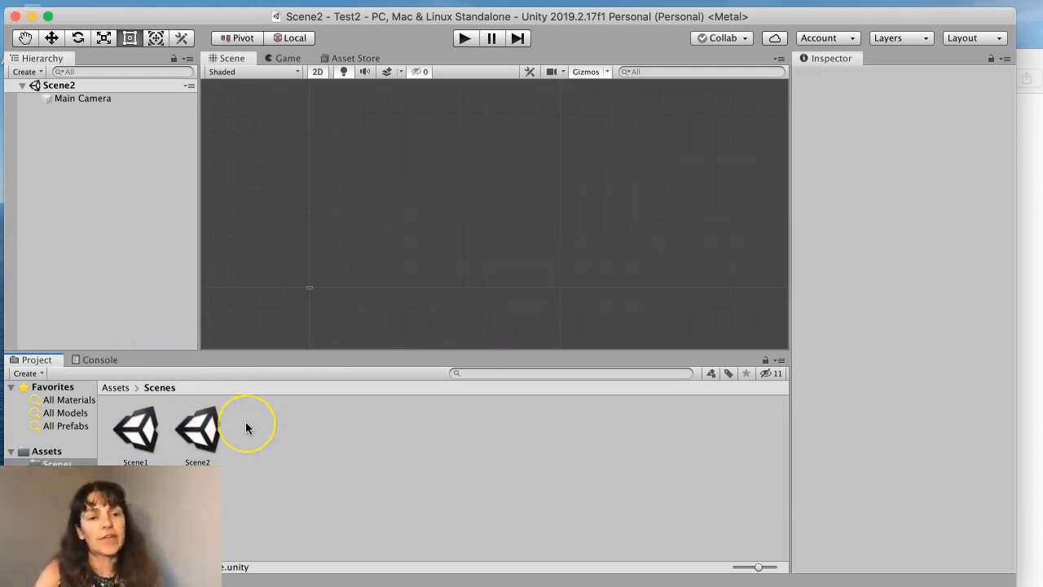
{"action": "mouse_move", "coordinate": [317, 211]}
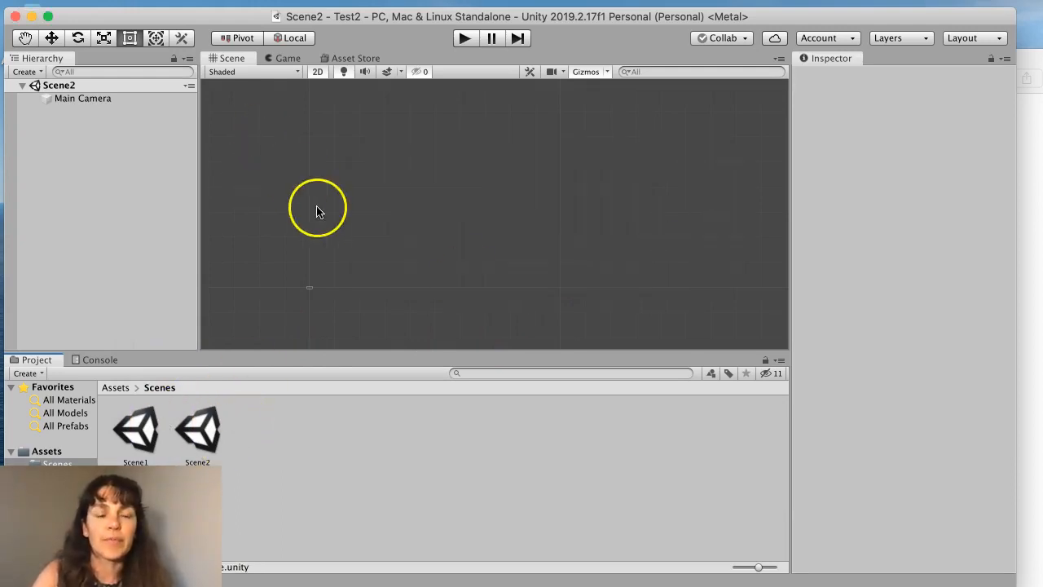
{"action": "left_click", "coordinate": [26, 71]}
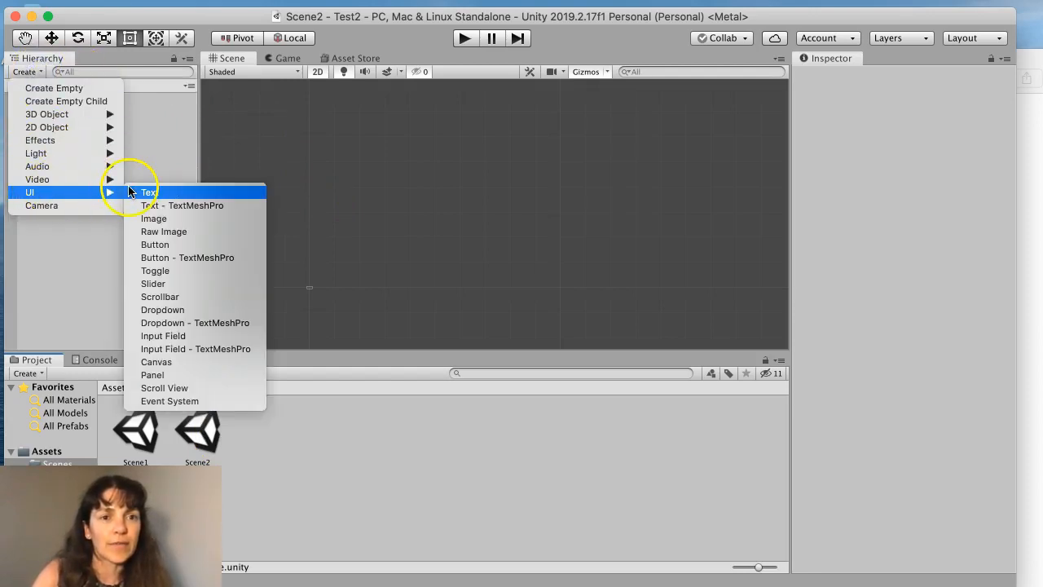
Step: Create a UI Text coloured yellow reading 'Play the Game' at font size 100
{"action": "left_click", "coordinate": [149, 191]}
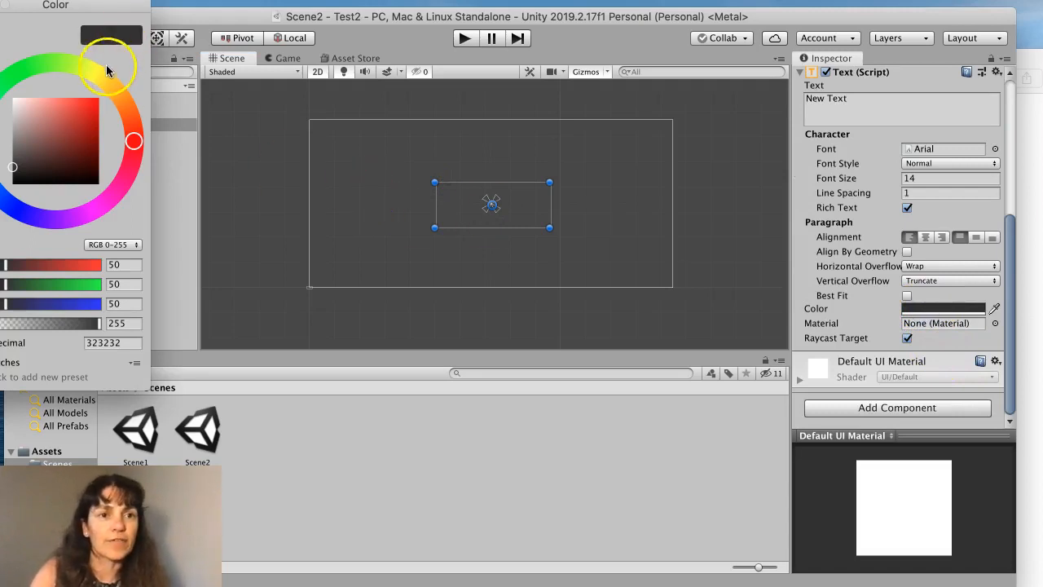
{"action": "left_click", "coordinate": [93, 74]}
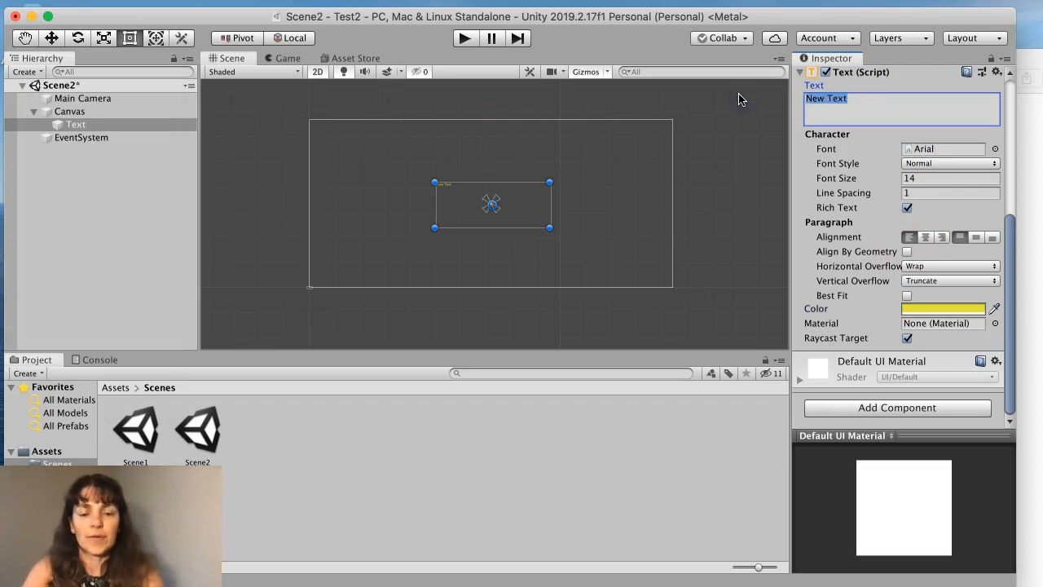
{"action": "type", "text": "Pl"}
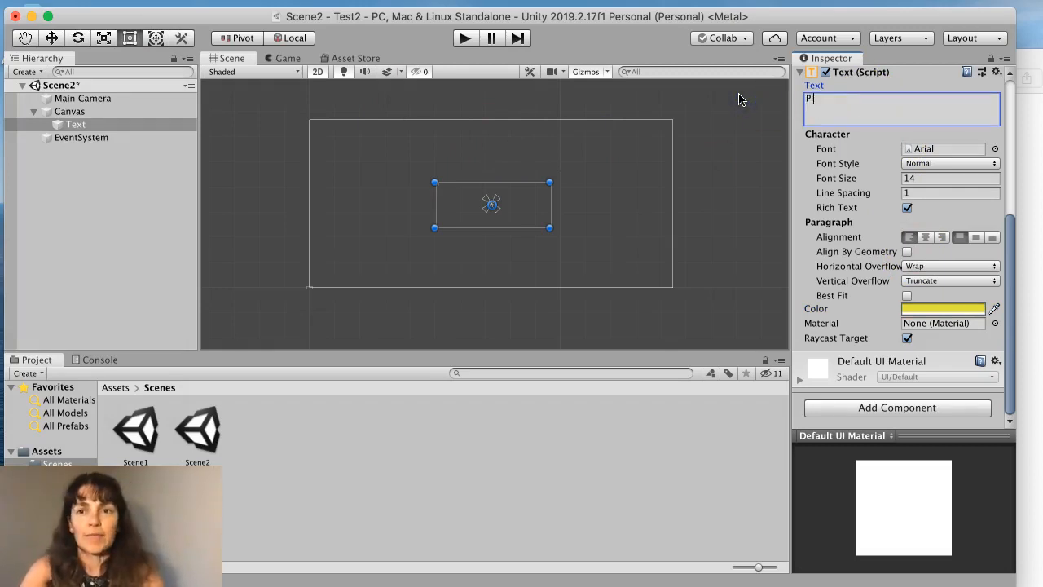
{"action": "type", "text": "Play the Game"}
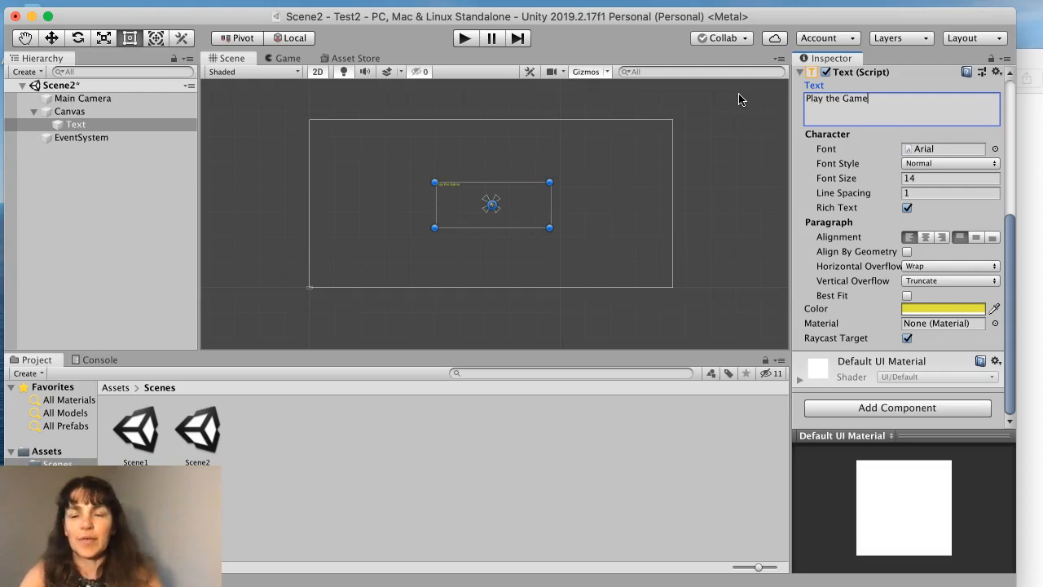
{"action": "left_click", "coordinate": [949, 178]}
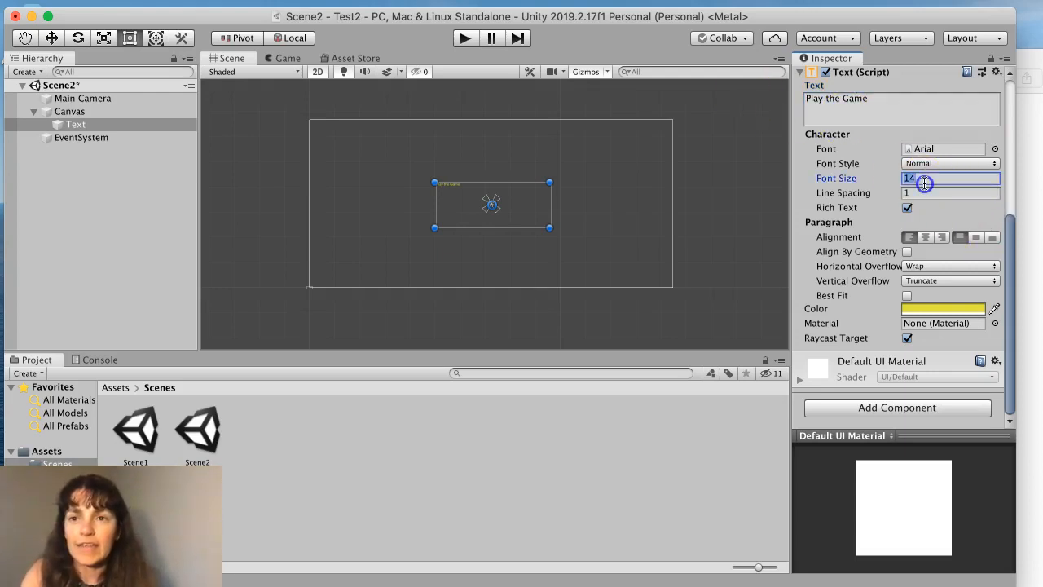
{"action": "type", "text": "100"}
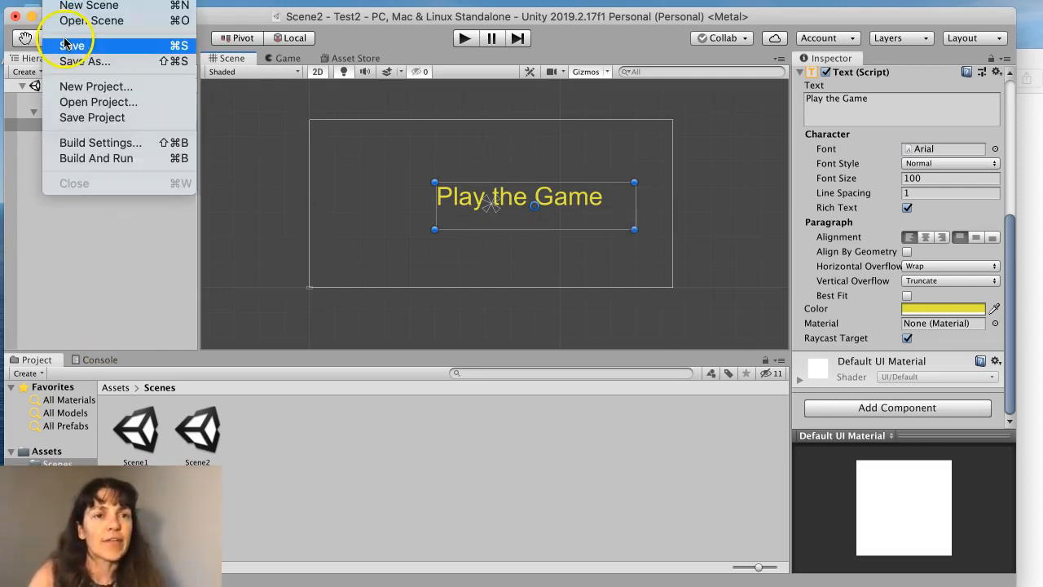
Step: Save Scene2, reopen Scene1 from the Project window, and select its Go button
{"action": "left_click", "coordinate": [135, 428]}
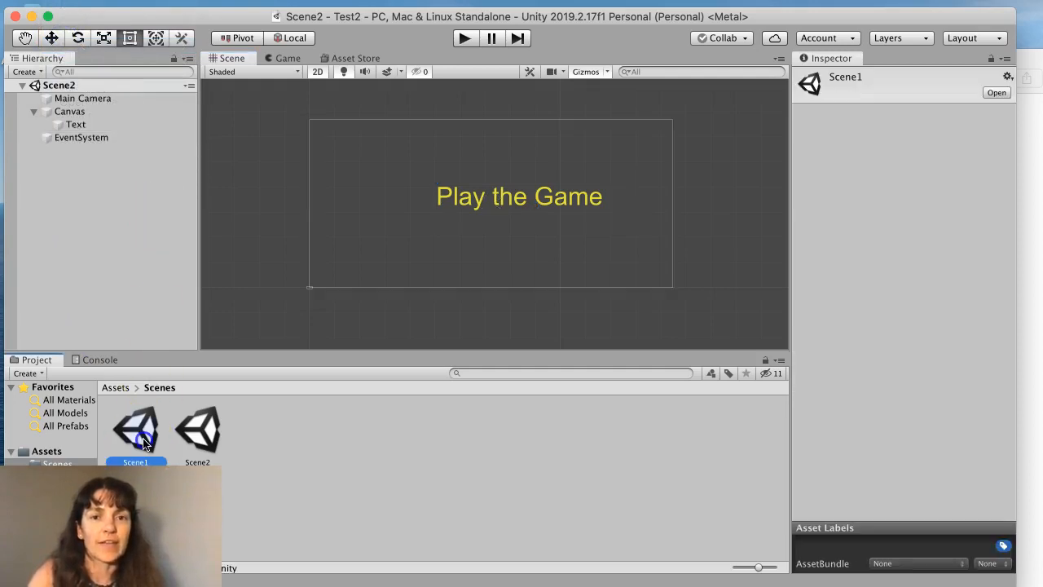
{"action": "double_click", "coordinate": [134, 428]}
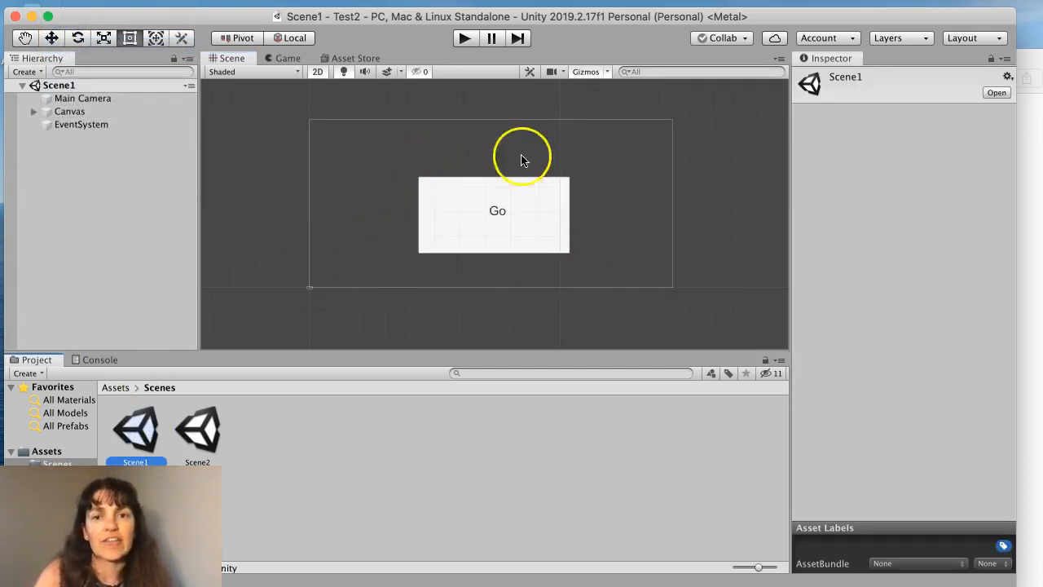
{"action": "mouse_move", "coordinate": [489, 267]}
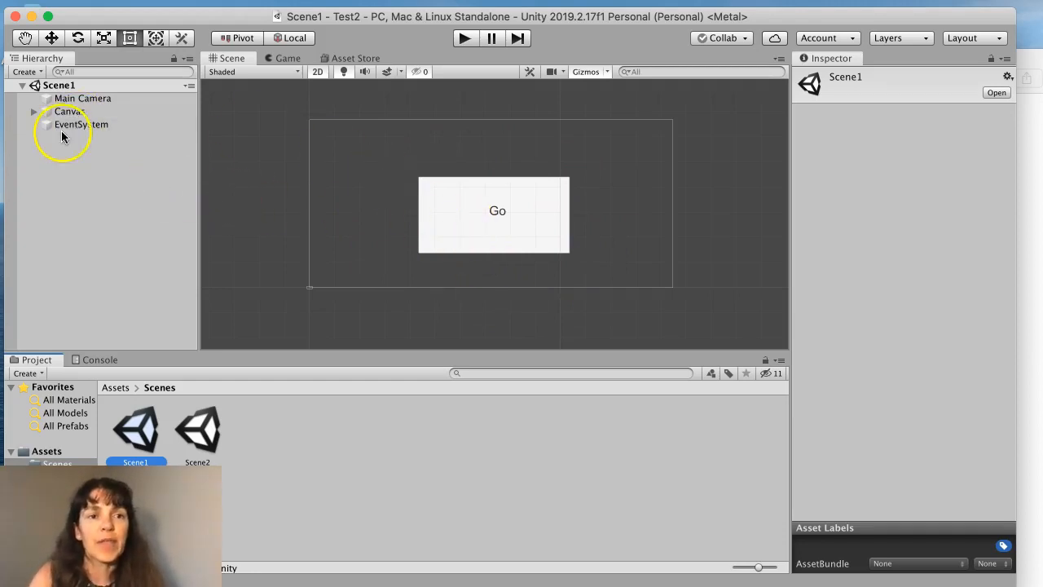
{"action": "left_click", "coordinate": [79, 124]}
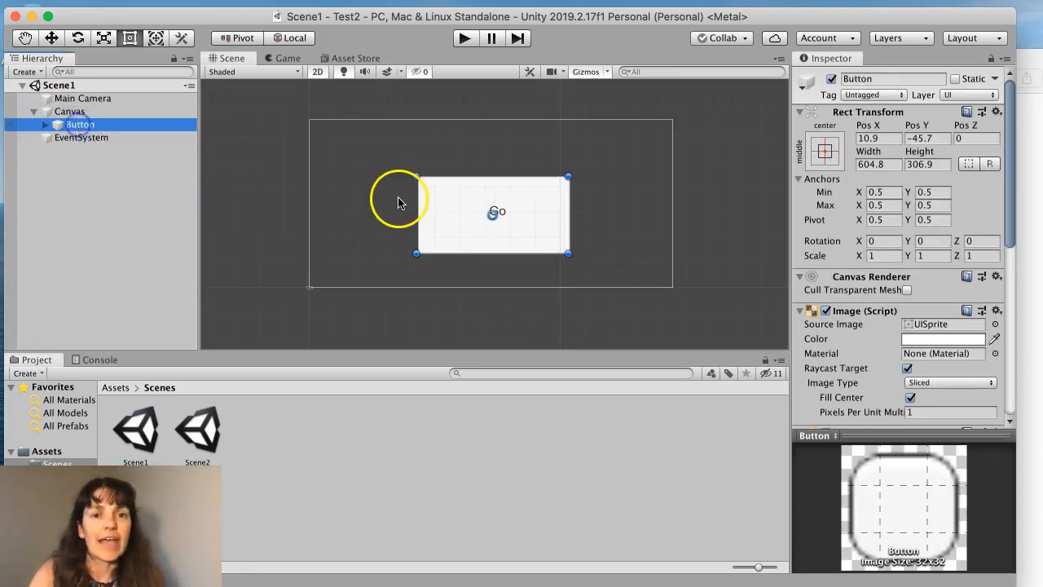
{"action": "mouse_move", "coordinate": [644, 244]}
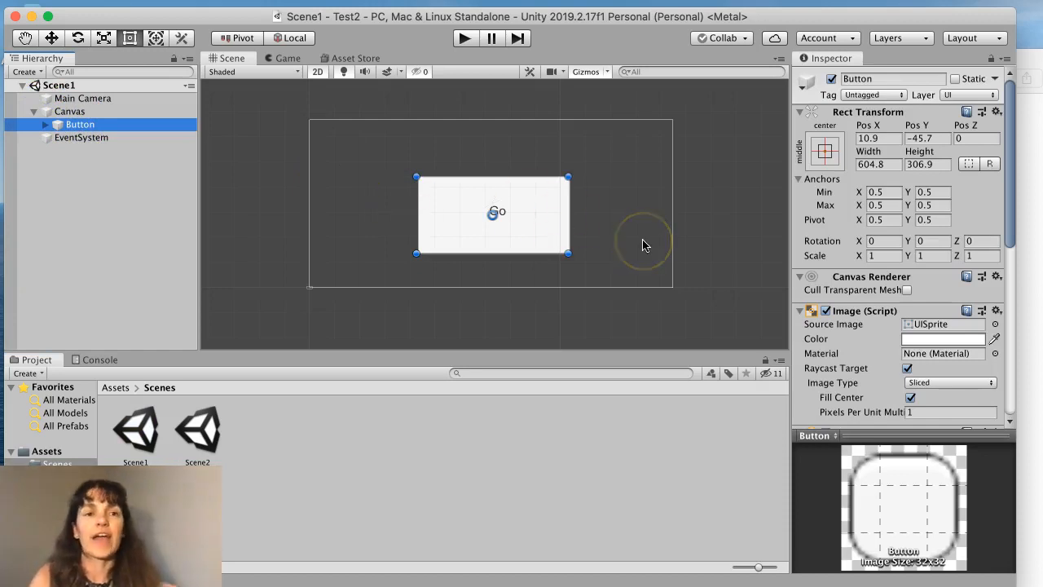
{"action": "mouse_move", "coordinate": [936, 289]}
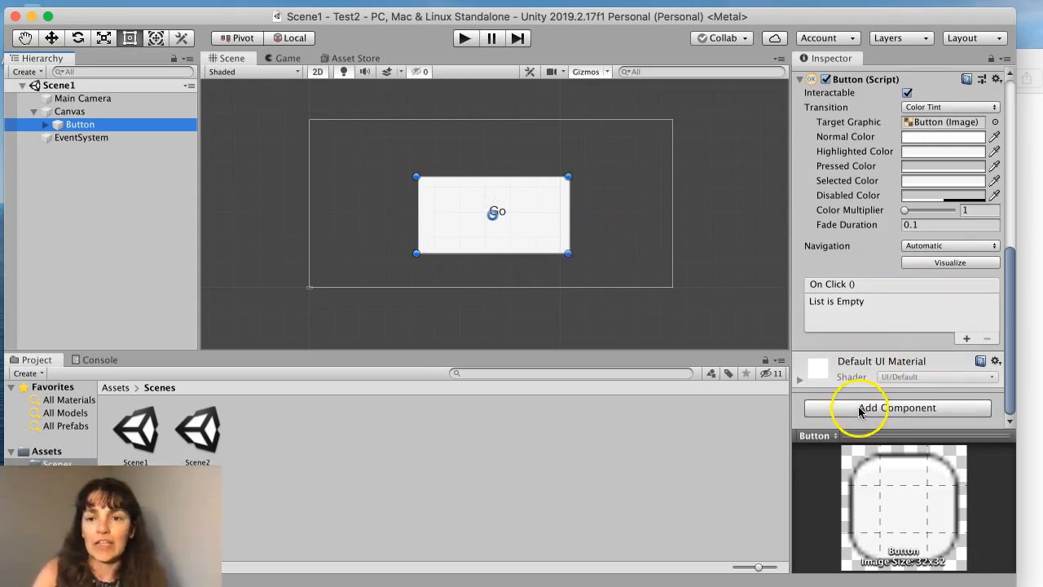
Step: Add a new script component named ButtonManager to the Go button and open it for editing
{"action": "left_click", "coordinate": [897, 407]}
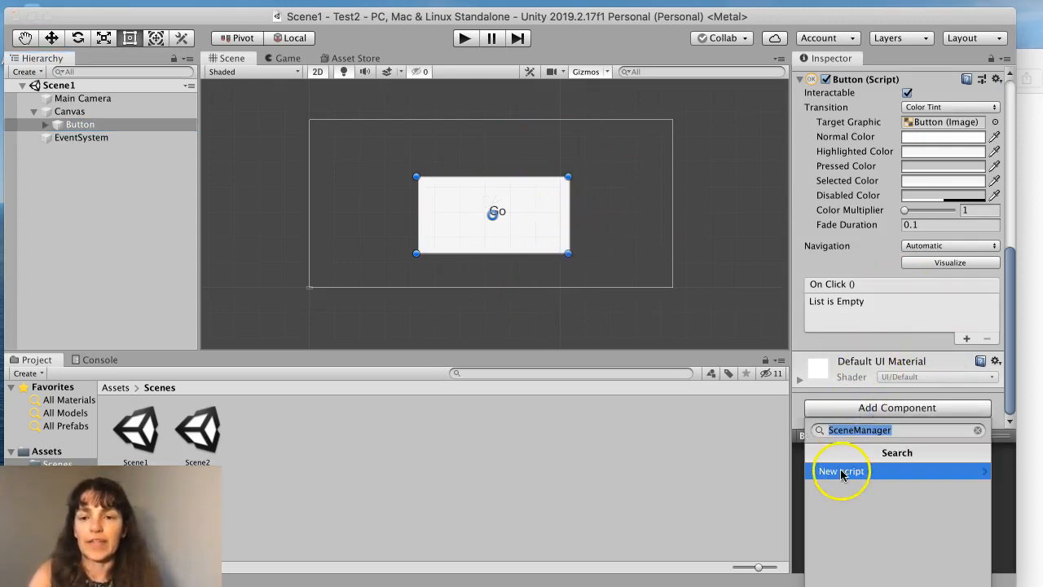
{"action": "left_click", "coordinate": [841, 471]}
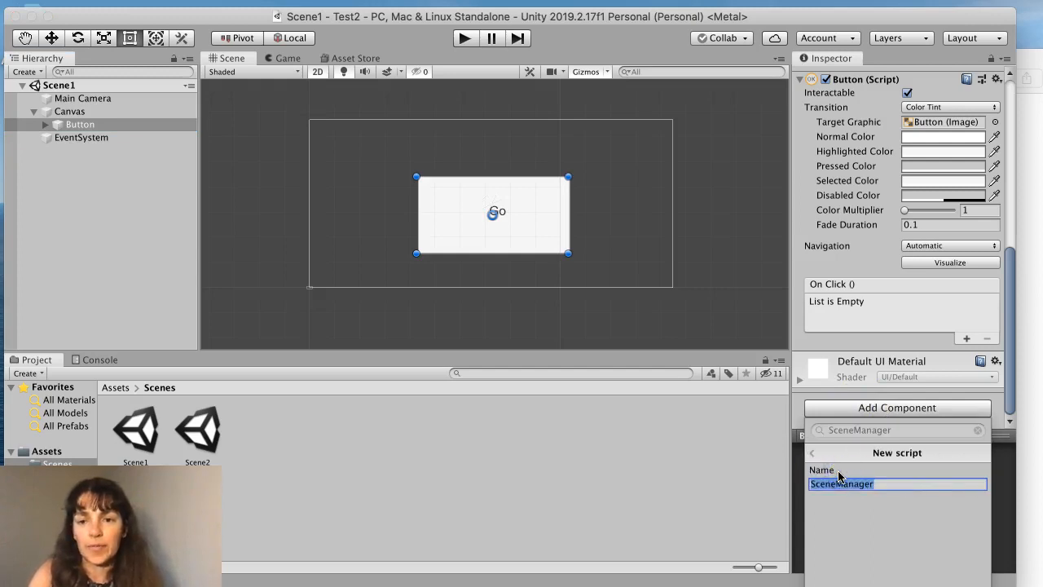
{"action": "type", "text": "But"}
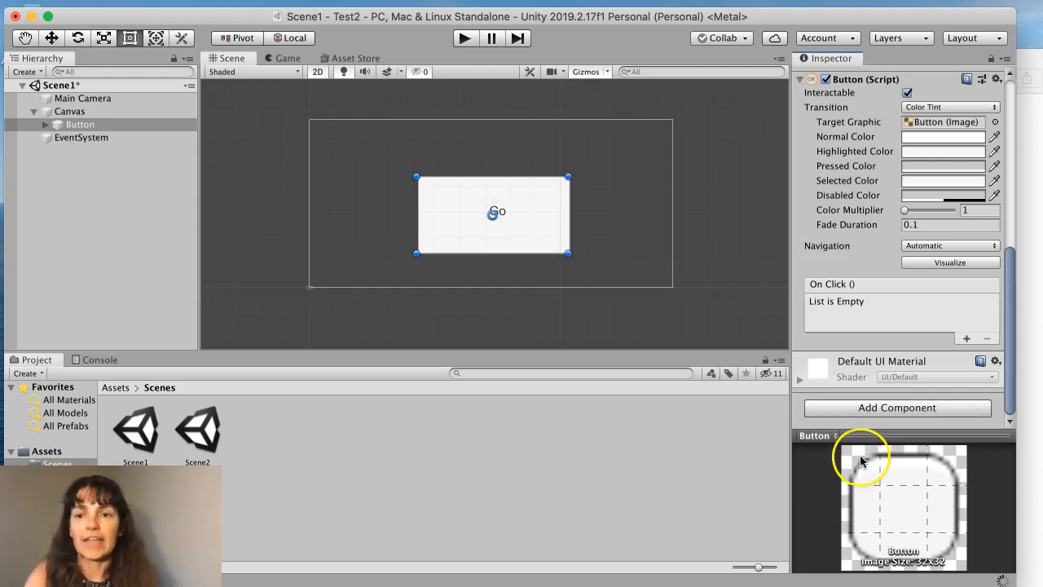
{"action": "mouse_move", "coordinate": [57, 440]}
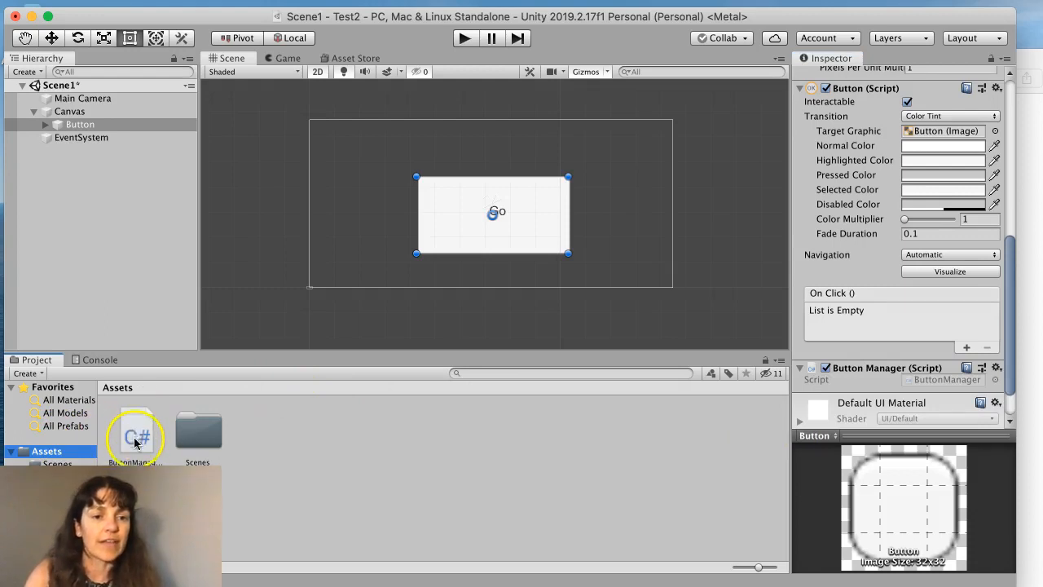
{"action": "left_click", "coordinate": [136, 430]}
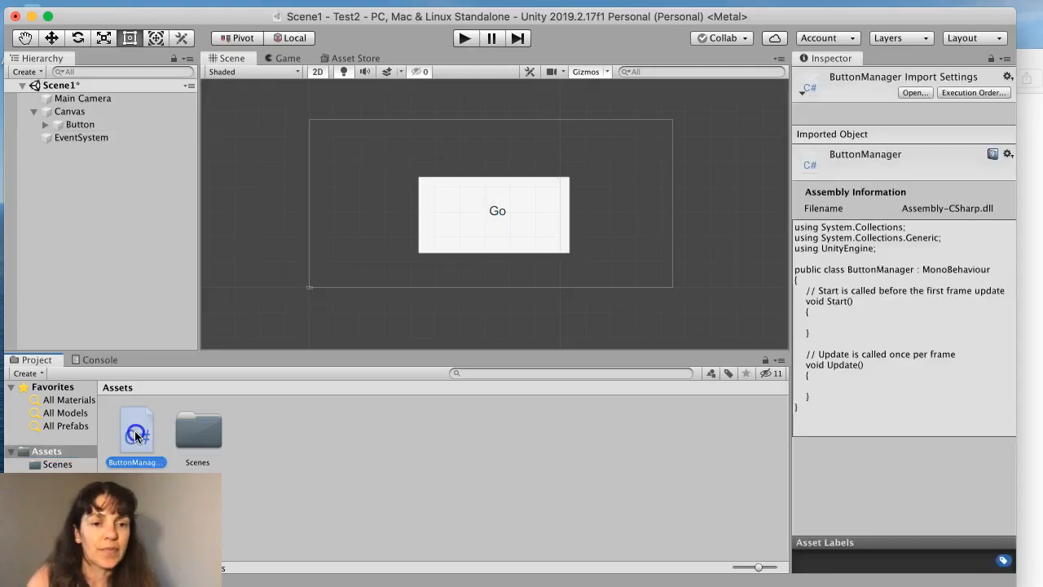
{"action": "double_click", "coordinate": [136, 429]}
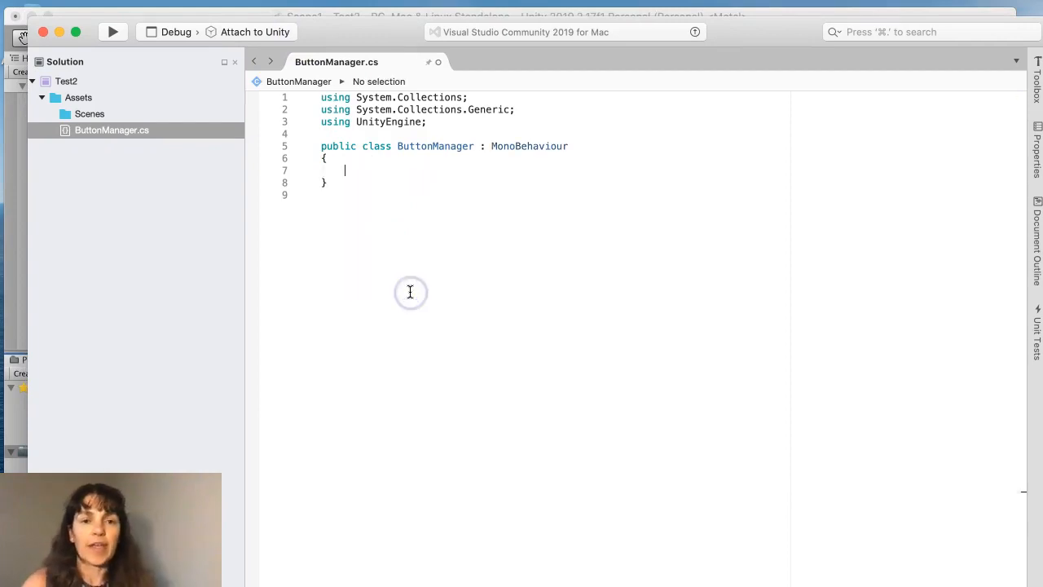
Step: Write public void goToNextScene() calling SceneManager.LoadScene("Scene2")
{"action": "type", "text": "public"}
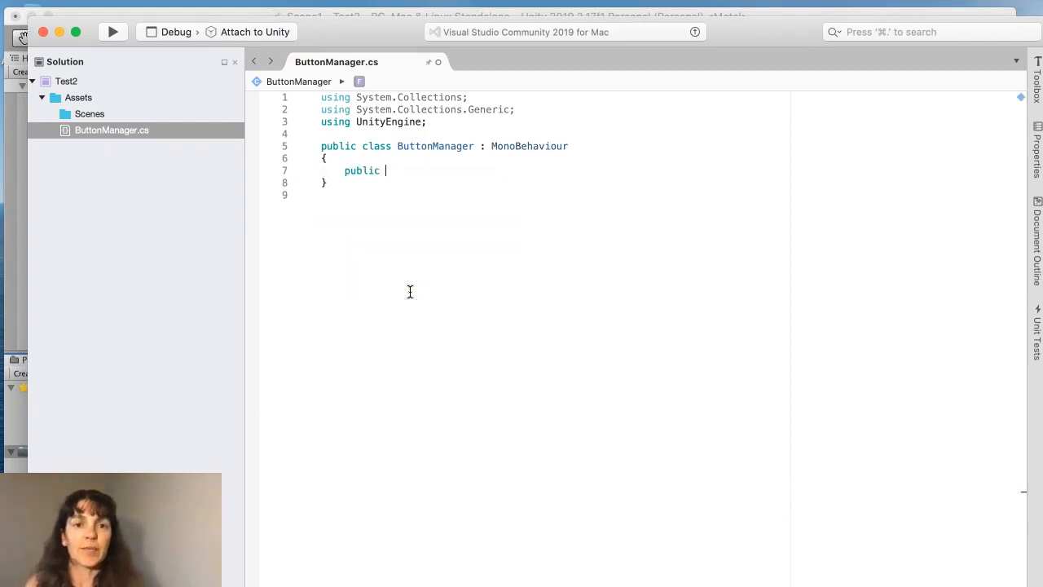
{"action": "type", "text": "void"}
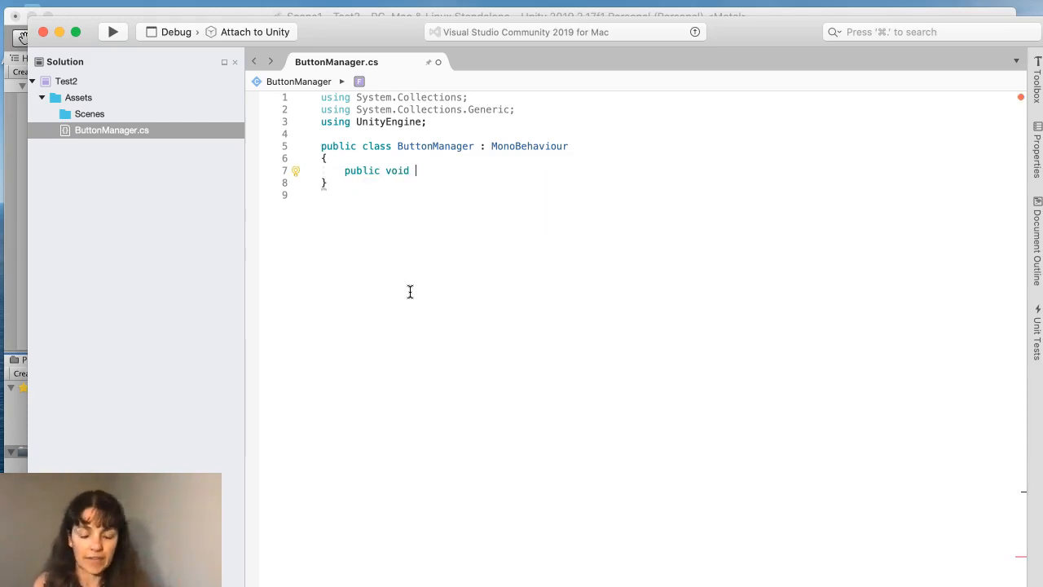
{"action": "type", "text": "go"}
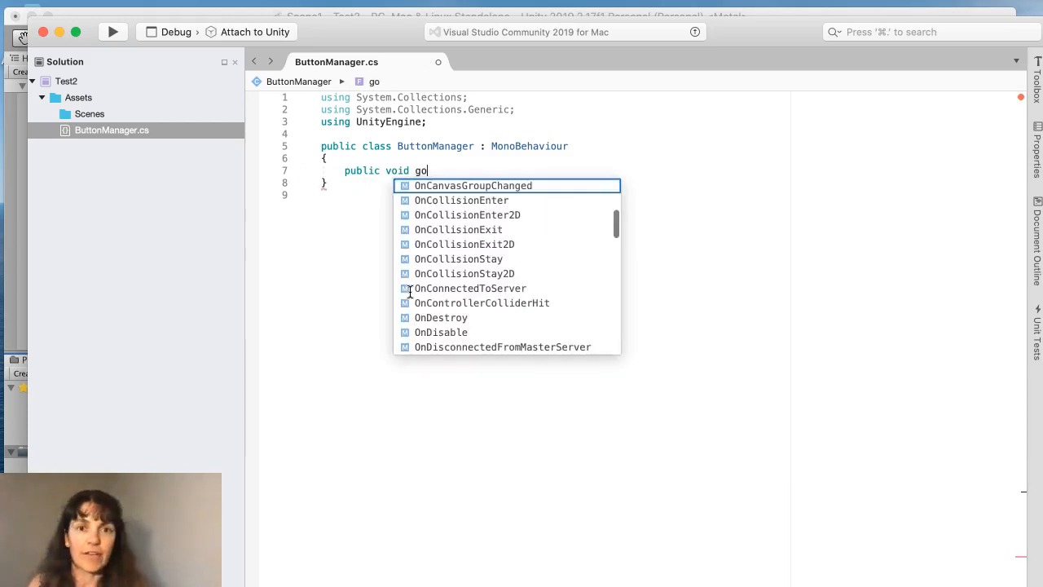
{"action": "type", "text": "To"}
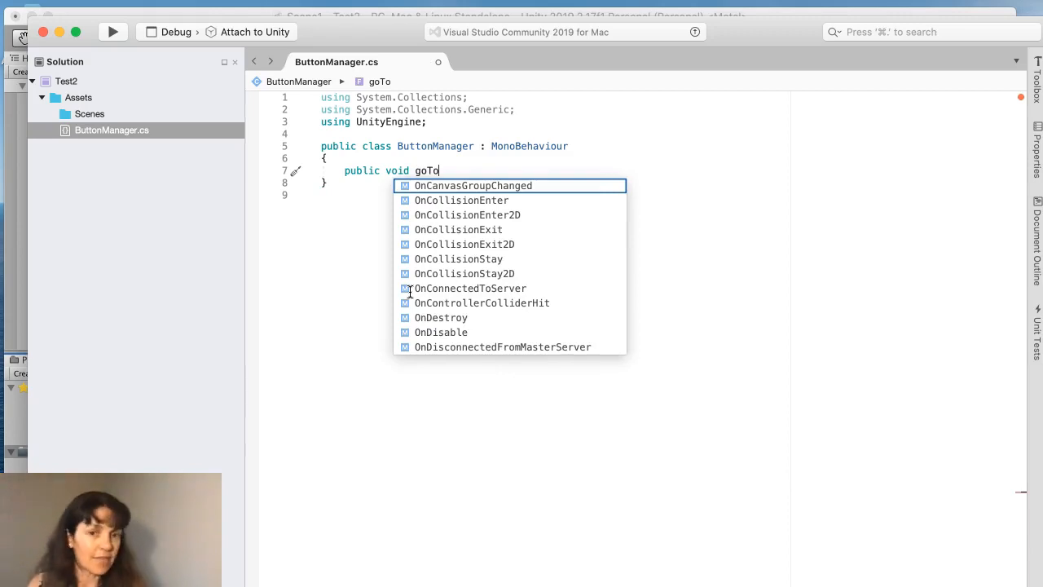
{"action": "type", "text": "NextScene()"}
{"action": "type", "text": "{"}
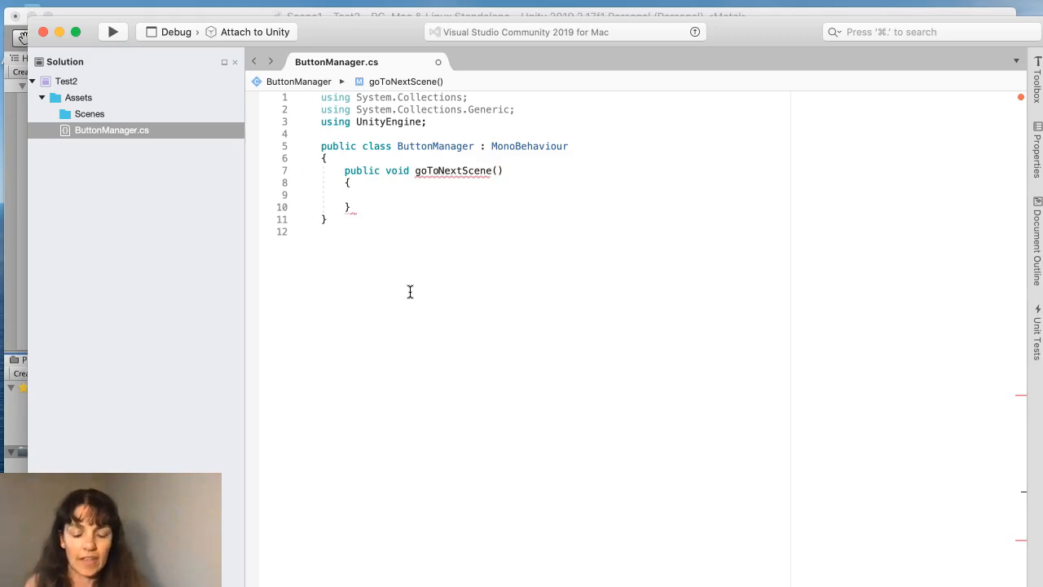
{"action": "type", "text": "Sc"}
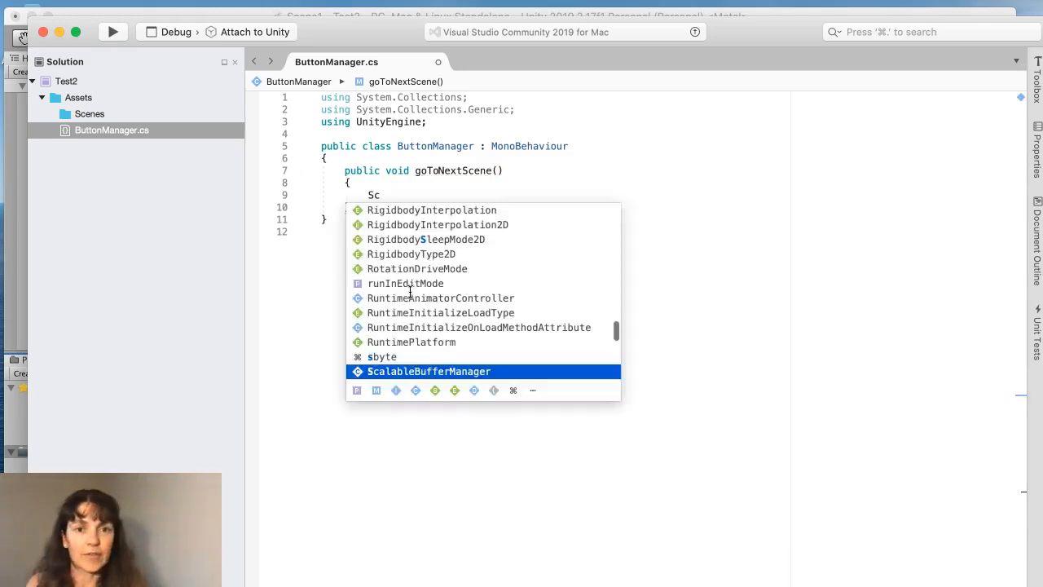
{"action": "type", "text": "eneManager."}
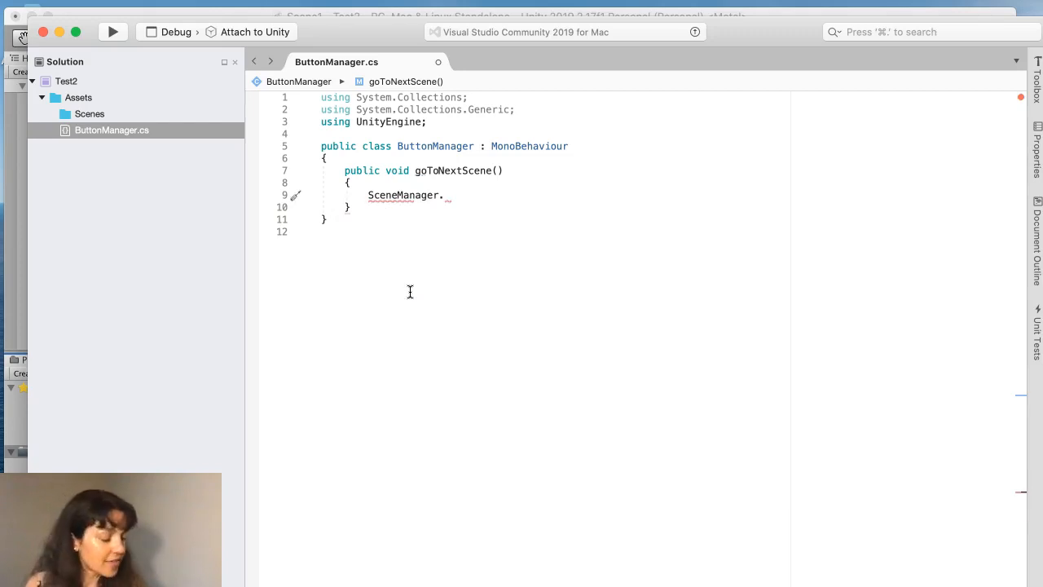
{"action": "type", "text": "LoadSc"}
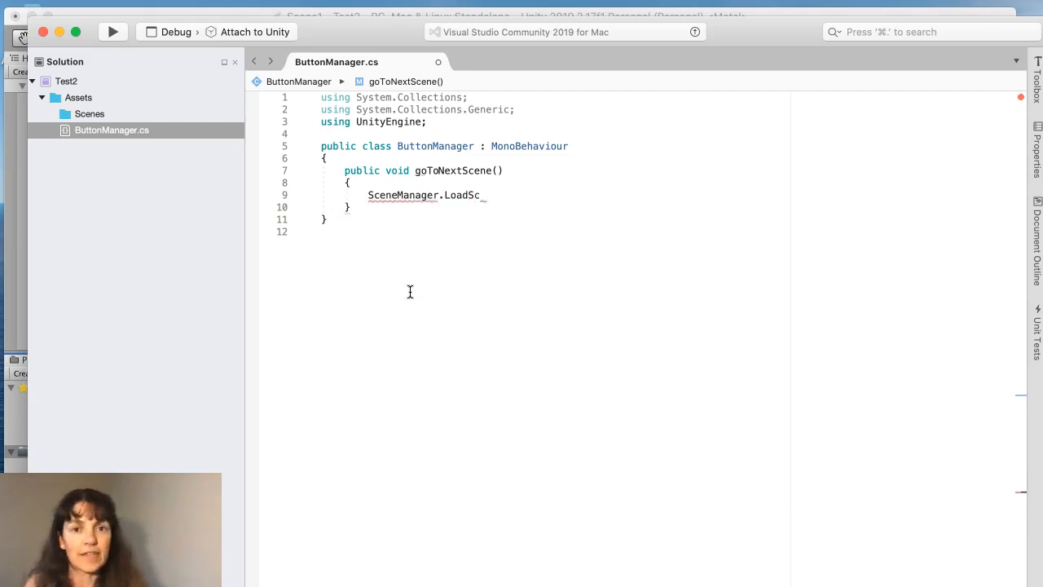
{"action": "type", "text": "ene(\"\")"}
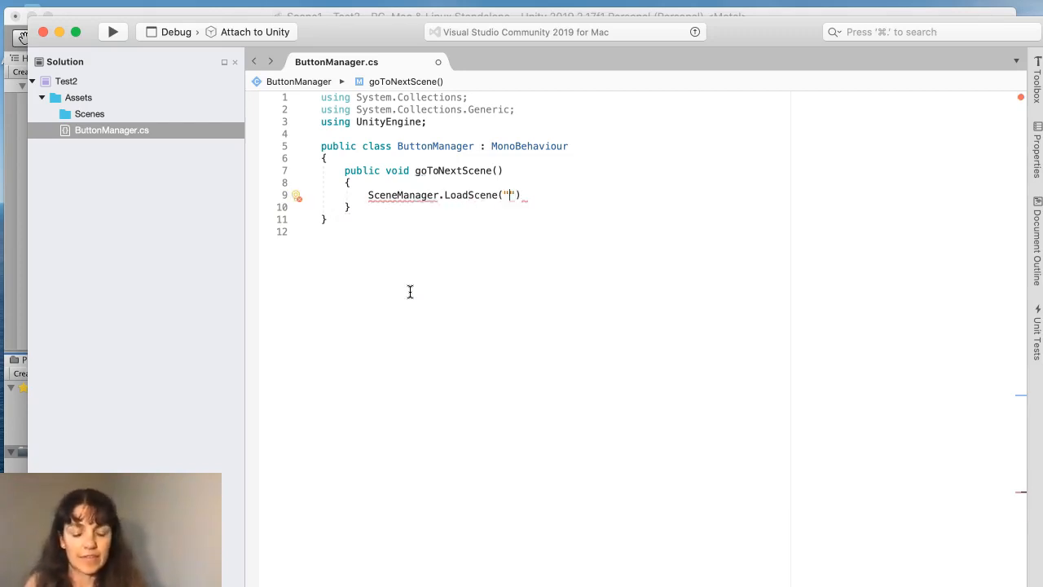
{"action": "type", "text": "Scene2"}
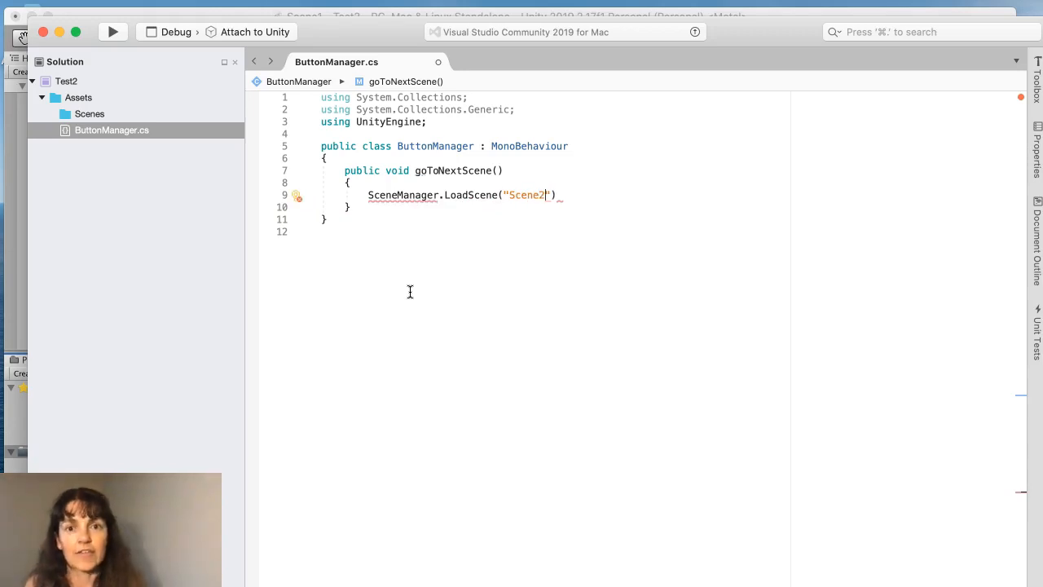
{"action": "type", "text": ";"}
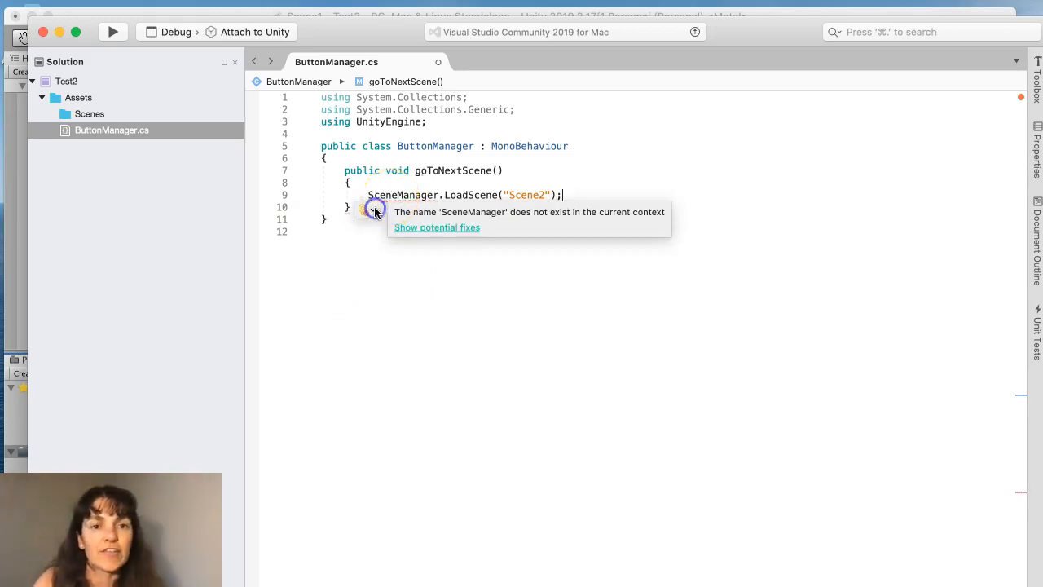
Step: Add the UnityEngine.SceneManagement using via potential fixes, remove unused usings, and save
{"action": "left_click", "coordinate": [366, 210]}
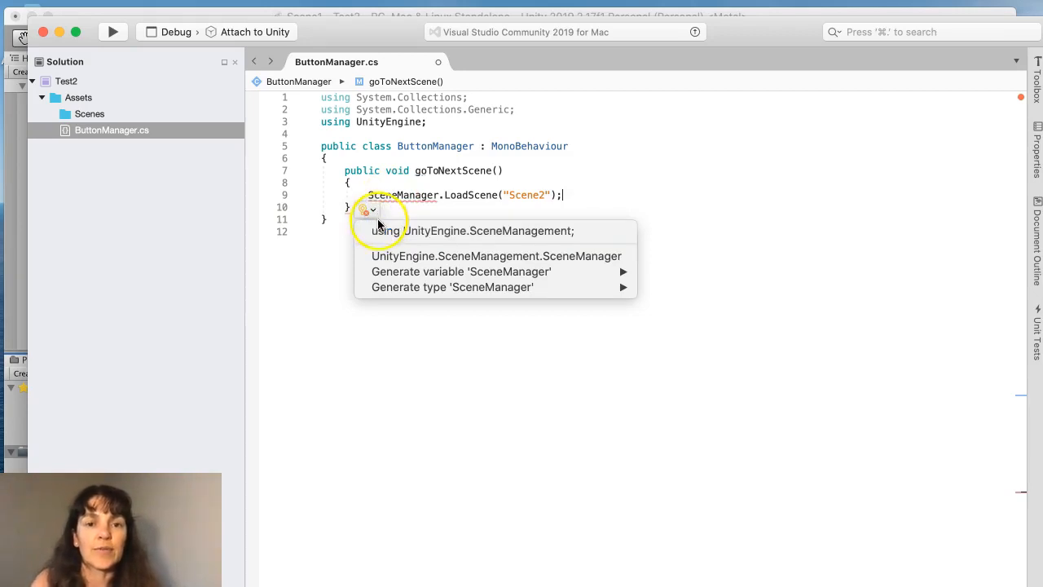
{"action": "mouse_move", "coordinate": [473, 231]}
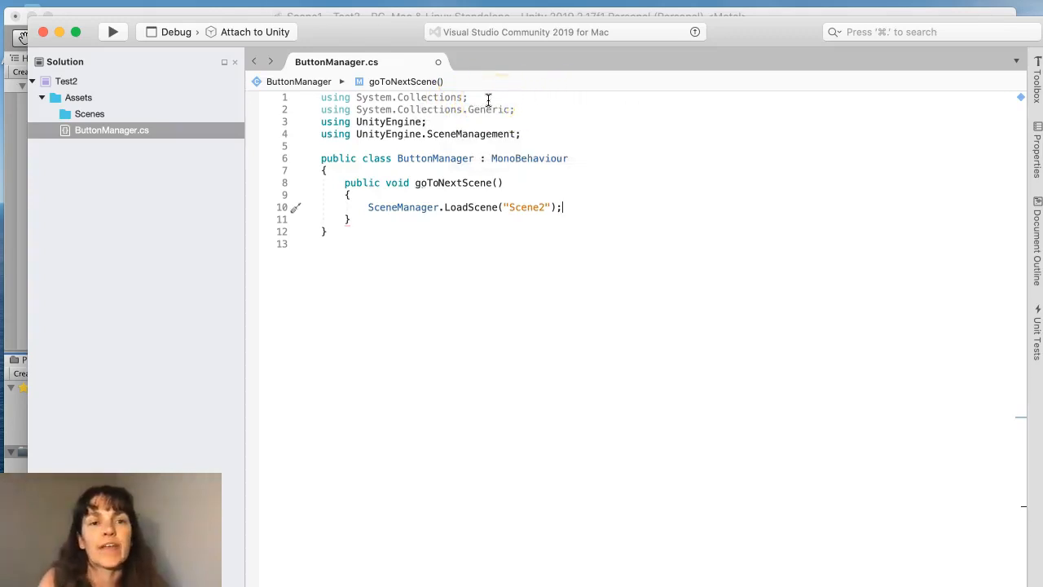
{"action": "mouse_move", "coordinate": [390, 134]}
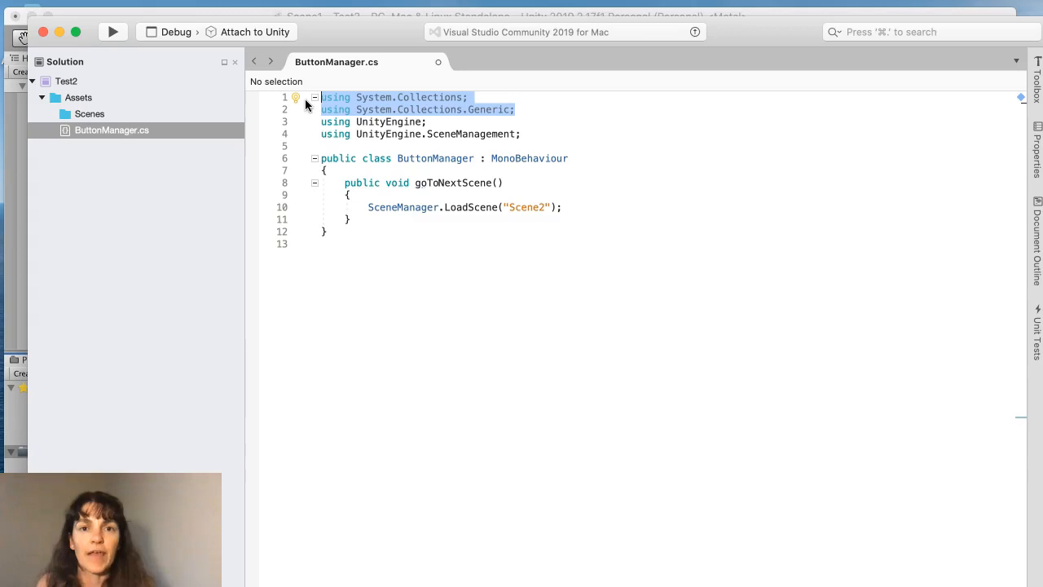
{"action": "key", "text": "Backspace"}
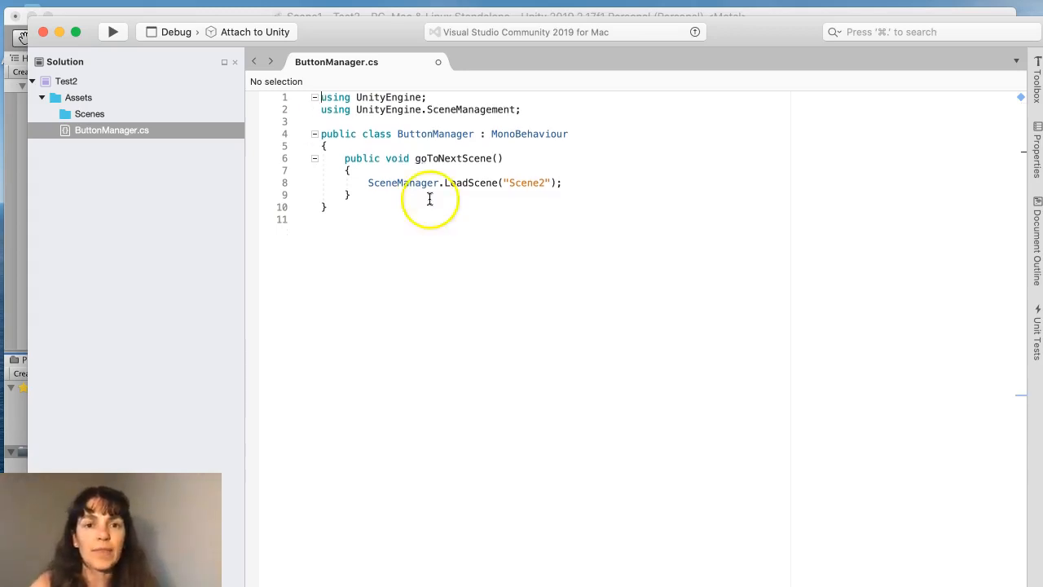
{"action": "mouse_move", "coordinate": [475, 356]}
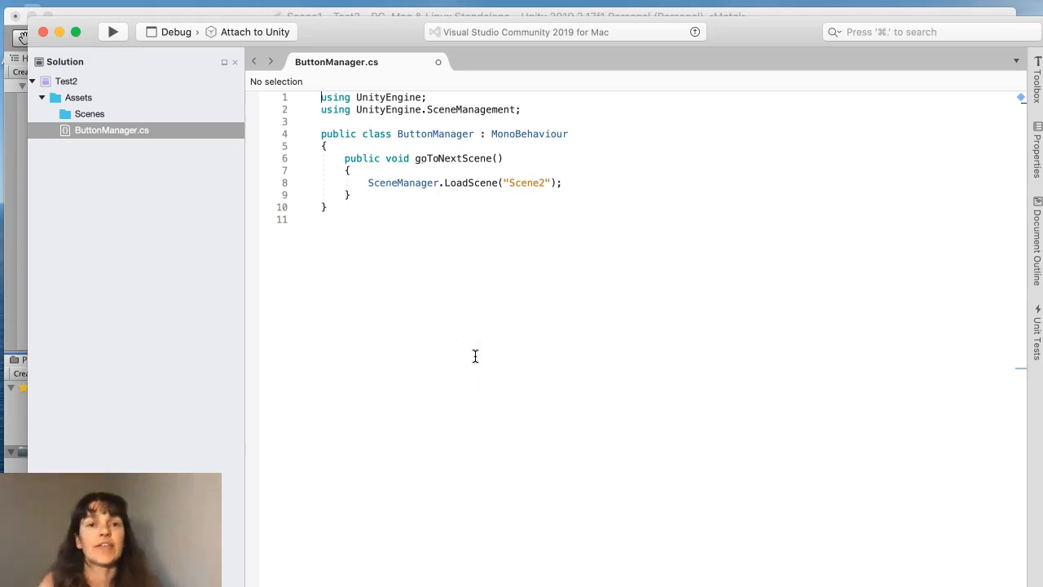
{"action": "left_click", "coordinate": [16, 32]}
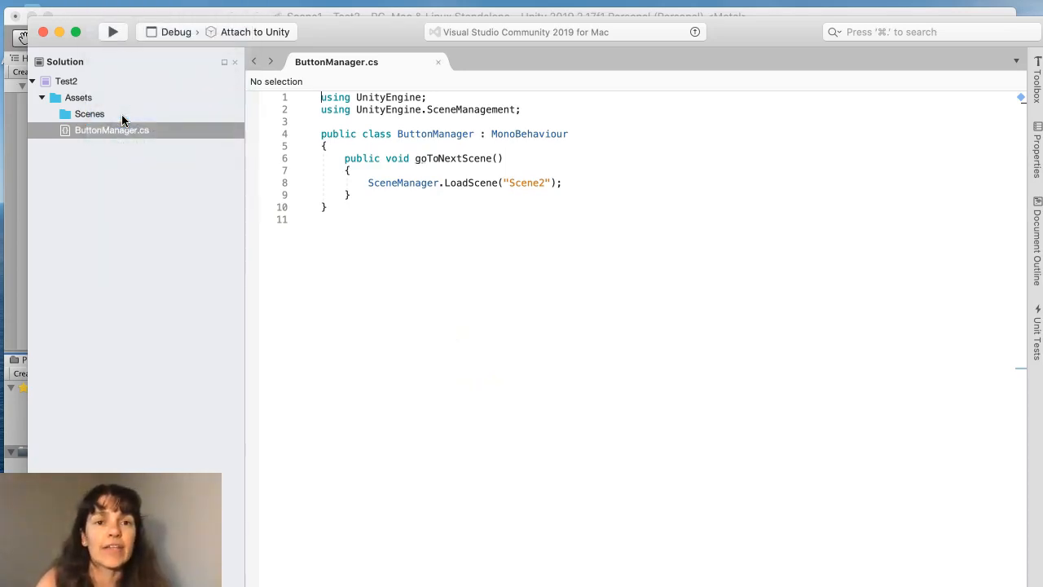
{"action": "mouse_move", "coordinate": [68, 18]}
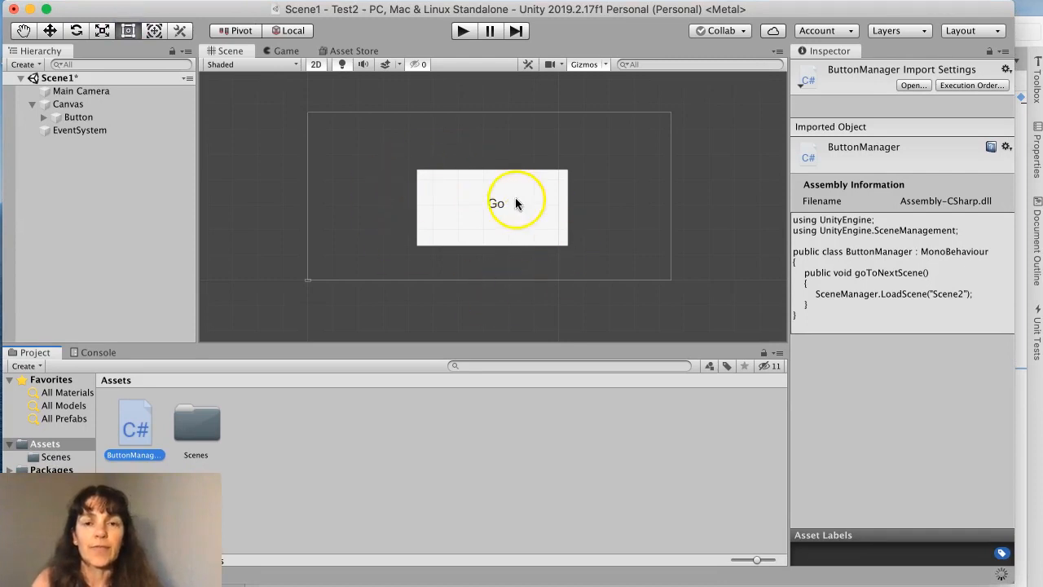
Step: Add an On Click entry targeting the Go button that calls ButtonManager.goToNextScene()
{"action": "left_click", "coordinate": [78, 116]}
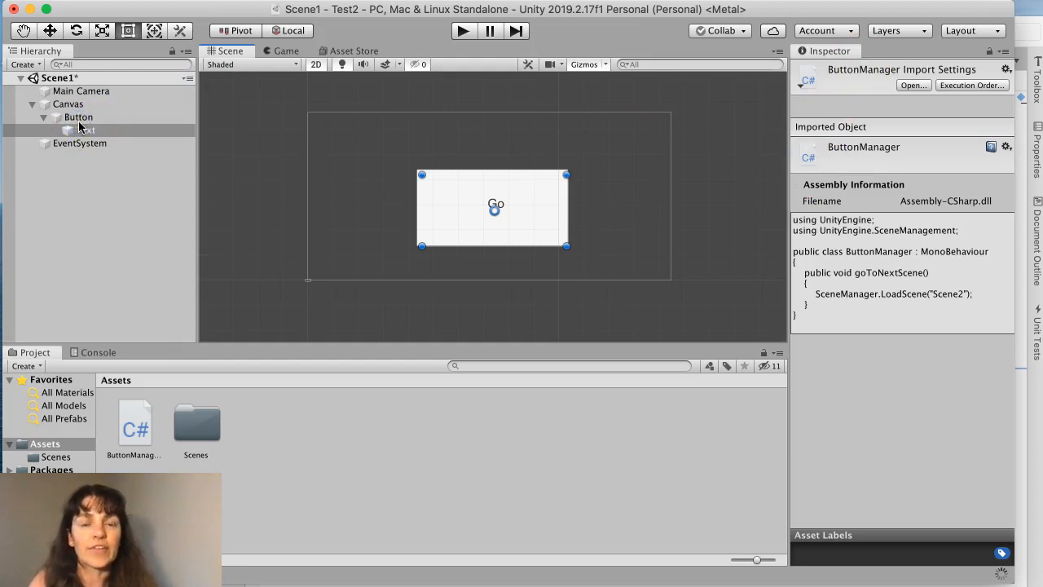
{"action": "left_click", "coordinate": [78, 117]}
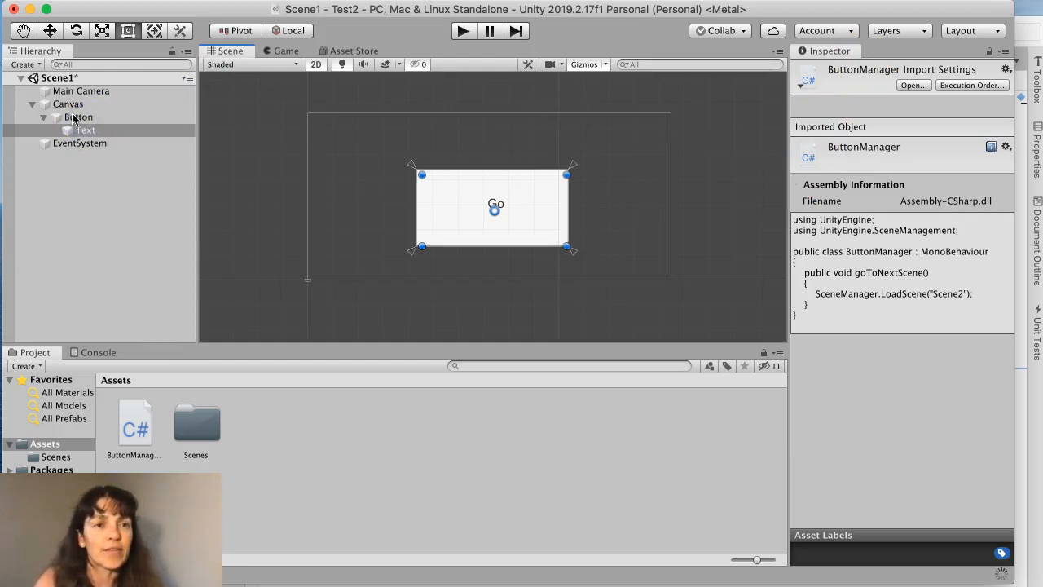
{"action": "left_click", "coordinate": [79, 116]}
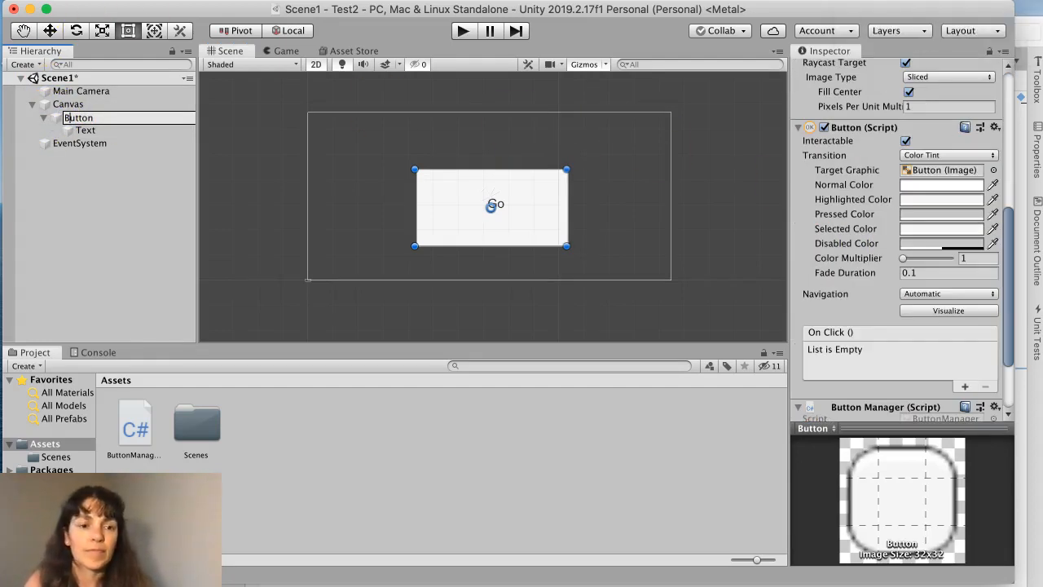
{"action": "left_click", "coordinate": [68, 104]}
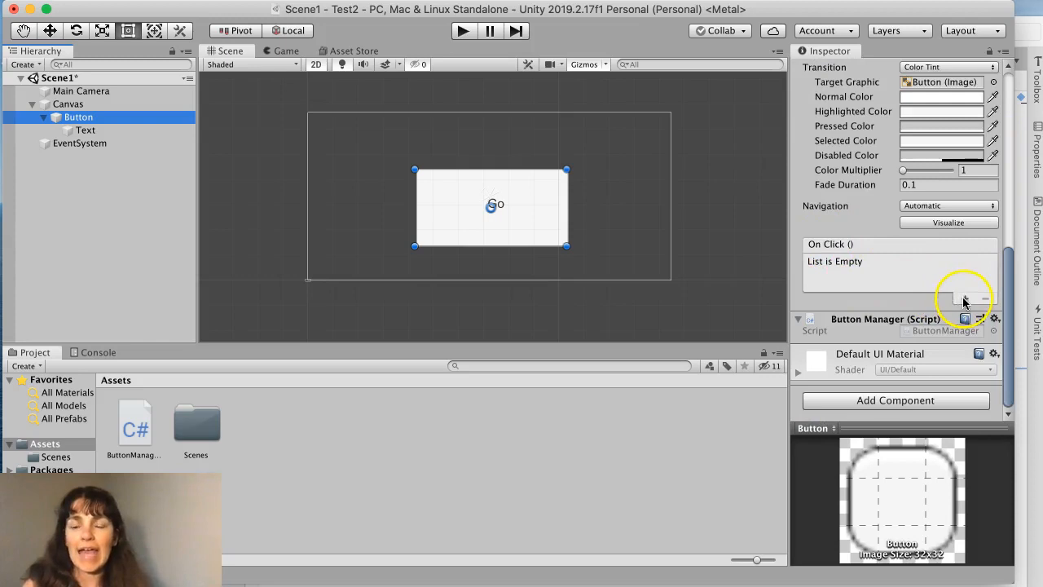
{"action": "left_click", "coordinate": [965, 299]}
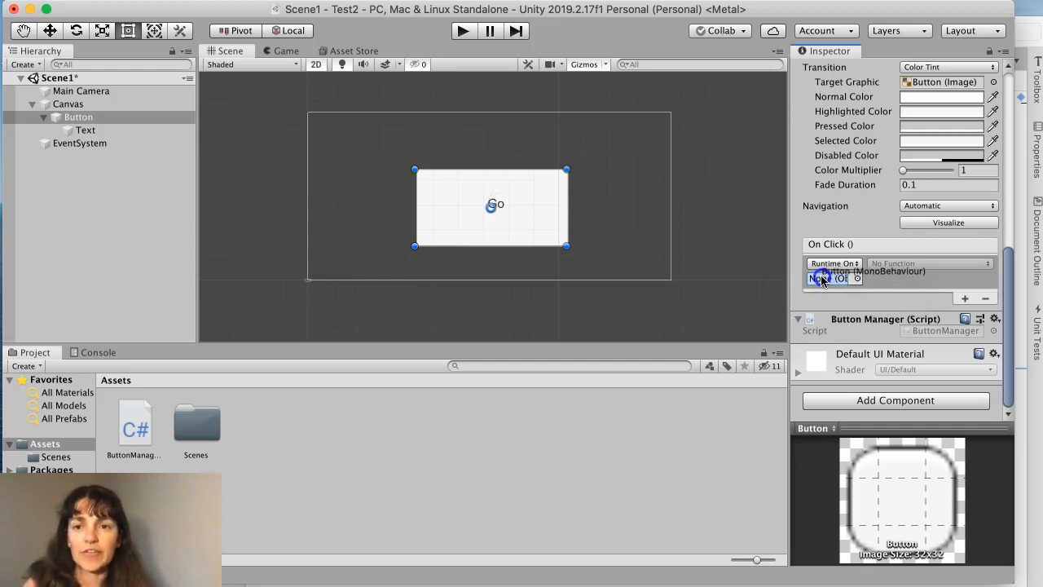
{"action": "left_click", "coordinate": [827, 278]}
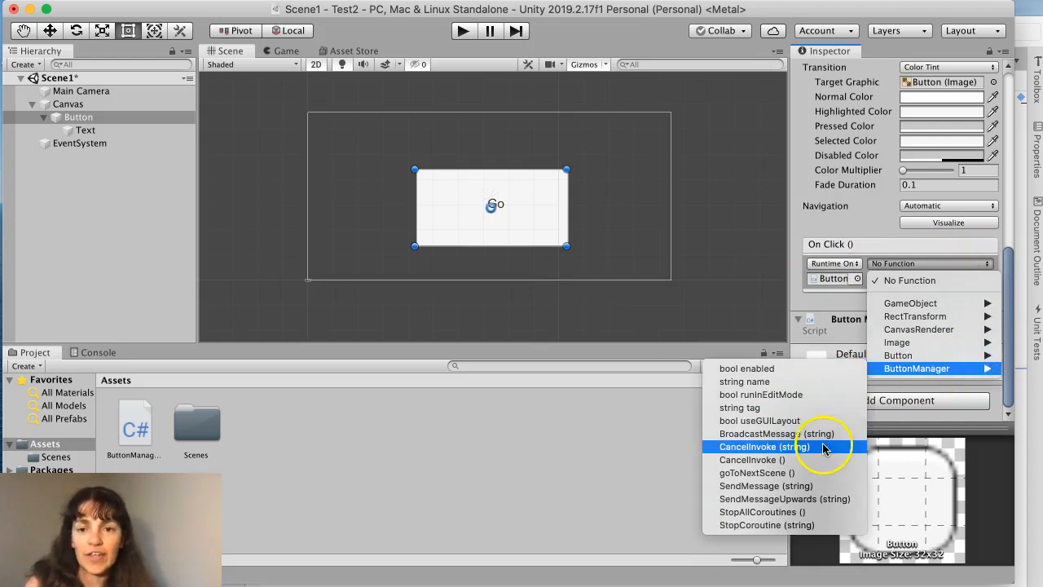
{"action": "mouse_move", "coordinate": [799, 472]}
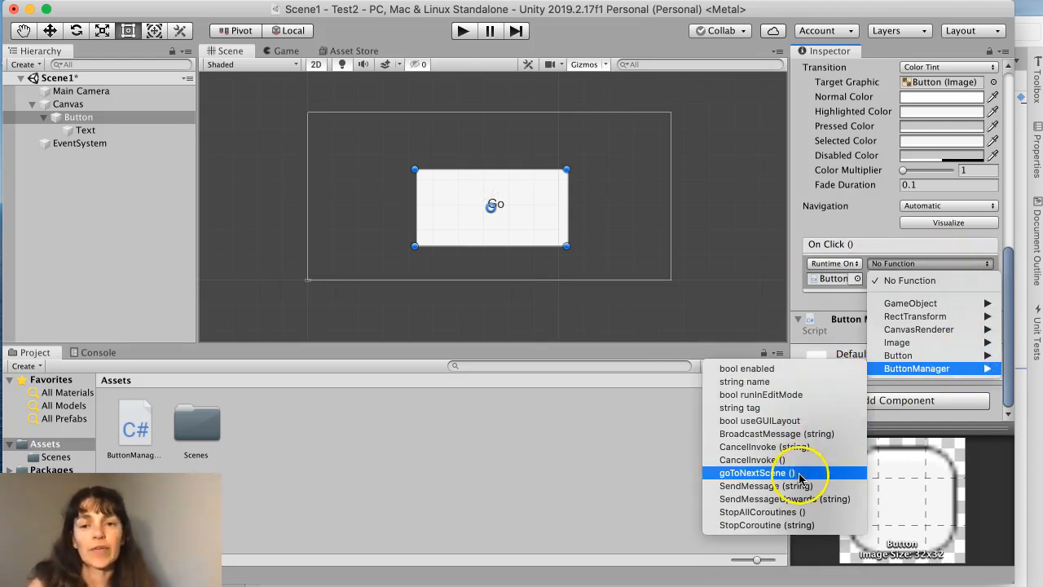
{"action": "left_click", "coordinate": [757, 472]}
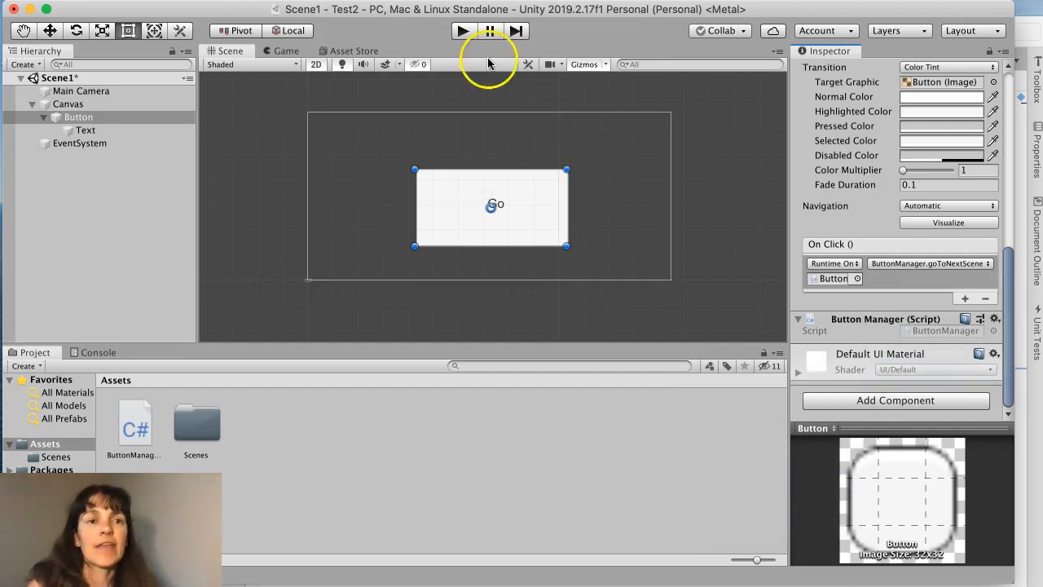
Step: Play Scene1 and press Go, triggering the 'Scene2 not added to build settings' console error
{"action": "left_click", "coordinate": [24, 9]}
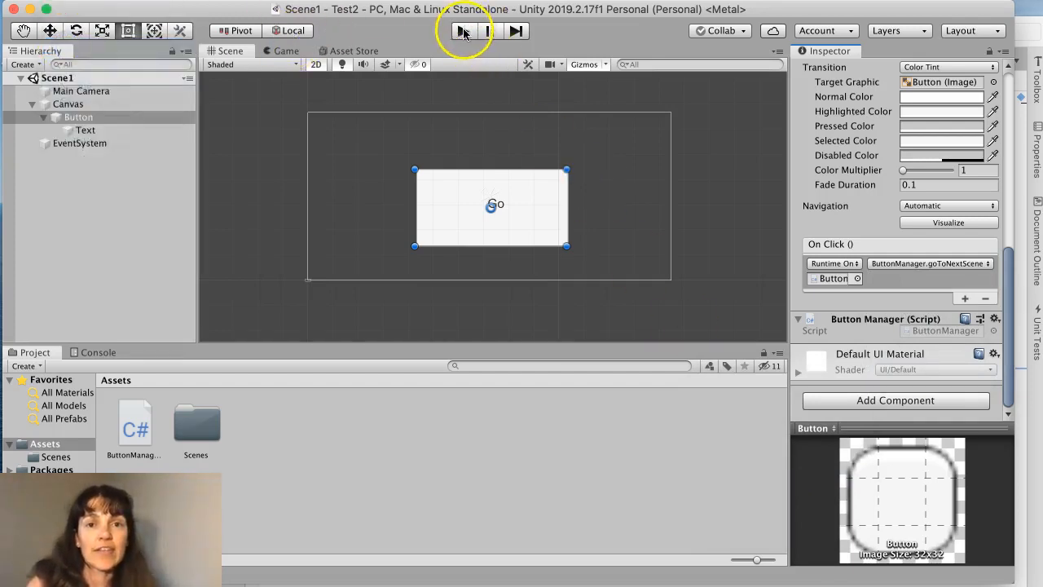
{"action": "left_click", "coordinate": [464, 31]}
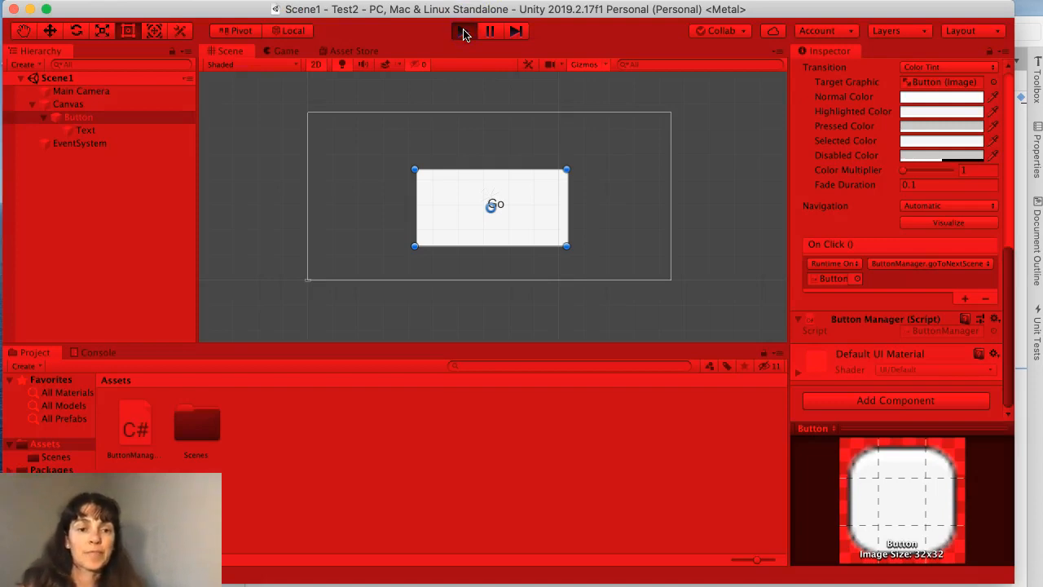
{"action": "left_click", "coordinate": [462, 31]}
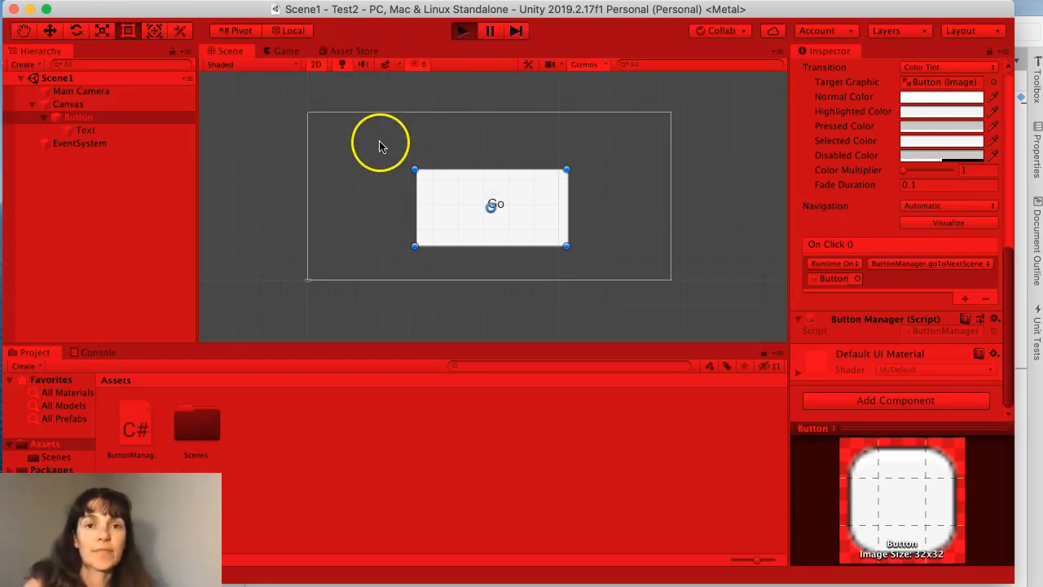
{"action": "left_click", "coordinate": [285, 50]}
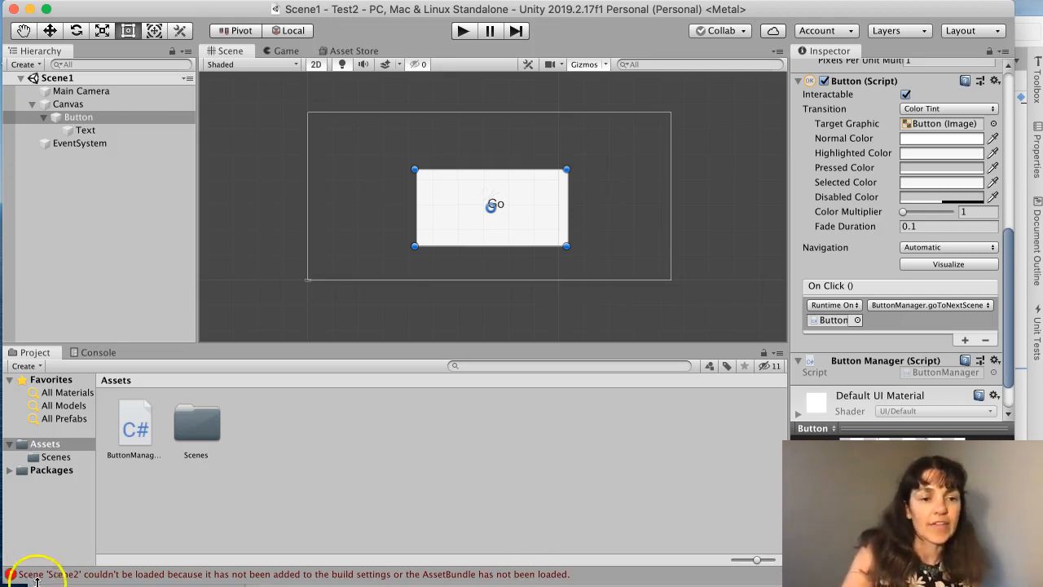
{"action": "mouse_move", "coordinate": [265, 575]}
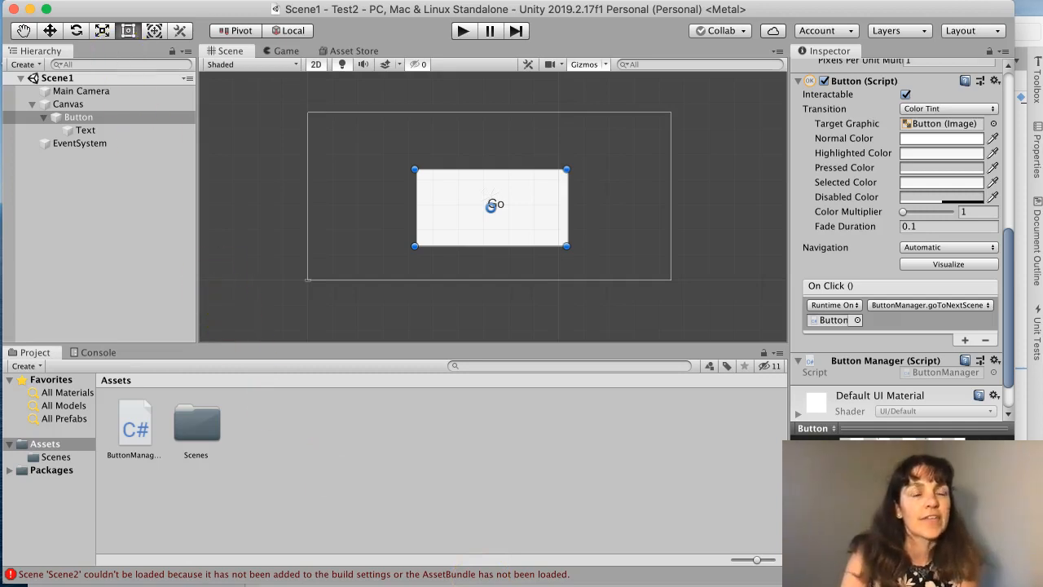
Step: Add the open Scene1 to the Build Settings scene list, keeping the standalone platform
{"action": "left_click", "coordinate": [32, 9]}
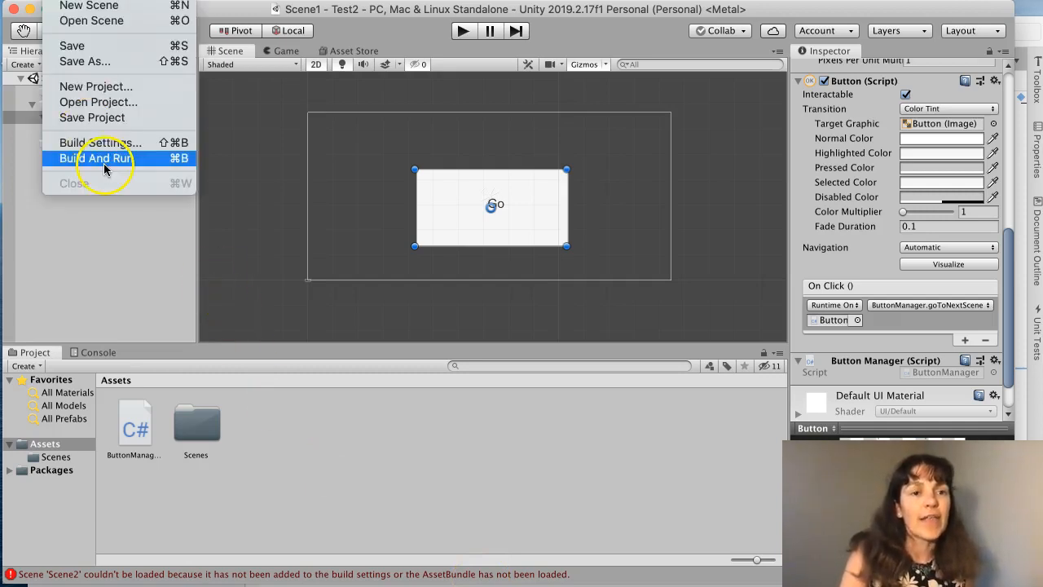
{"action": "left_click", "coordinate": [101, 142]}
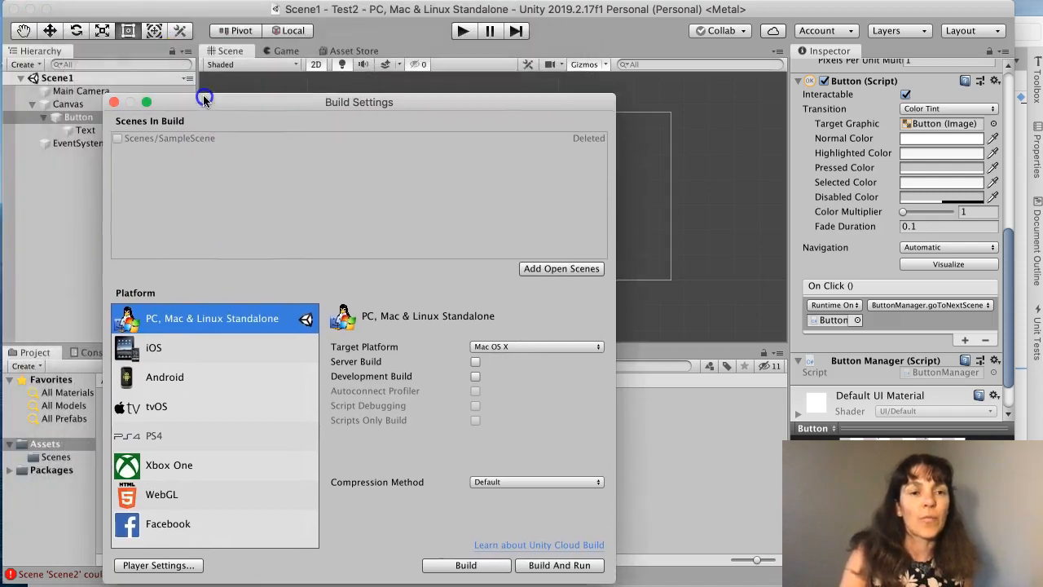
{"action": "left_click", "coordinate": [154, 348]}
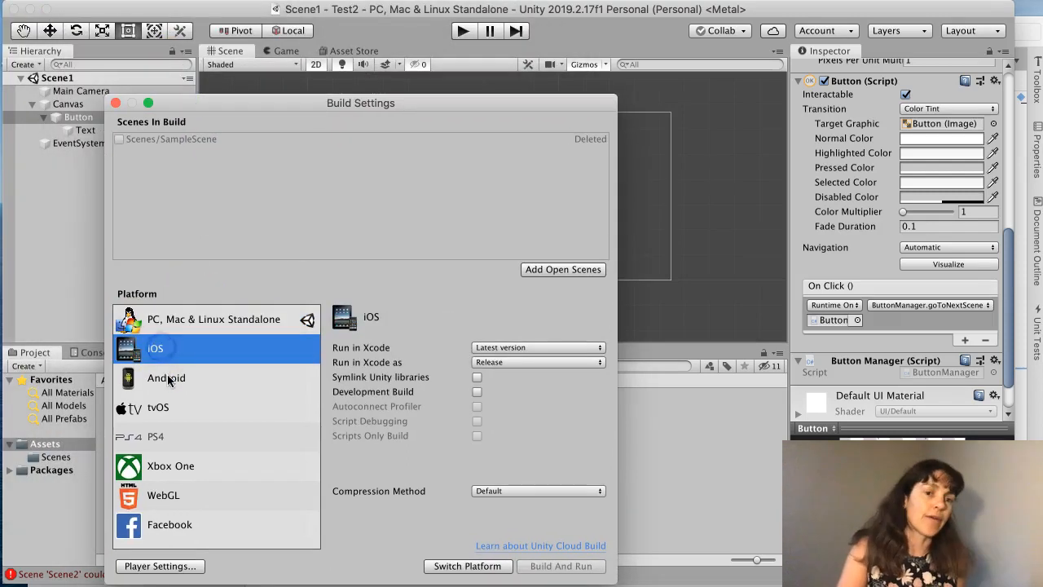
{"action": "left_click", "coordinate": [213, 318]}
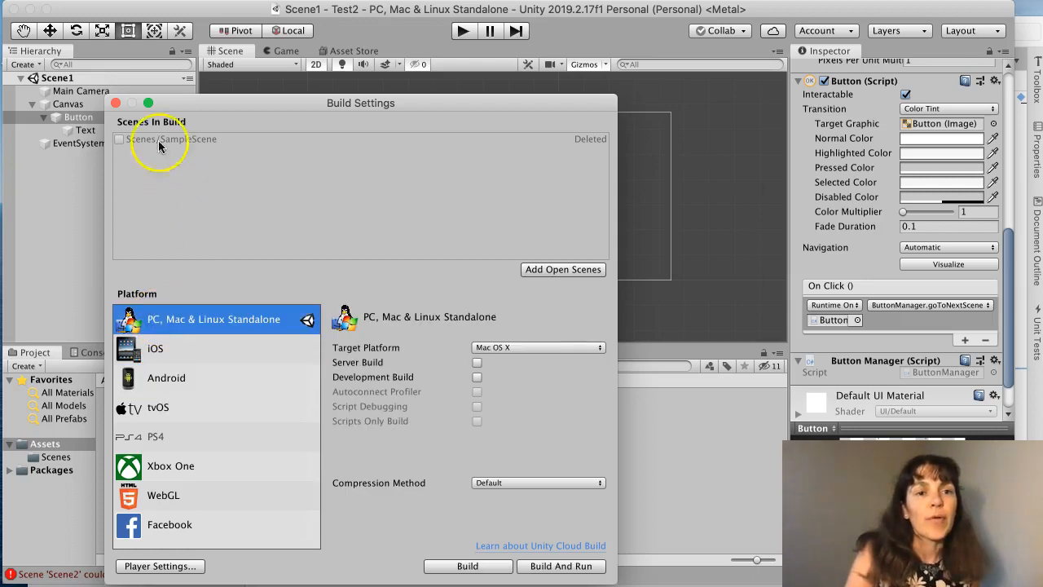
{"action": "mouse_move", "coordinate": [122, 146]}
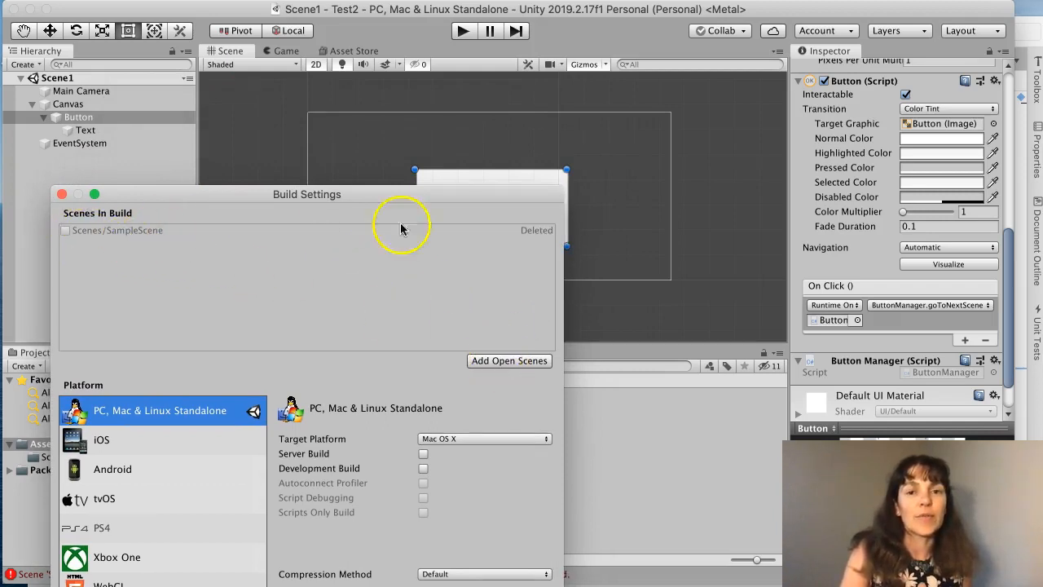
{"action": "left_click", "coordinate": [509, 360]}
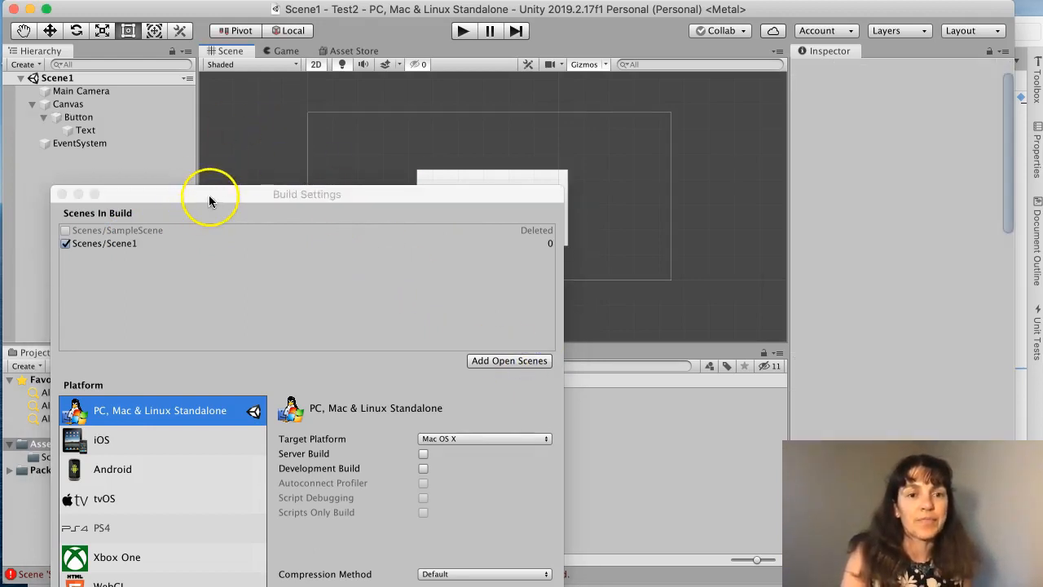
Step: Open Scene2 from Assets/Scenes and add it to the Build Settings scene list
{"action": "left_click", "coordinate": [62, 194]}
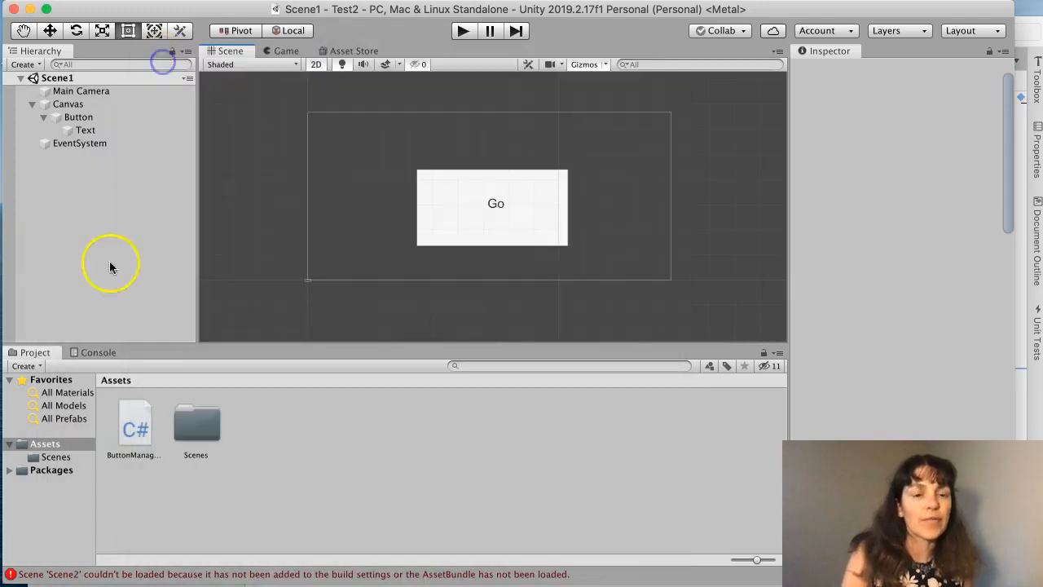
{"action": "double_click", "coordinate": [196, 424]}
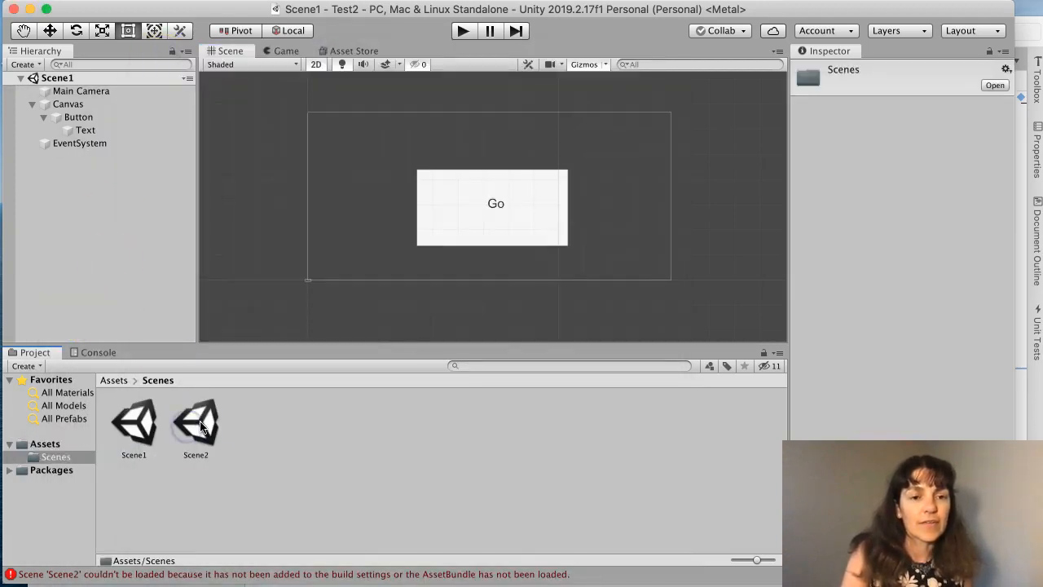
{"action": "double_click", "coordinate": [195, 421]}
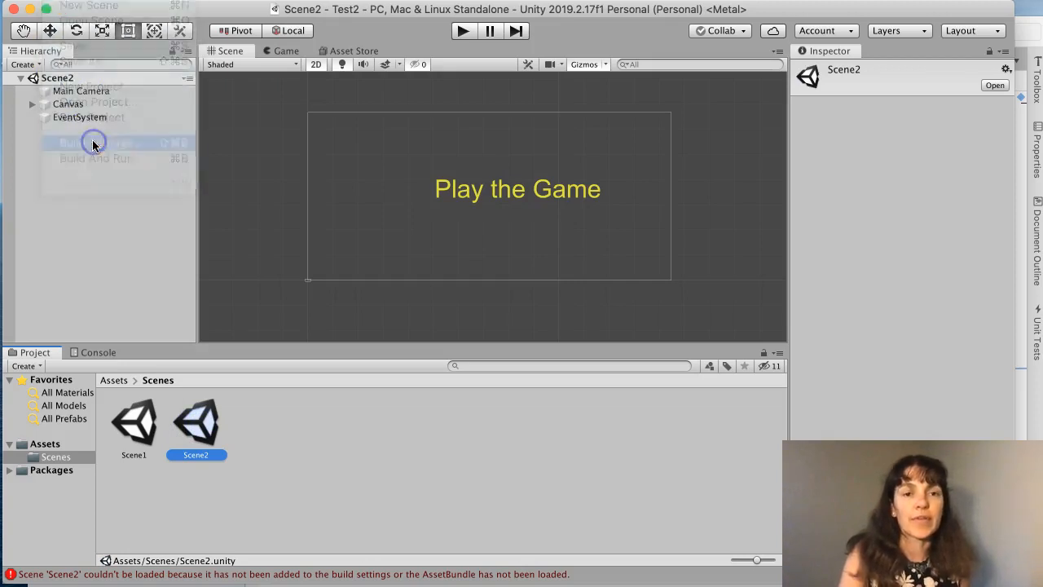
{"action": "left_click", "coordinate": [71, 142]}
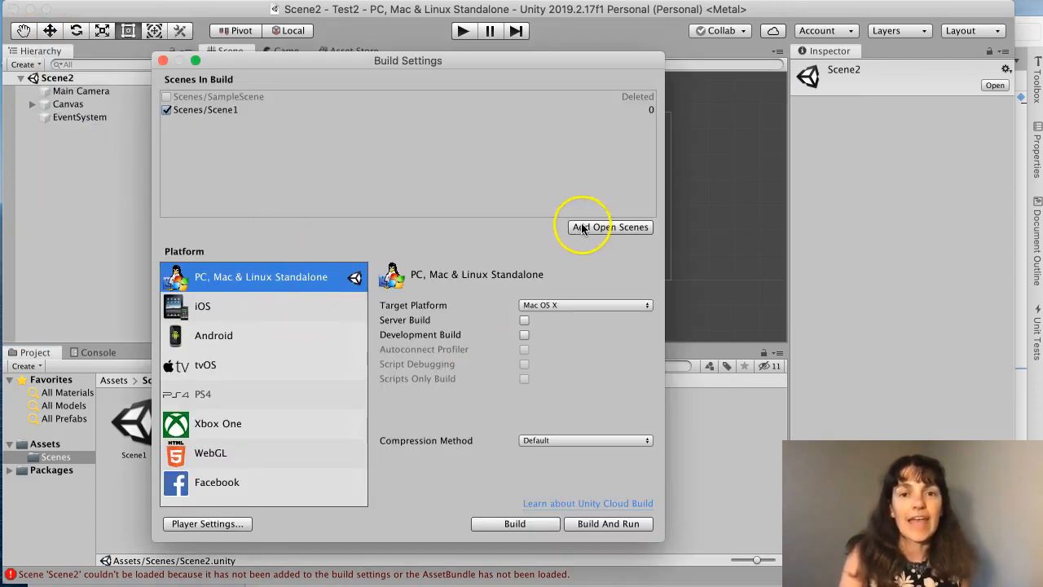
{"action": "left_click", "coordinate": [610, 227]}
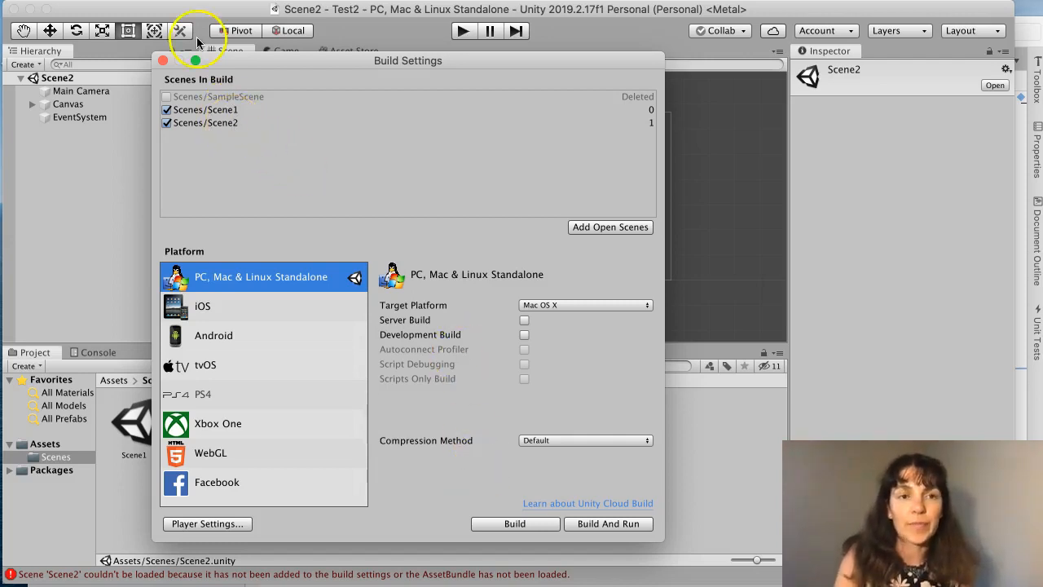
{"action": "left_click", "coordinate": [163, 61]}
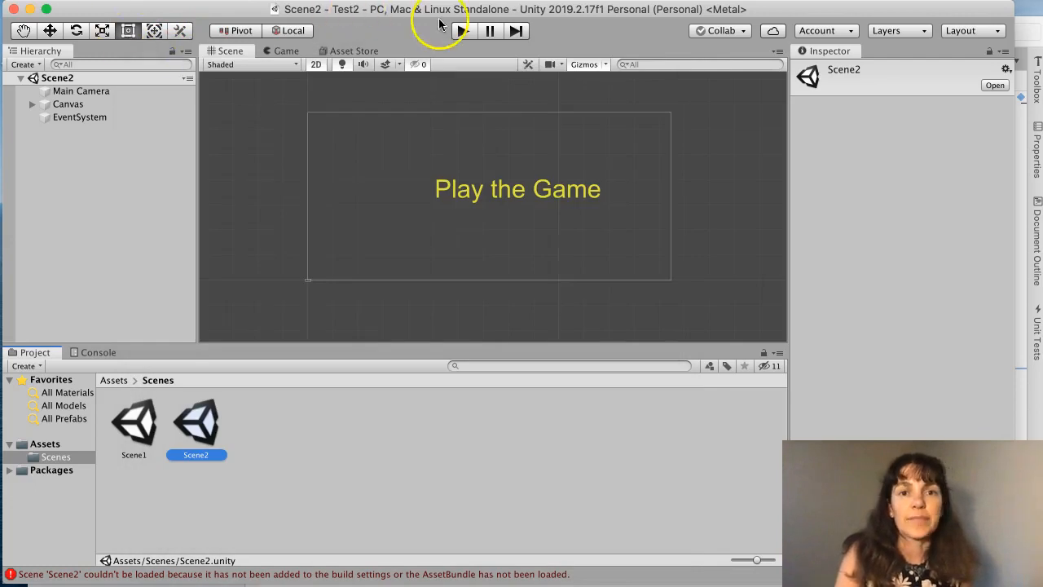
Step: Reopen Scene1, play it and press Go to load Scene2's yellow 'Play the Game' screen
{"action": "left_click", "coordinate": [460, 30]}
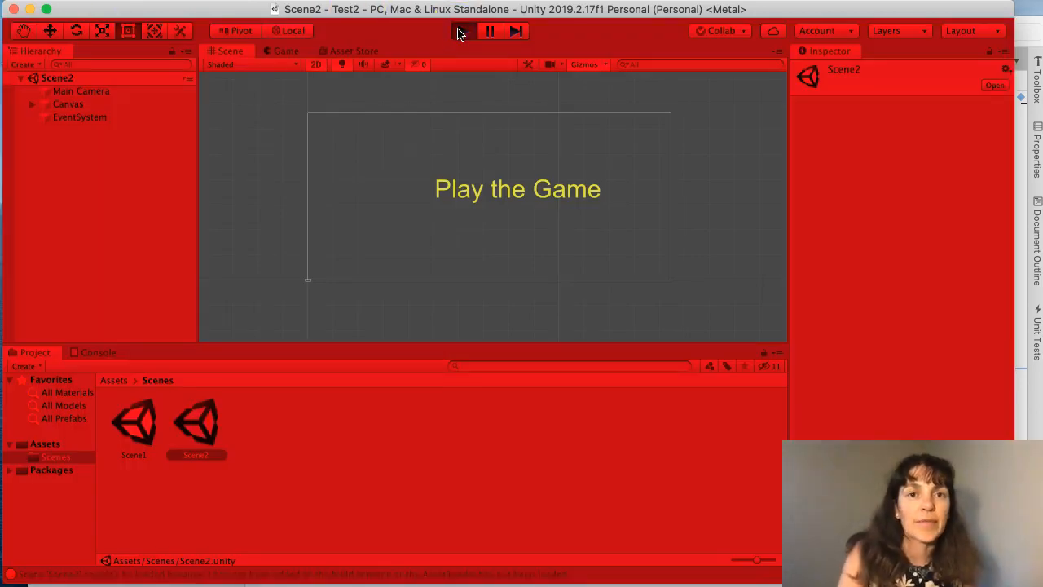
{"action": "double_click", "coordinate": [134, 421]}
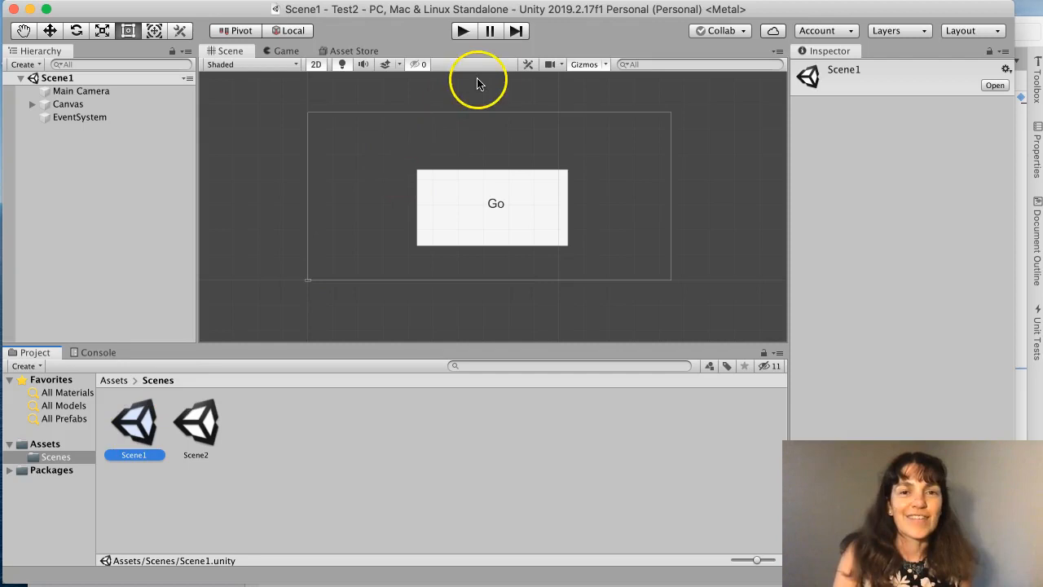
{"action": "left_click", "coordinate": [462, 31]}
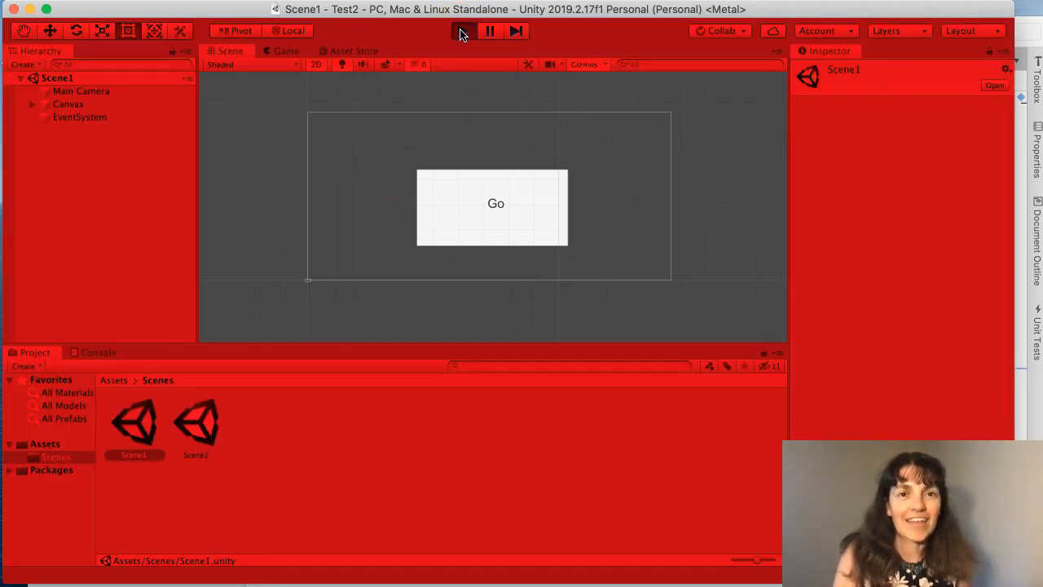
{"action": "left_click", "coordinate": [463, 31]}
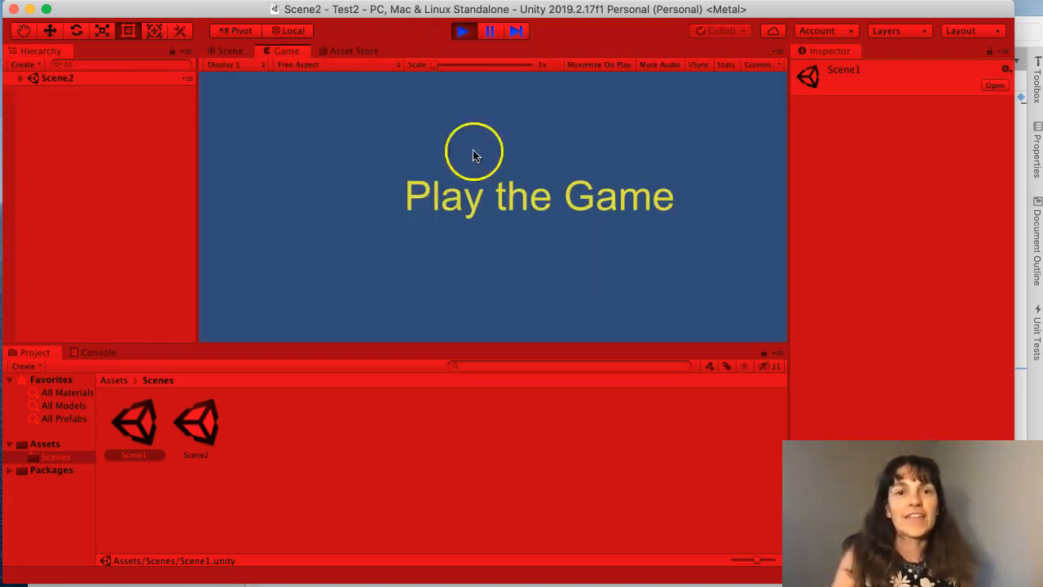
{"action": "left_click", "coordinate": [462, 30]}
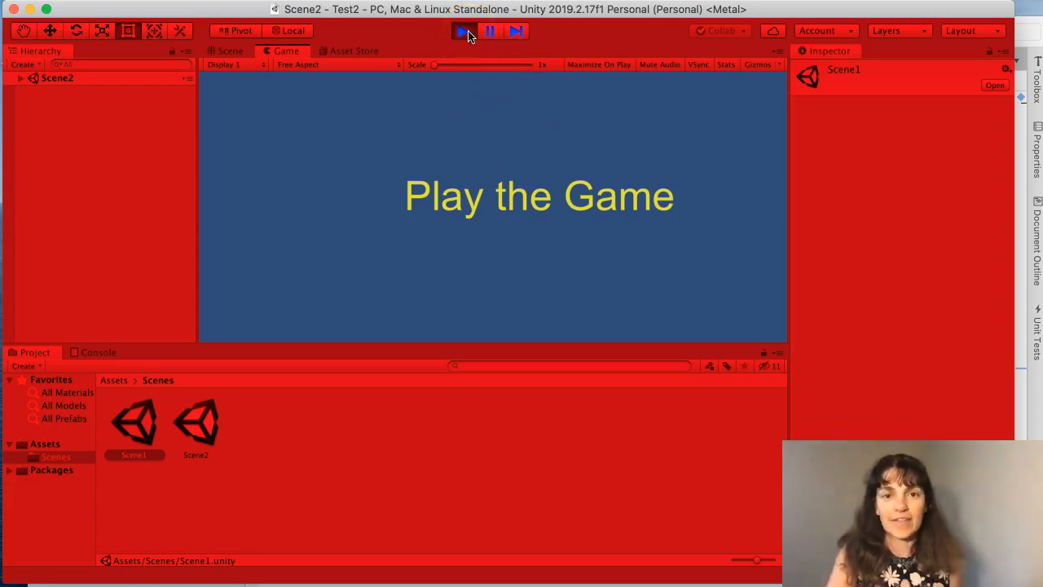
{"action": "double_click", "coordinate": [134, 421]}
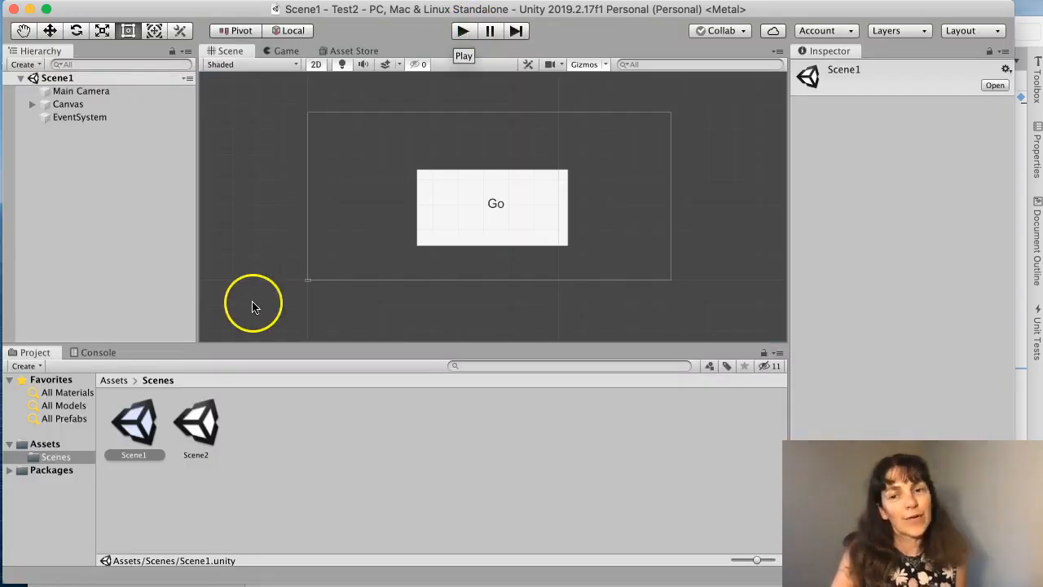